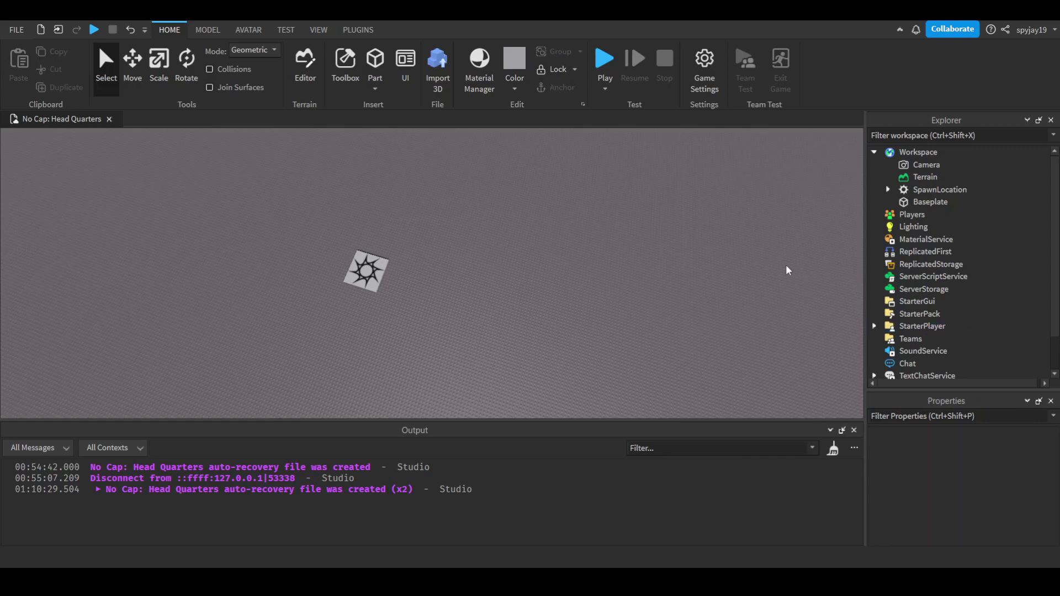
Expand SoundService, select its Sound and scroll Properties to the Volume value 0.5
{"action": "scroll", "scroll_direction": "down", "scroll_amount": 3}
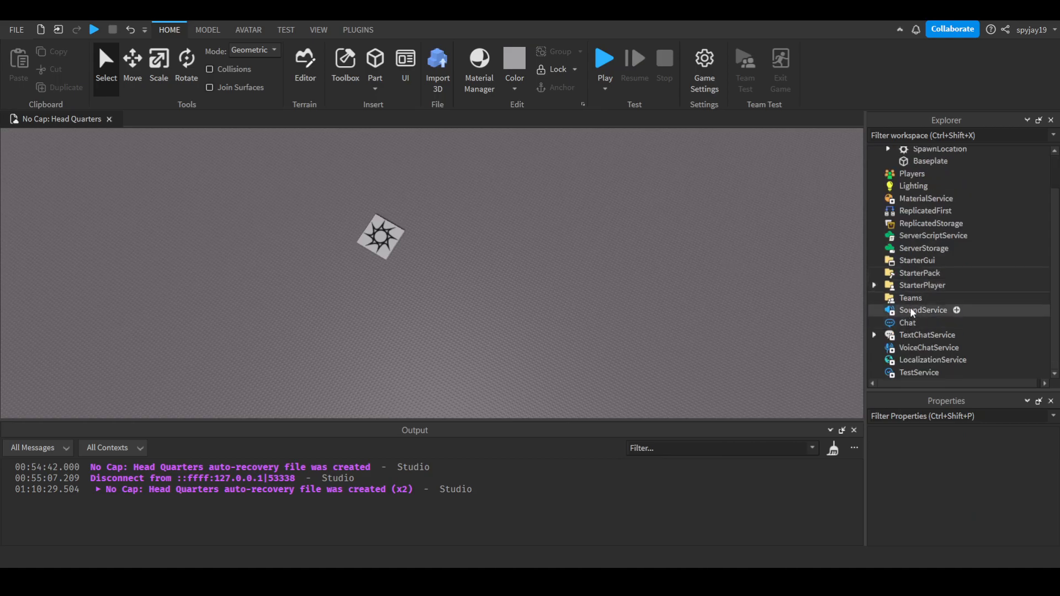
{"action": "left_click", "coordinate": [923, 309]}
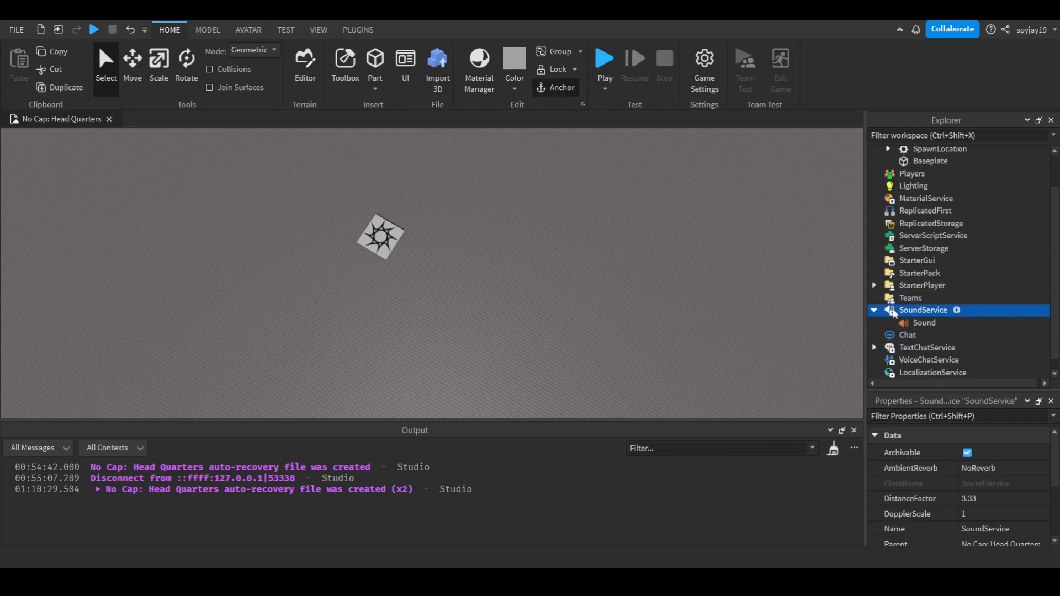
{"action": "left_click", "coordinate": [924, 323]}
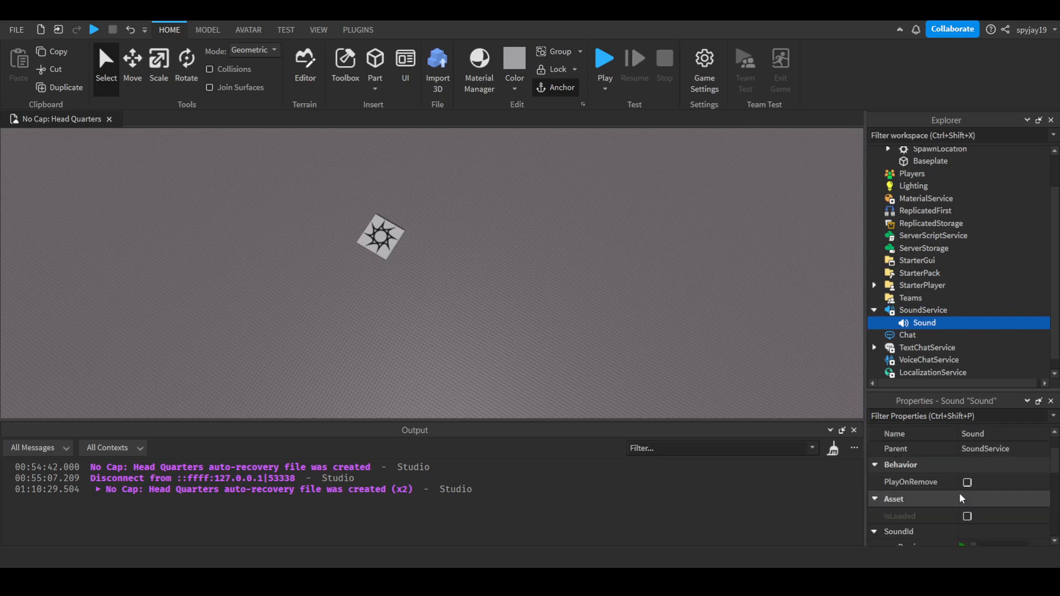
{"action": "scroll", "scroll_direction": "down", "scroll_amount": 3}
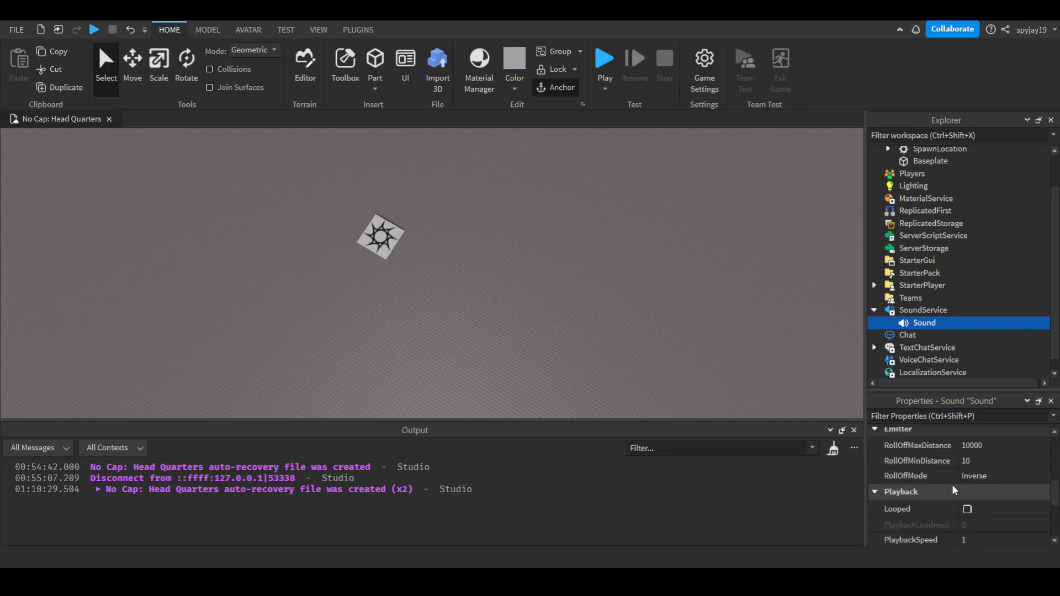
{"action": "scroll", "scroll_direction": "down", "scroll_amount": 3}
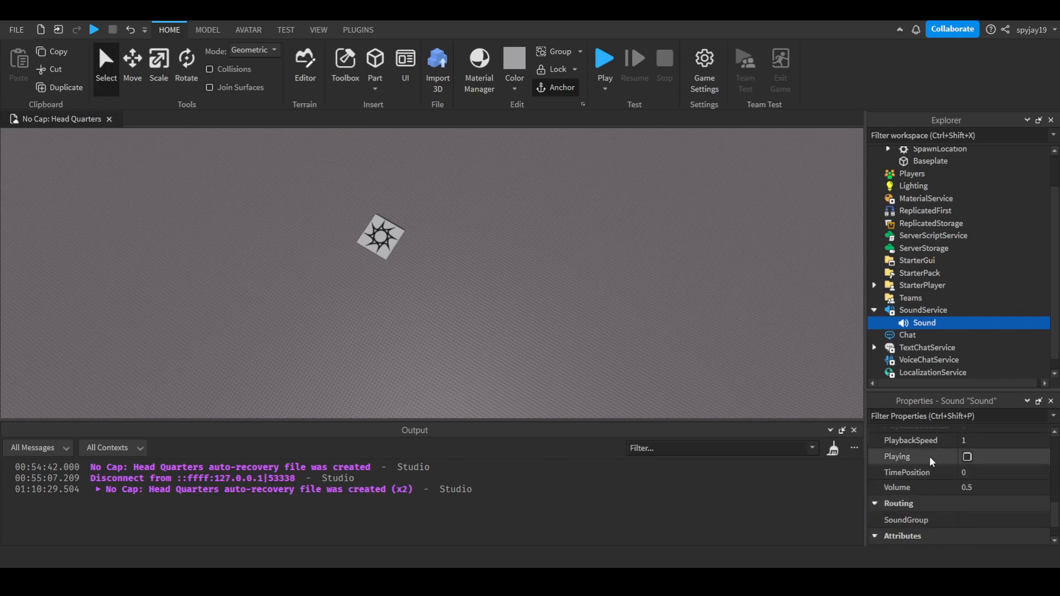
{"action": "mouse_move", "coordinate": [889, 285]}
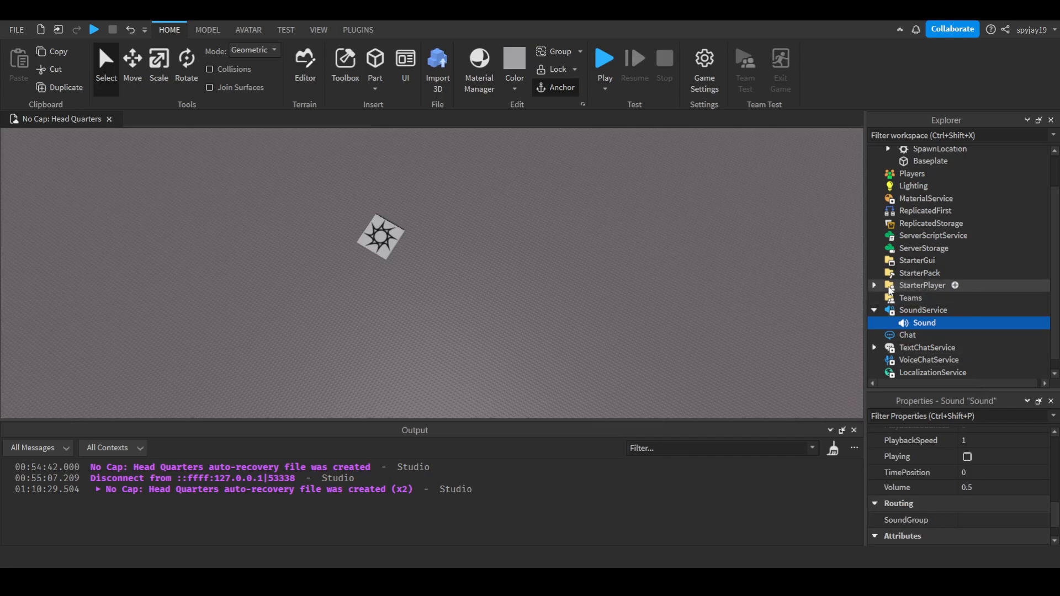
{"action": "mouse_move", "coordinate": [918, 260]}
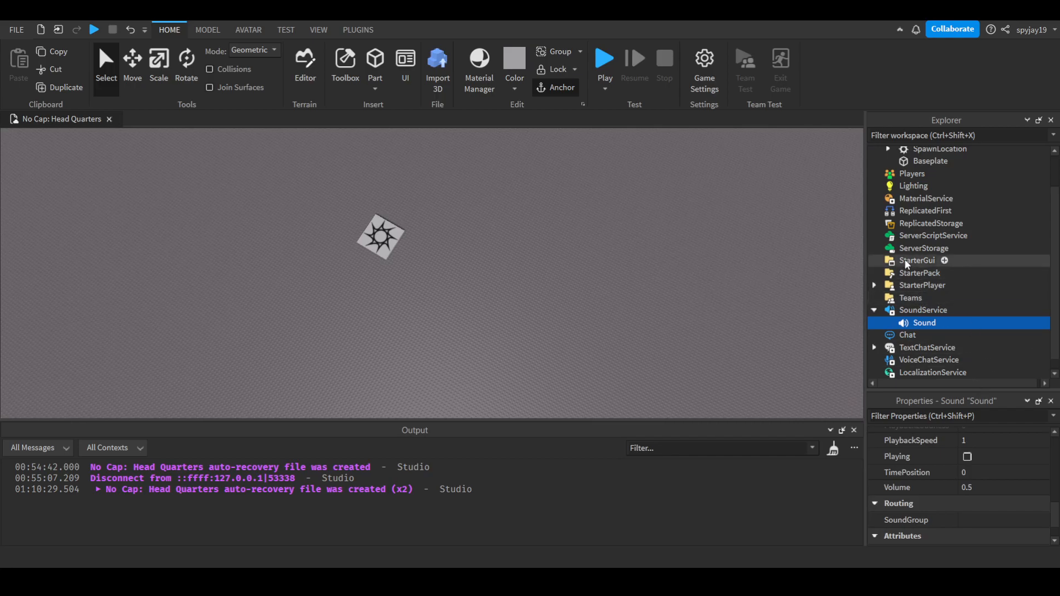
Insert a ScreenGui under StarterGui and name it SettingsGUI
{"action": "left_click", "coordinate": [916, 260]}
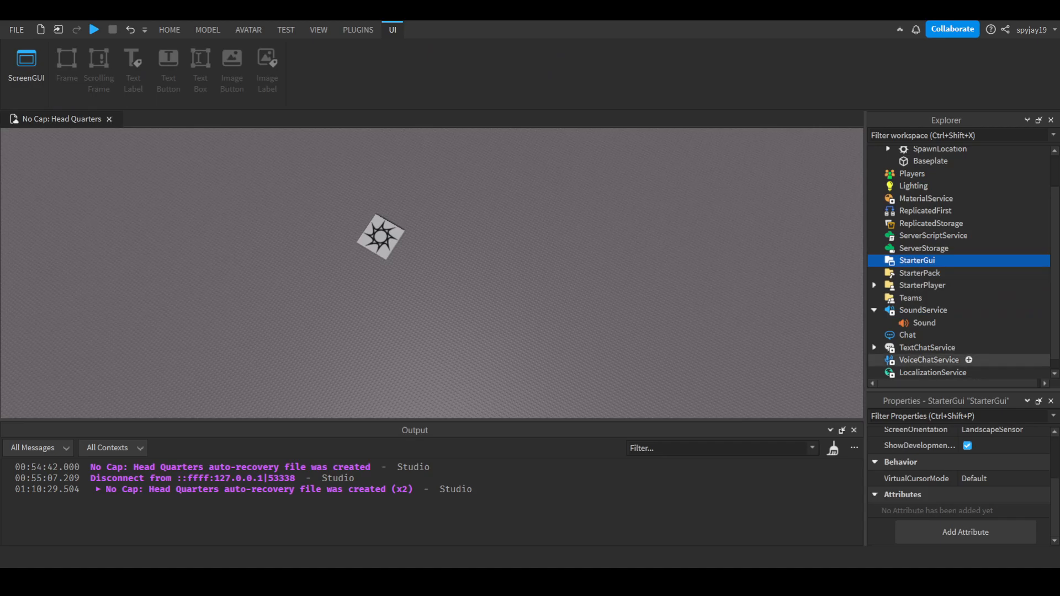
{"action": "mouse_move", "coordinate": [914, 296]}
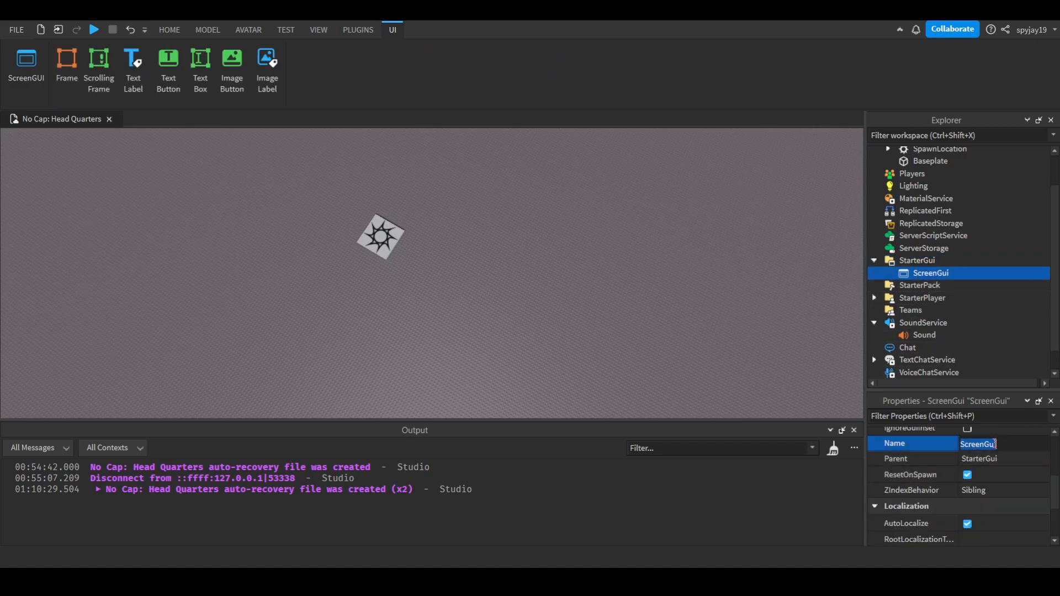
{"action": "type", "text": "SettingsGui"}
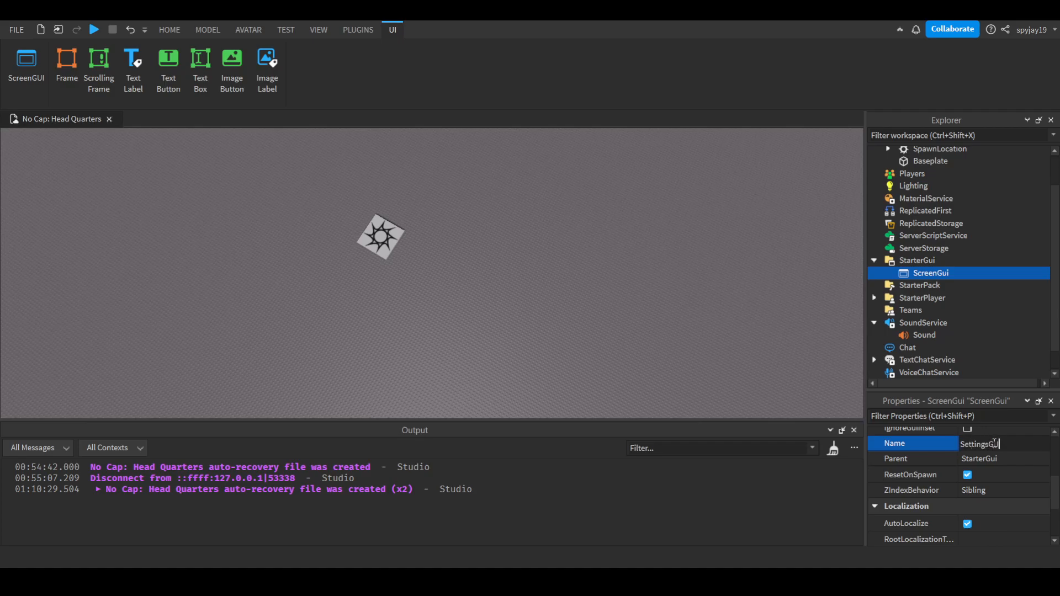
{"action": "key", "text": "Return"}
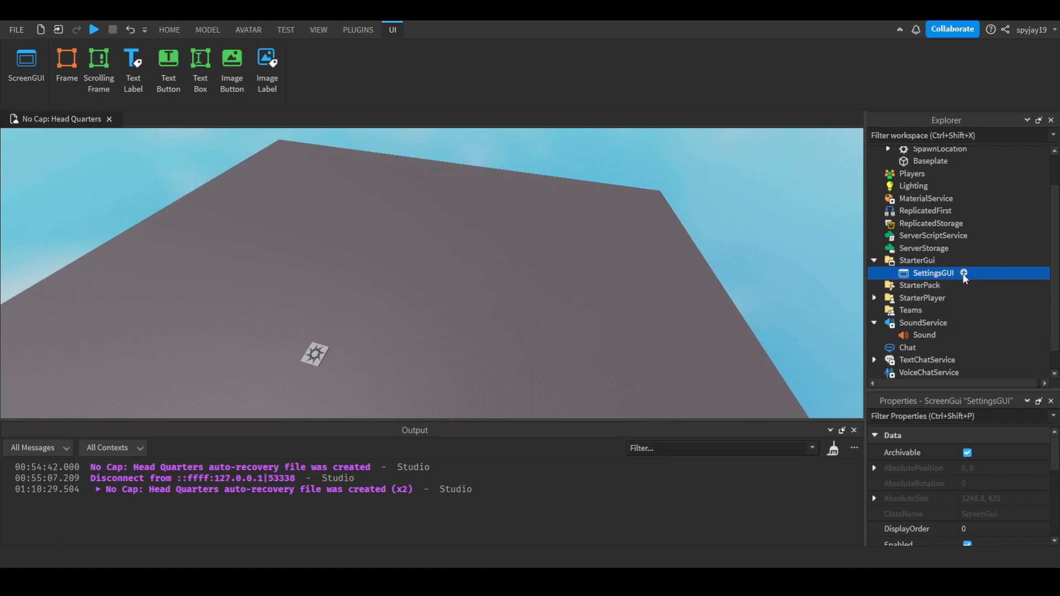
Insert a frame, drag it to centre at 260×278, name it SettingsFrame with background [63, 63, 63]
{"action": "left_click", "coordinate": [66, 64]}
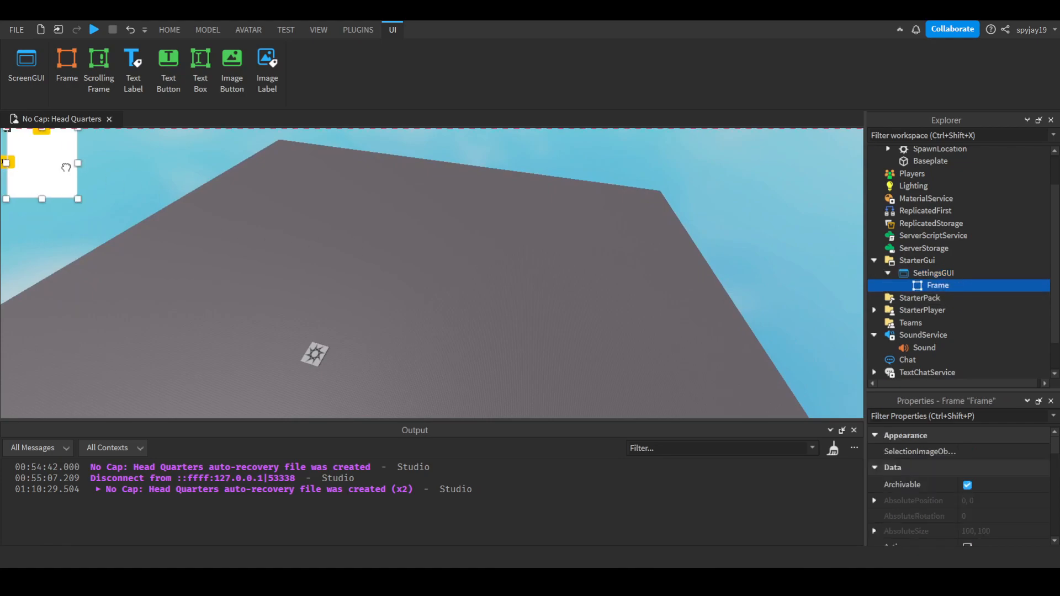
{"action": "left_click_drag", "start_coordinate": [42, 166], "coordinate": [315, 243]}
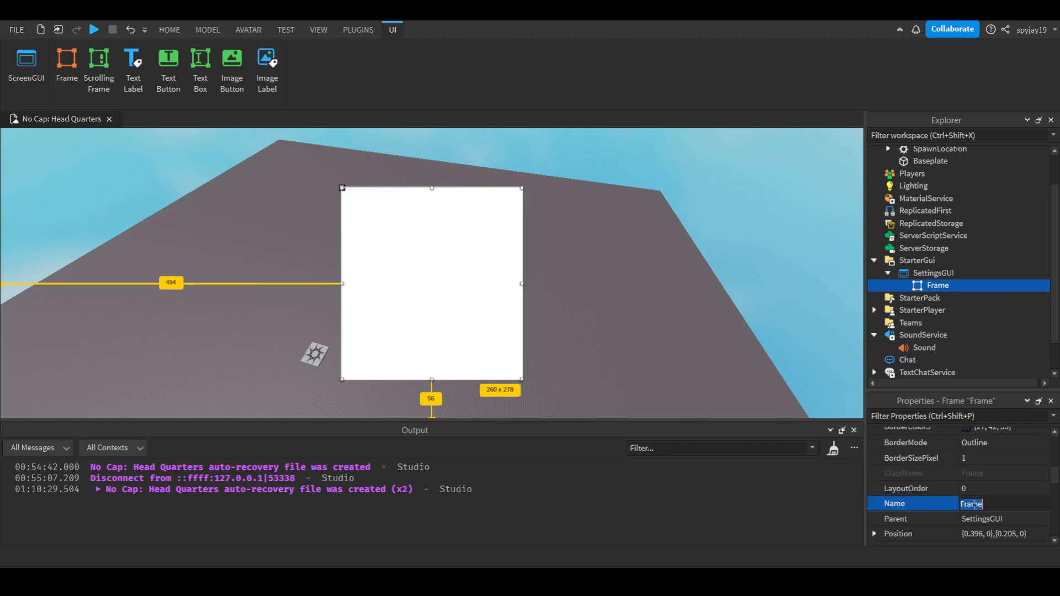
{"action": "type", "text": "SettingsF"}
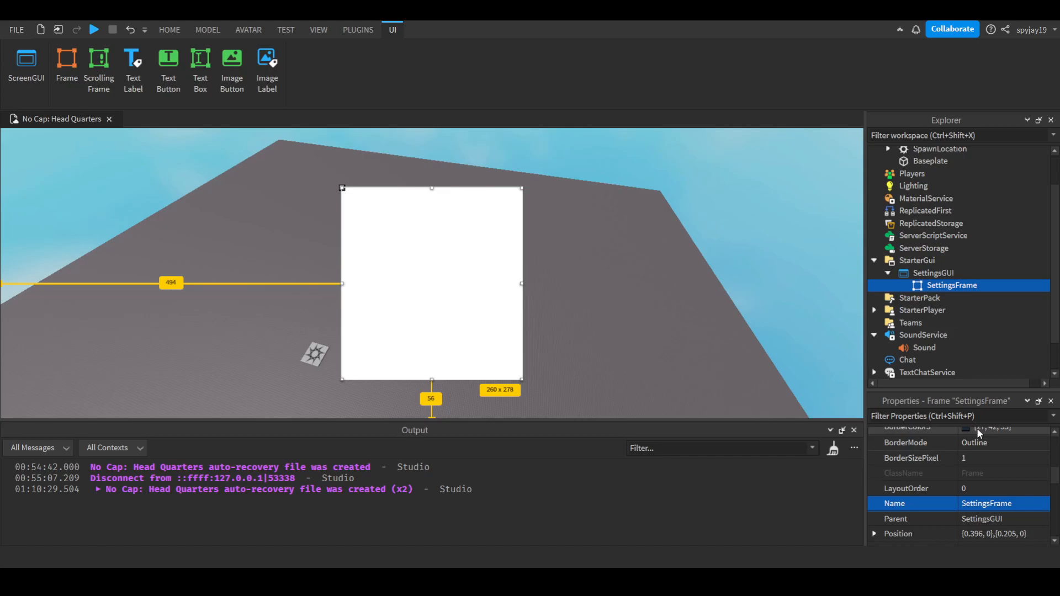
{"action": "scroll", "scroll_direction": "up", "scroll_amount": 3}
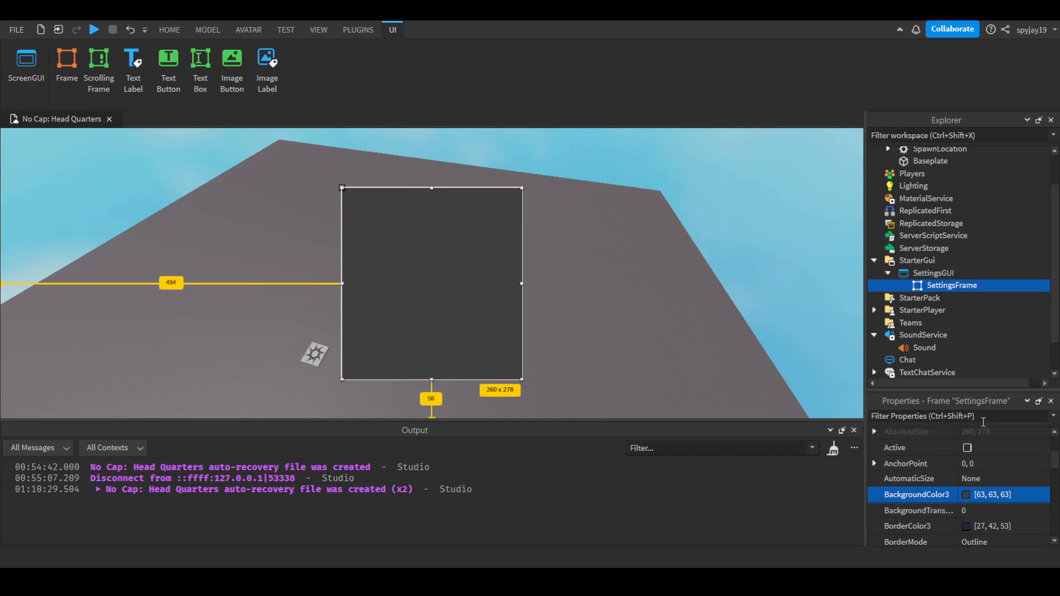
Add a TextLabel at the frame's top reading Settings with TextScaled enabled
{"action": "left_click", "coordinate": [132, 64]}
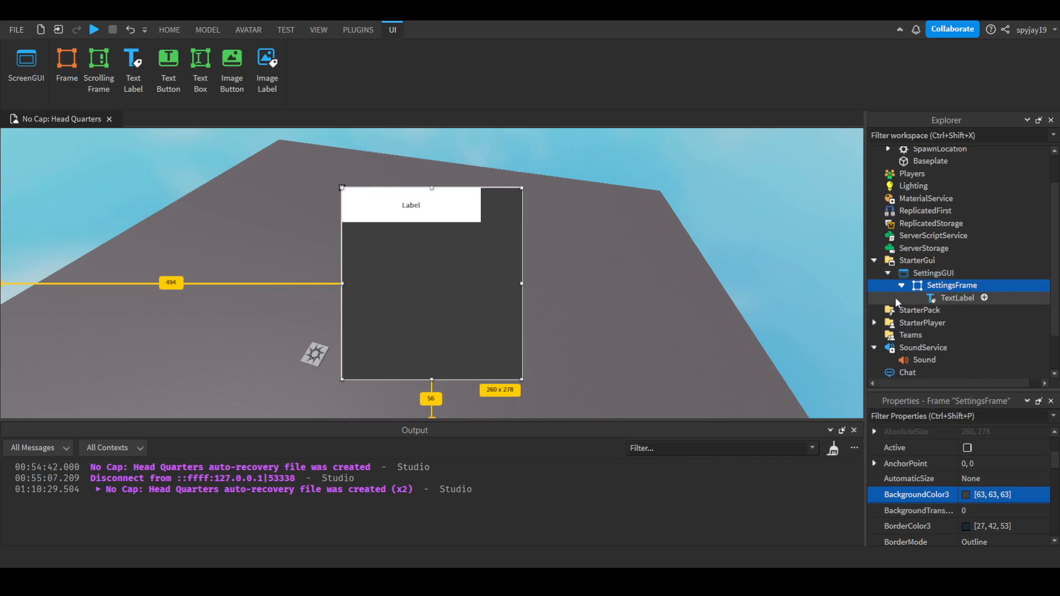
{"action": "left_click", "coordinate": [958, 297]}
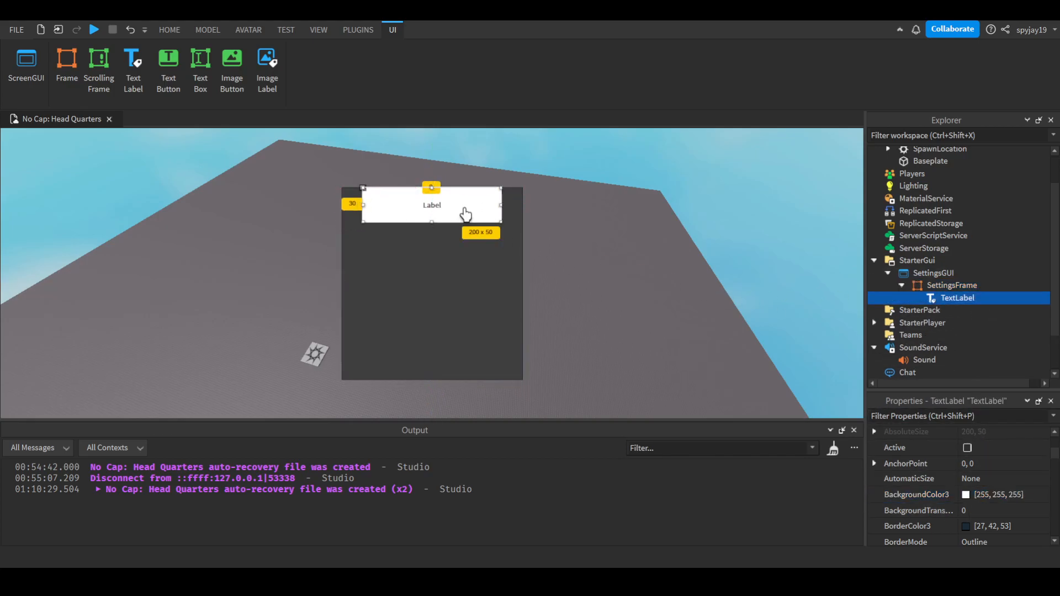
{"action": "scroll", "scroll_direction": "down", "scroll_amount": 3}
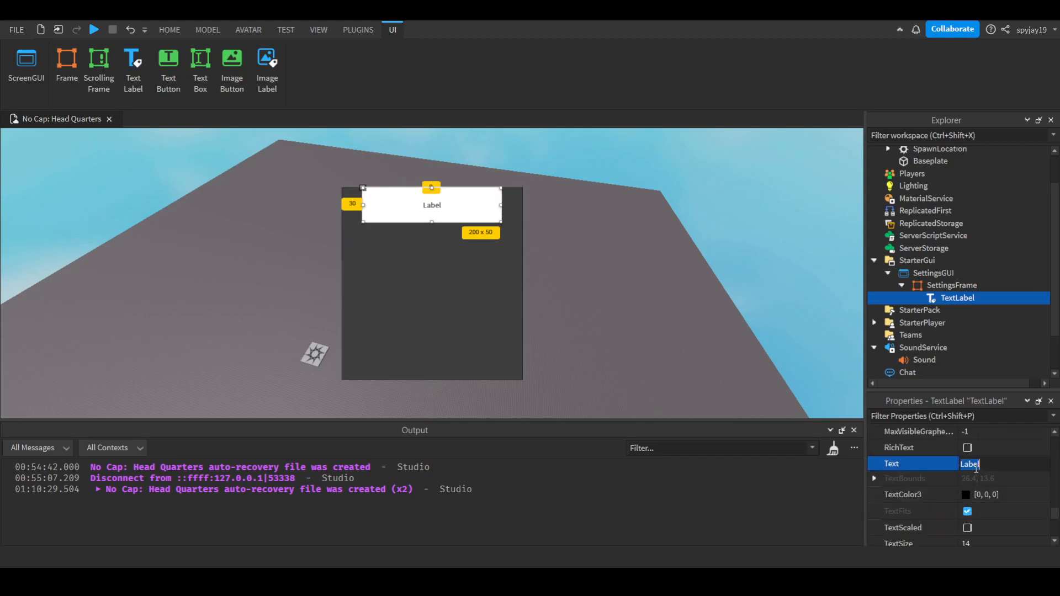
{"action": "type", "text": "Settings"}
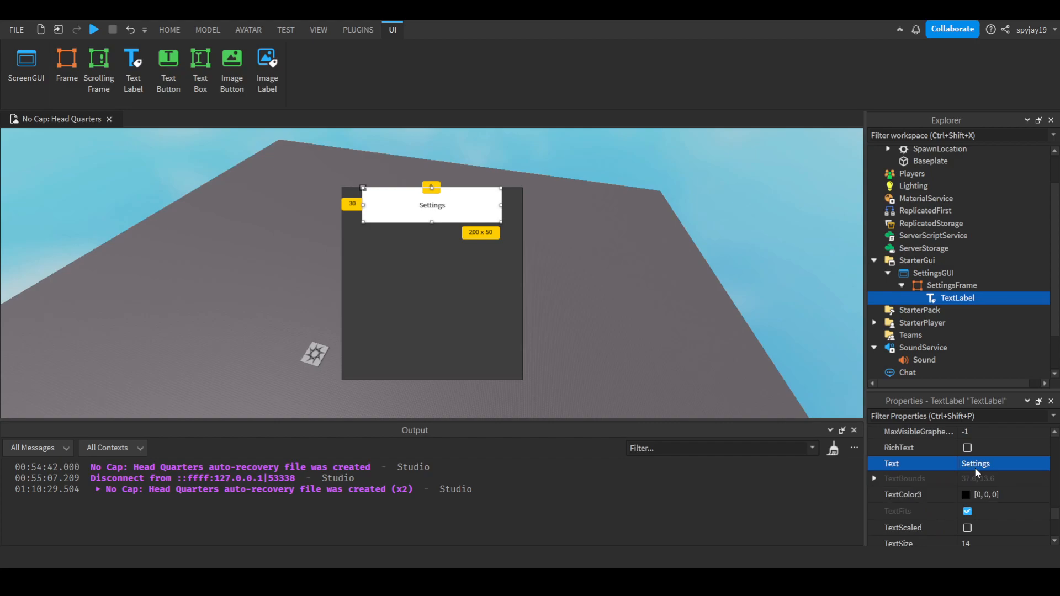
{"action": "left_click", "coordinate": [966, 527]}
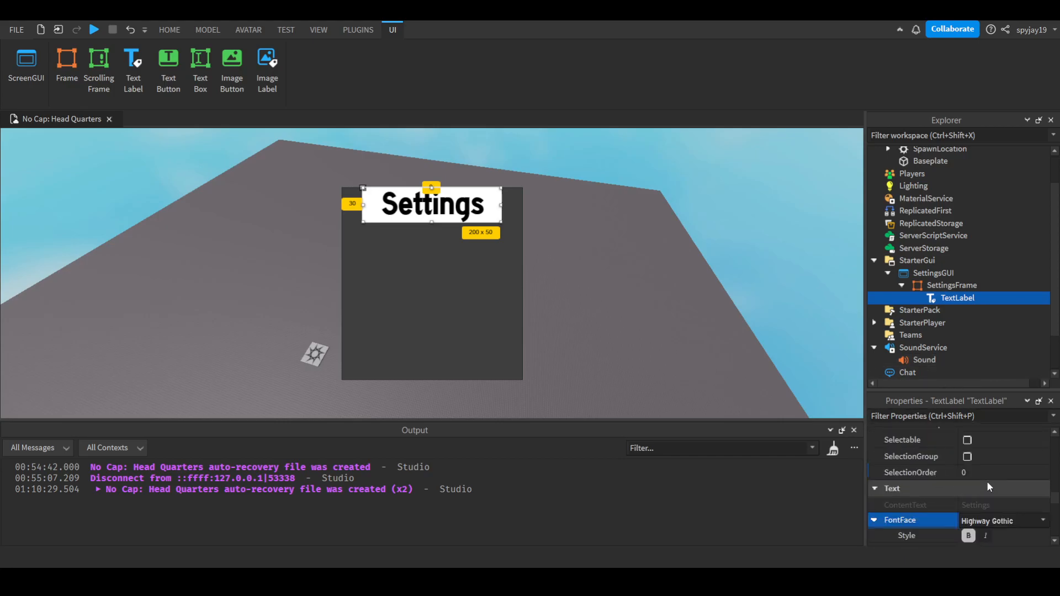
Give the title label red Highway Gothic text on a black background
{"action": "scroll", "scroll_direction": "down", "scroll_amount": 3}
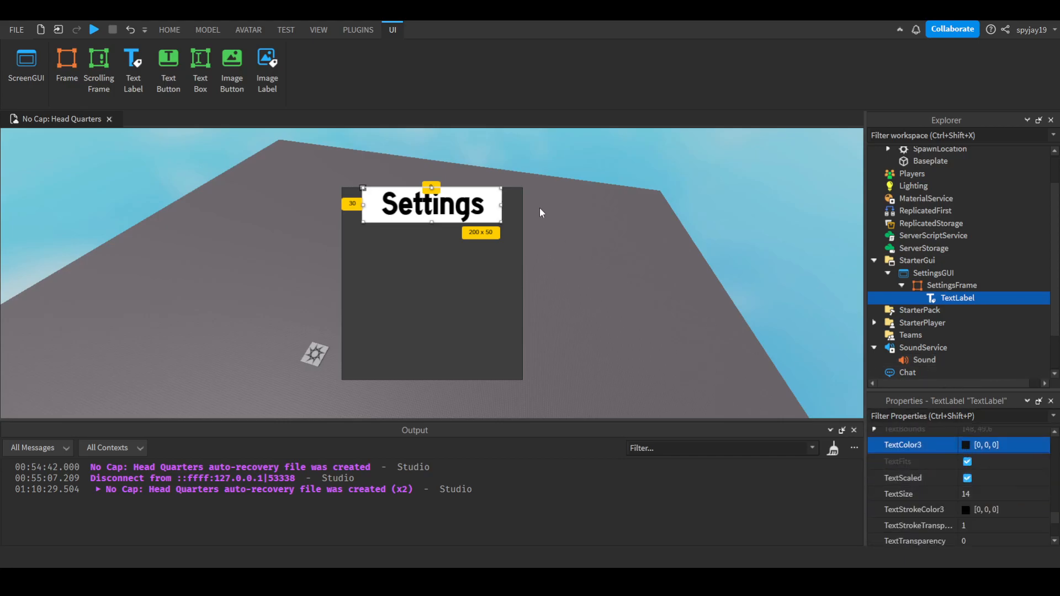
{"action": "mouse_move", "coordinate": [537, 267]}
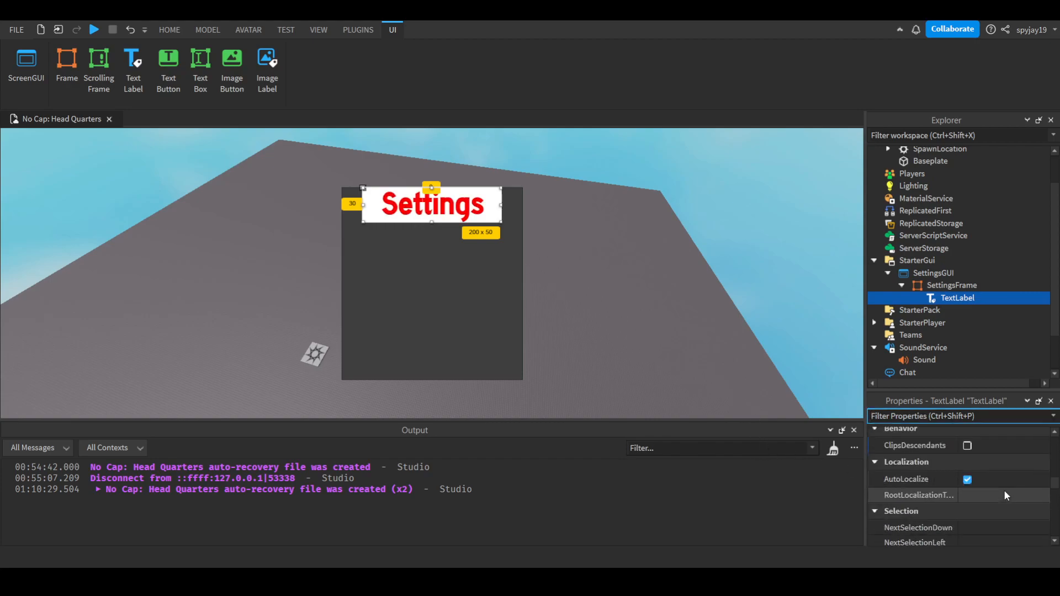
{"action": "scroll", "scroll_direction": "up", "scroll_amount": 3}
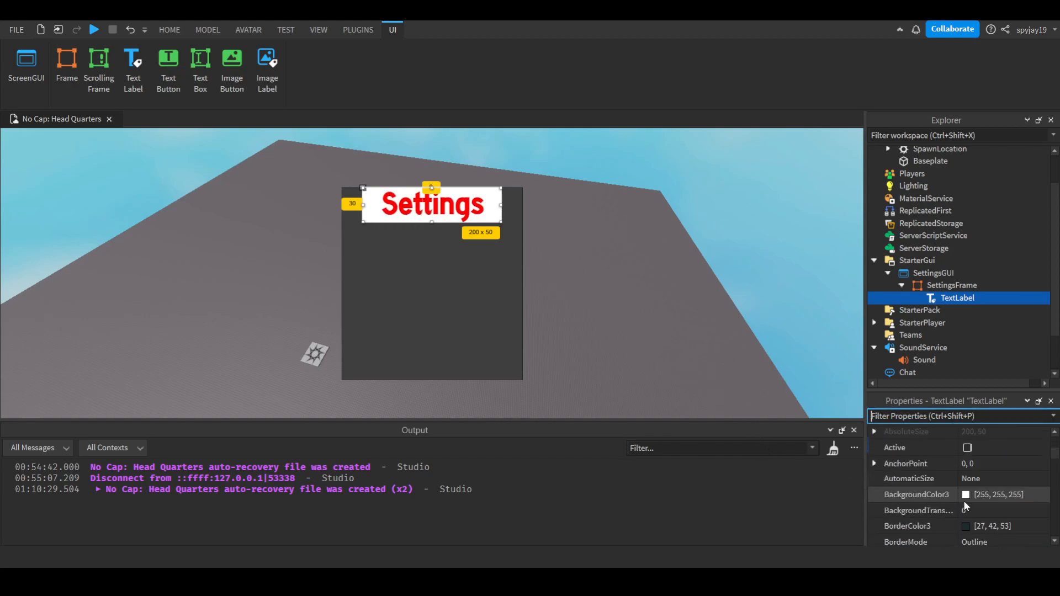
{"action": "left_click", "coordinate": [966, 494]}
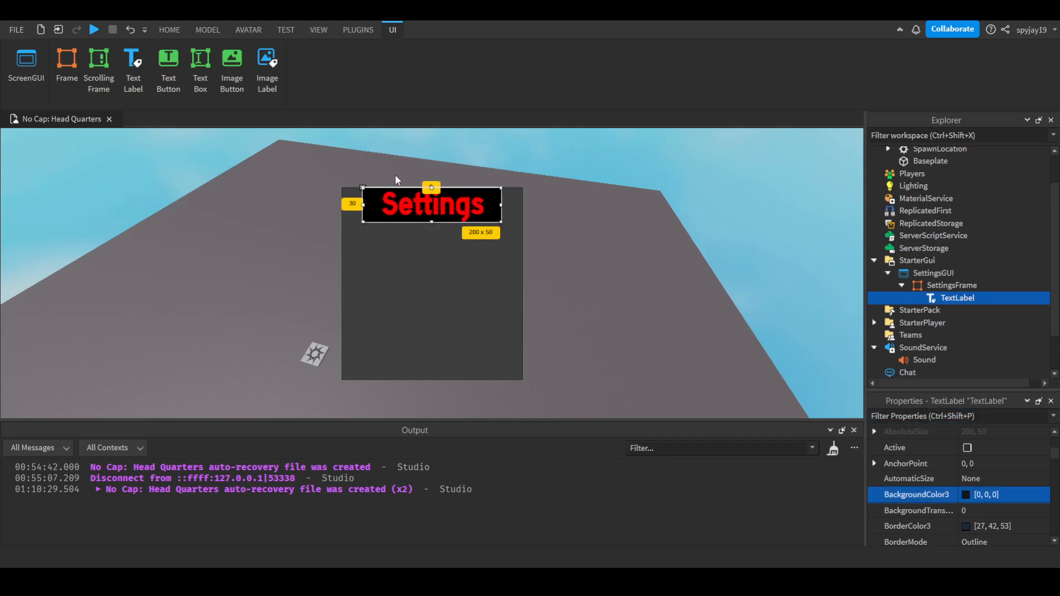
{"action": "left_click", "coordinate": [169, 29]}
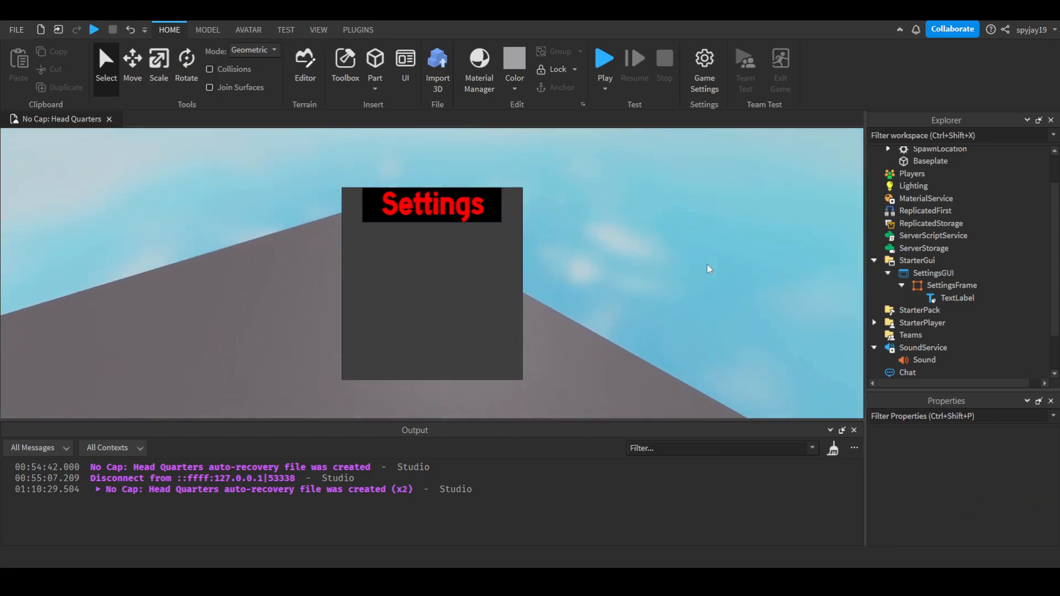
Rename the title label to SettingsTitleTextLabel
{"action": "left_click", "coordinate": [958, 298]}
{"action": "type", "text": "SettingsTitleTextLabel"}
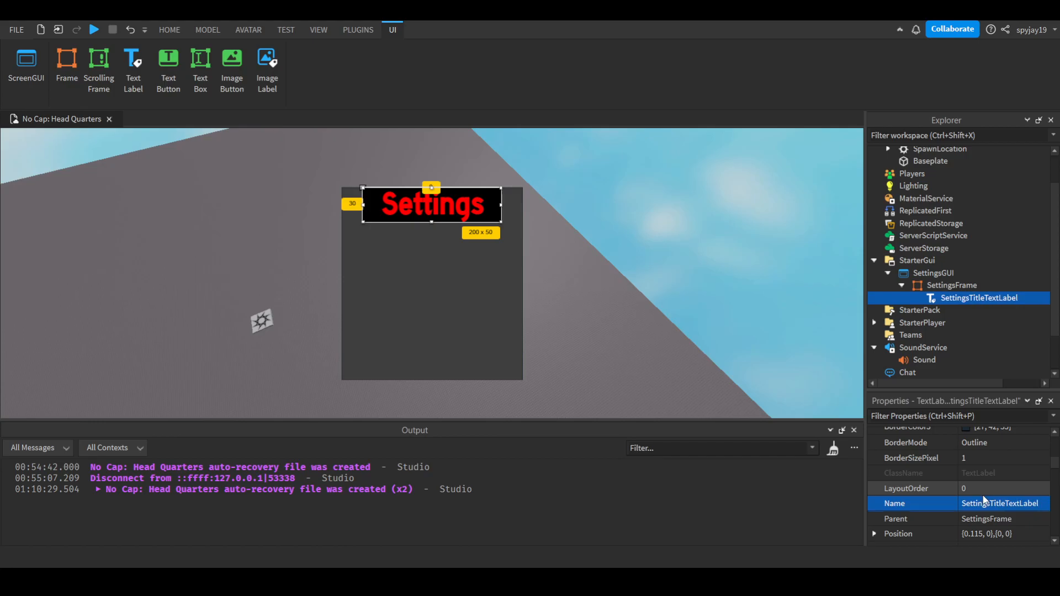
{"action": "mouse_move", "coordinate": [979, 289]}
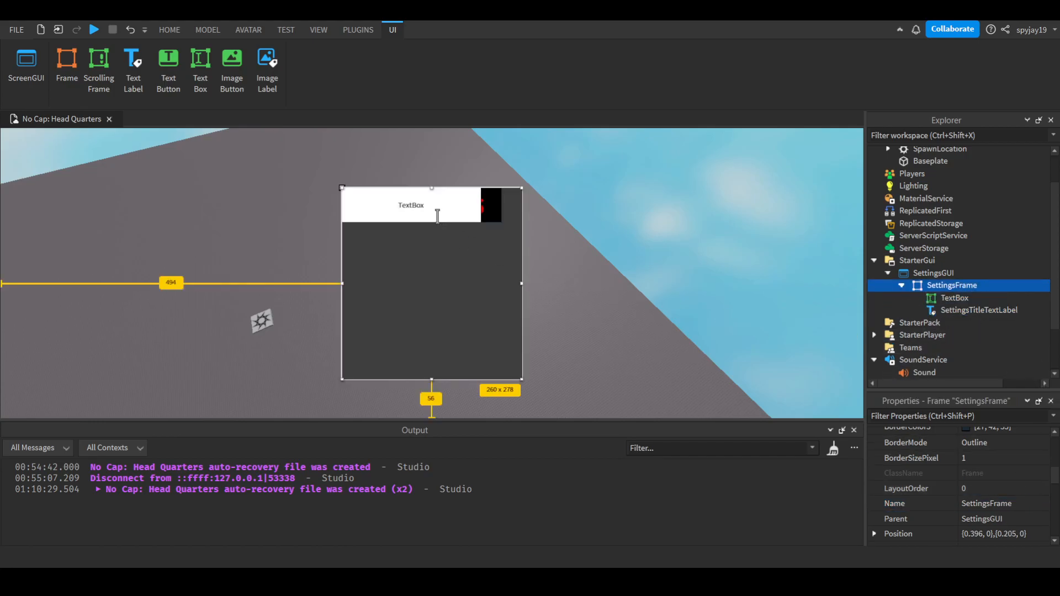
Delete the extra TextLabel from SettingsFrame, leaving the TextBox and title label
{"action": "left_click", "coordinate": [955, 298]}
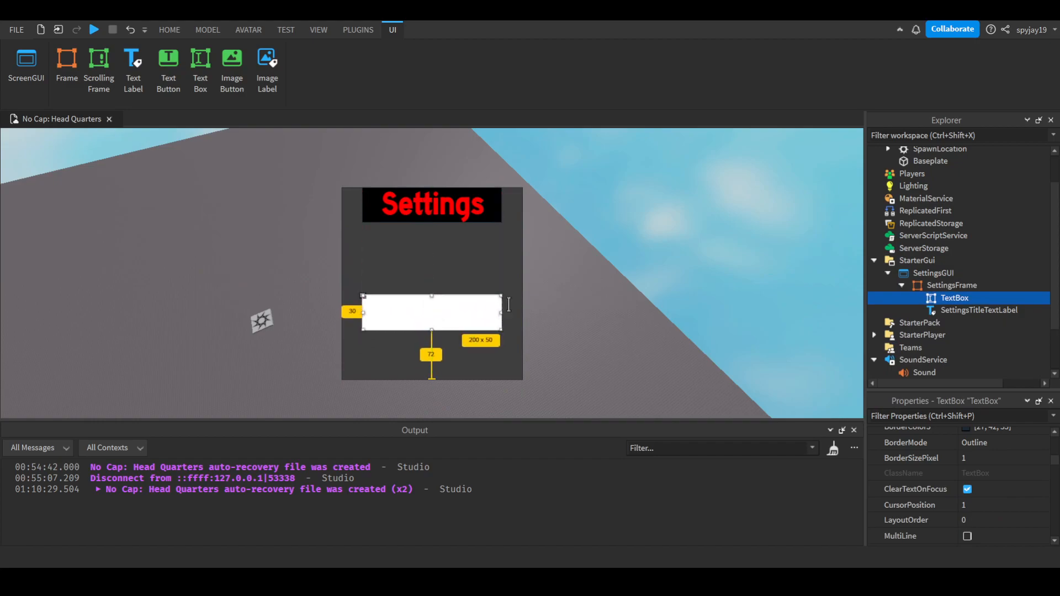
{"action": "left_click", "coordinate": [952, 285]}
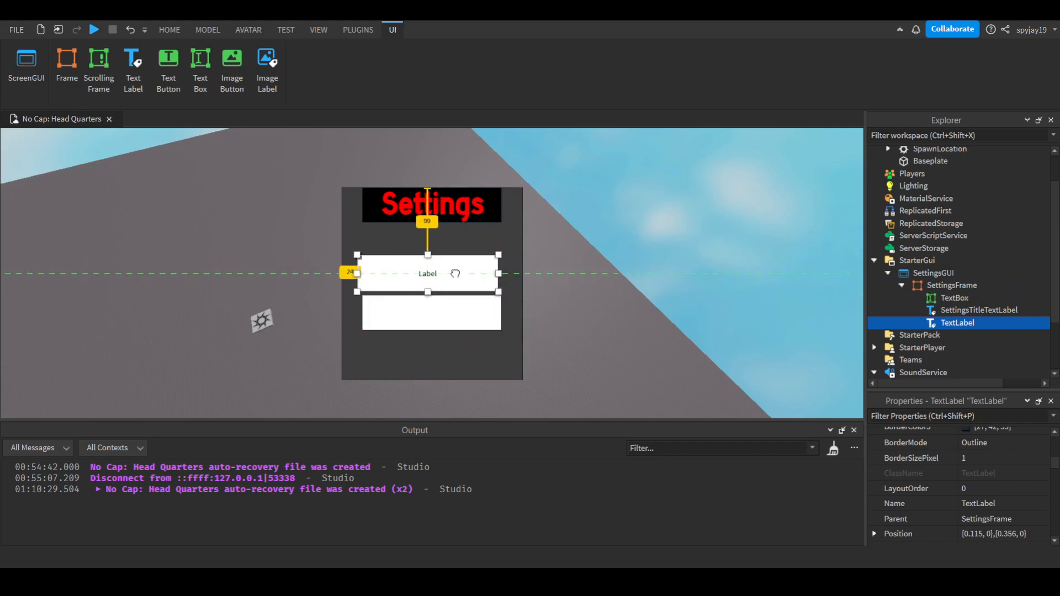
{"action": "left_click", "coordinate": [955, 297]}
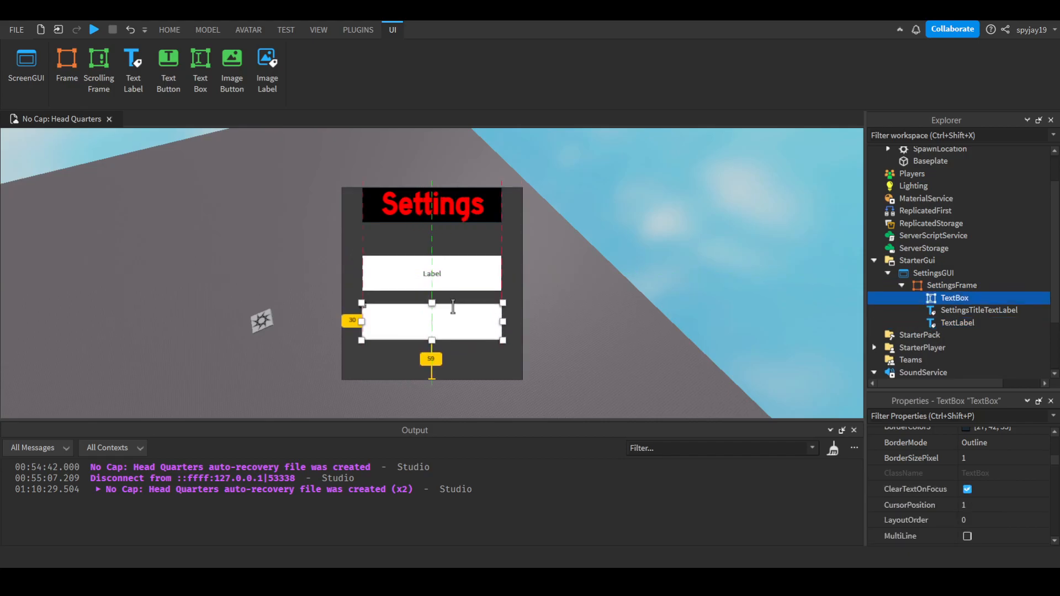
{"action": "left_click", "coordinate": [957, 323]}
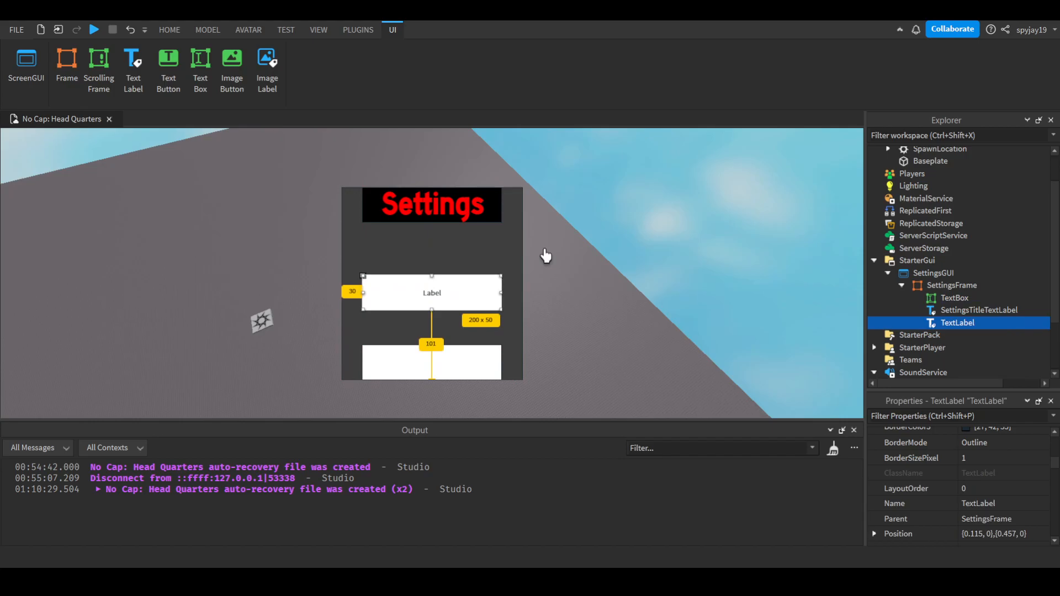
{"action": "mouse_move", "coordinate": [546, 256]}
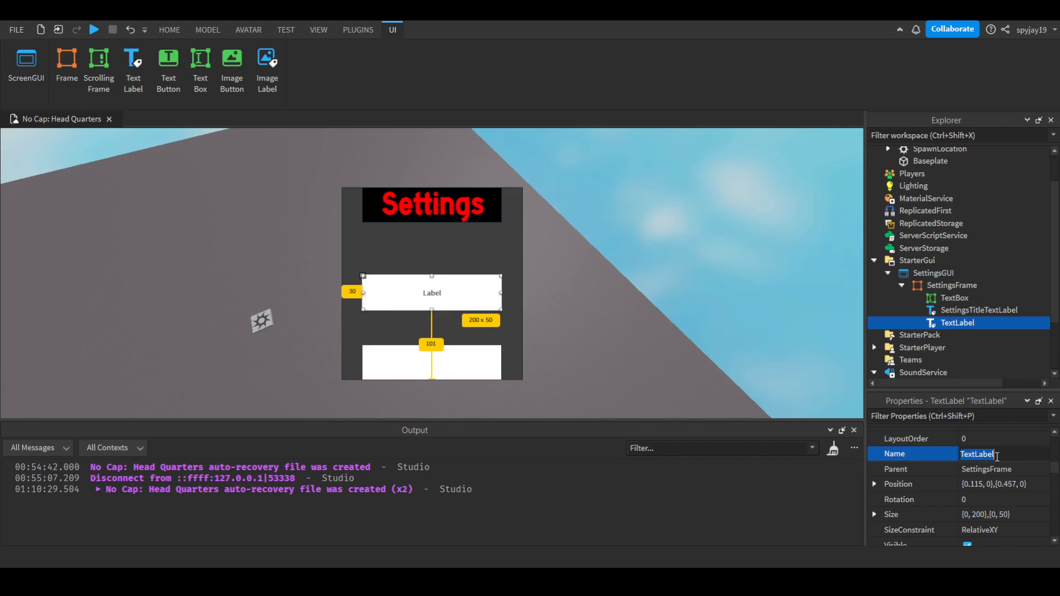
{"action": "type", "text": "Value"}
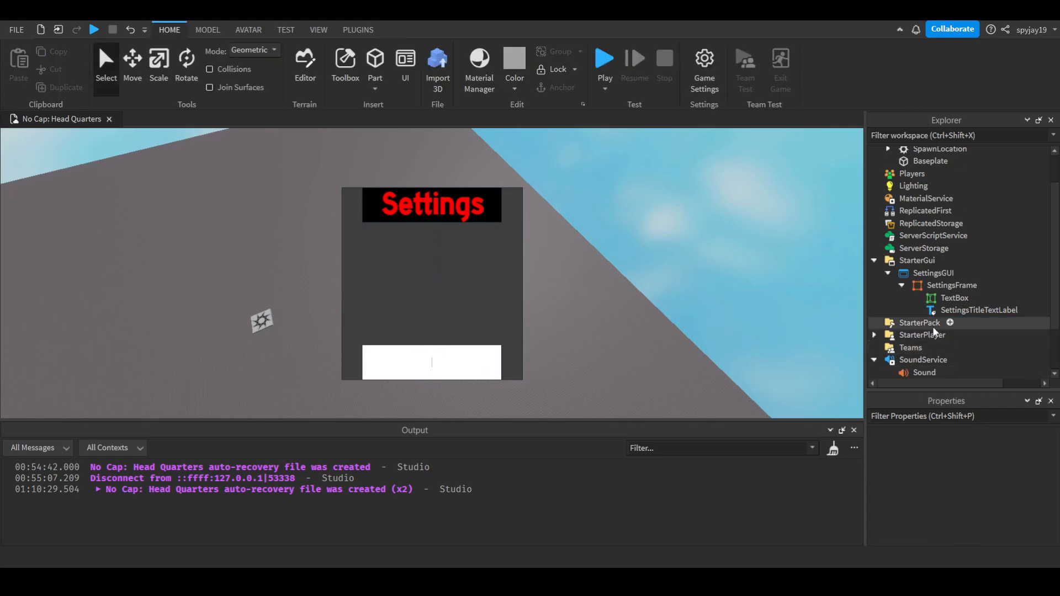
Rename the TextBox inside SettingsFrame to VolumeTextBox
{"action": "left_click", "coordinate": [954, 298]}
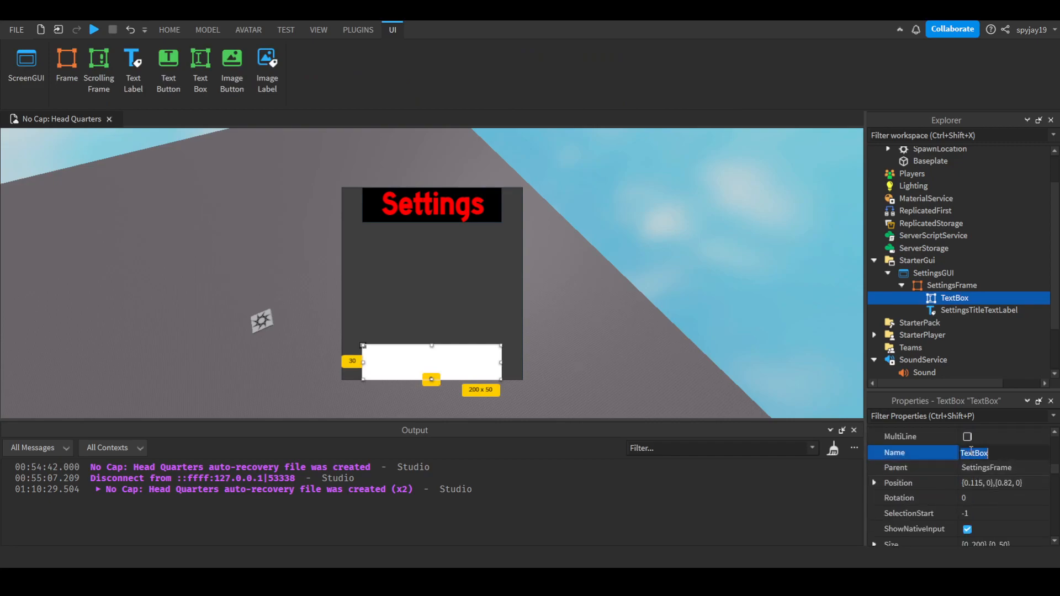
{"action": "type", "text": "Vol"}
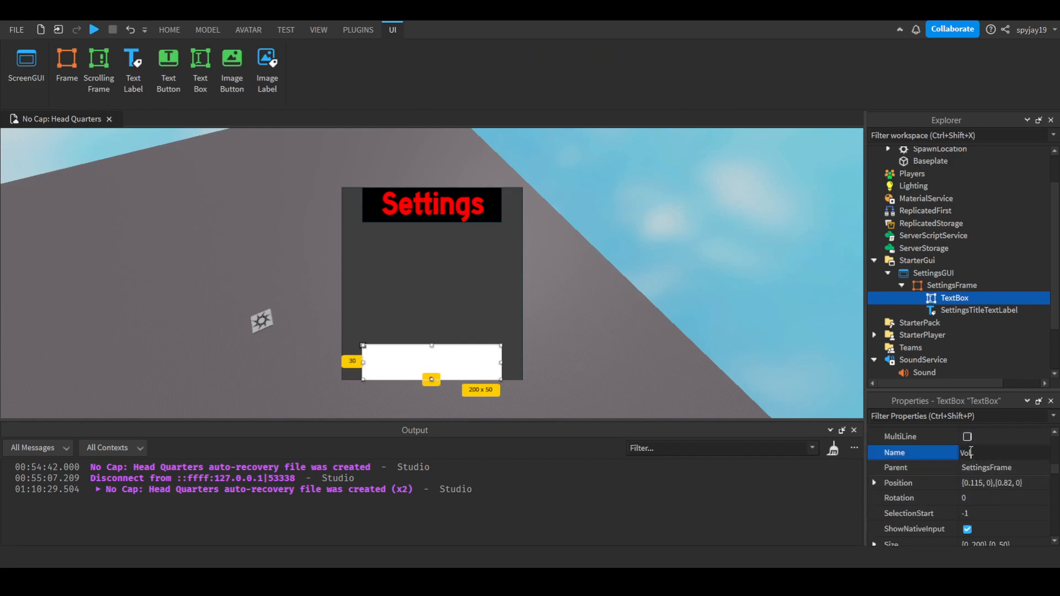
{"action": "type", "text": "VolumeTextBox"}
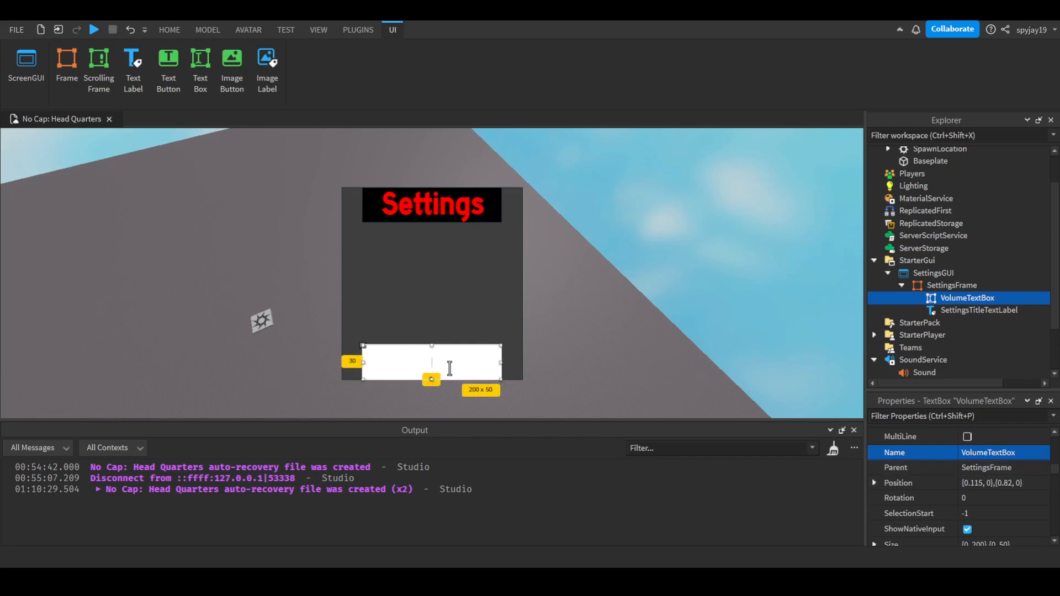
{"action": "mouse_move", "coordinate": [500, 325]}
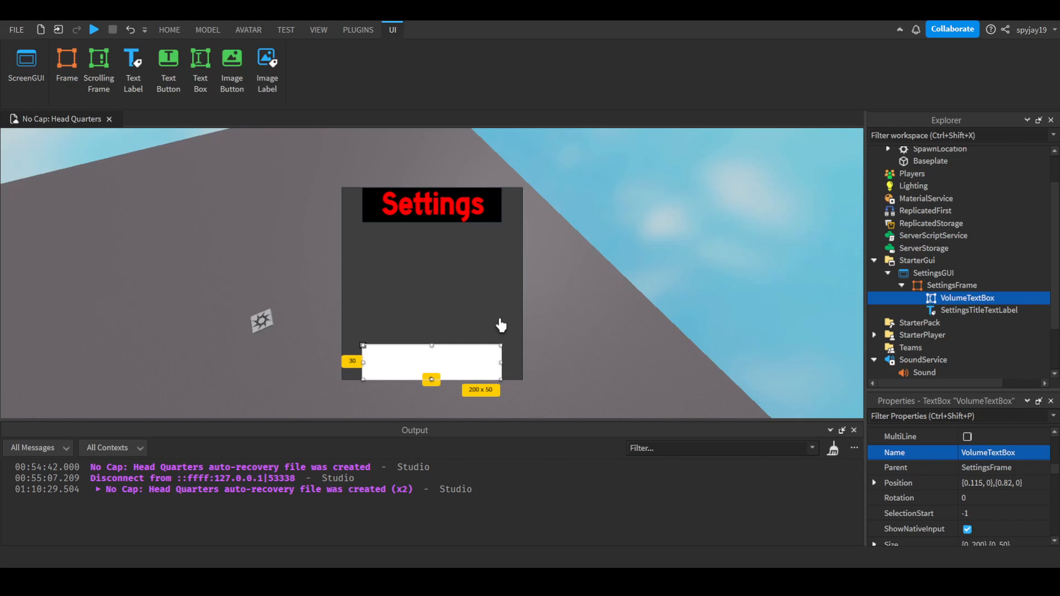
{"action": "mouse_move", "coordinate": [764, 341]}
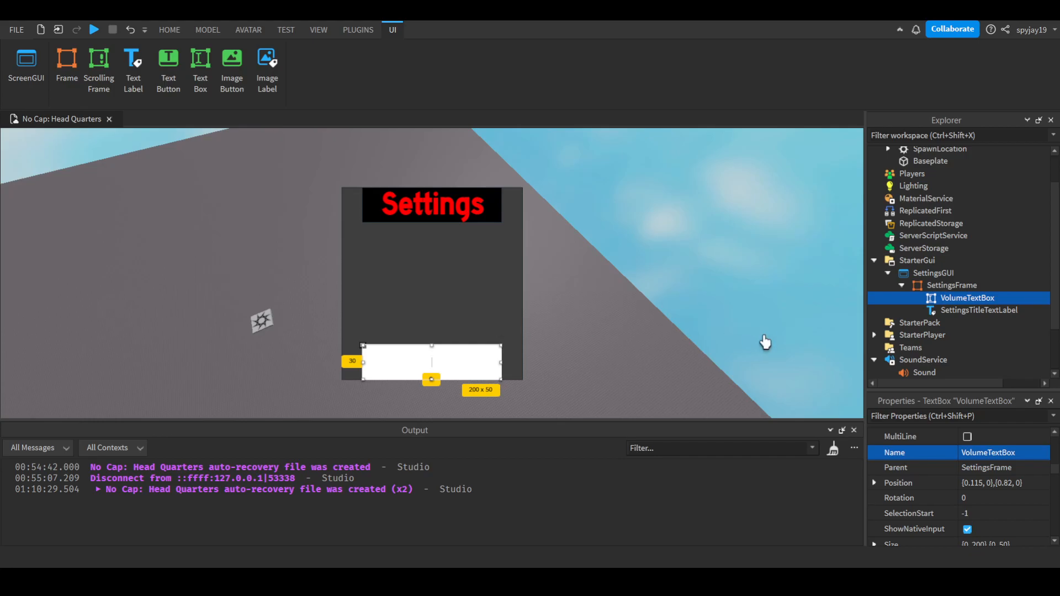
Set VolumeTextBox PlaceholderText to 'Put your desired volume(Decimals Only)'
{"action": "scroll", "scroll_direction": "down", "scroll_amount": 3}
{"action": "type", "text": "Ty"}
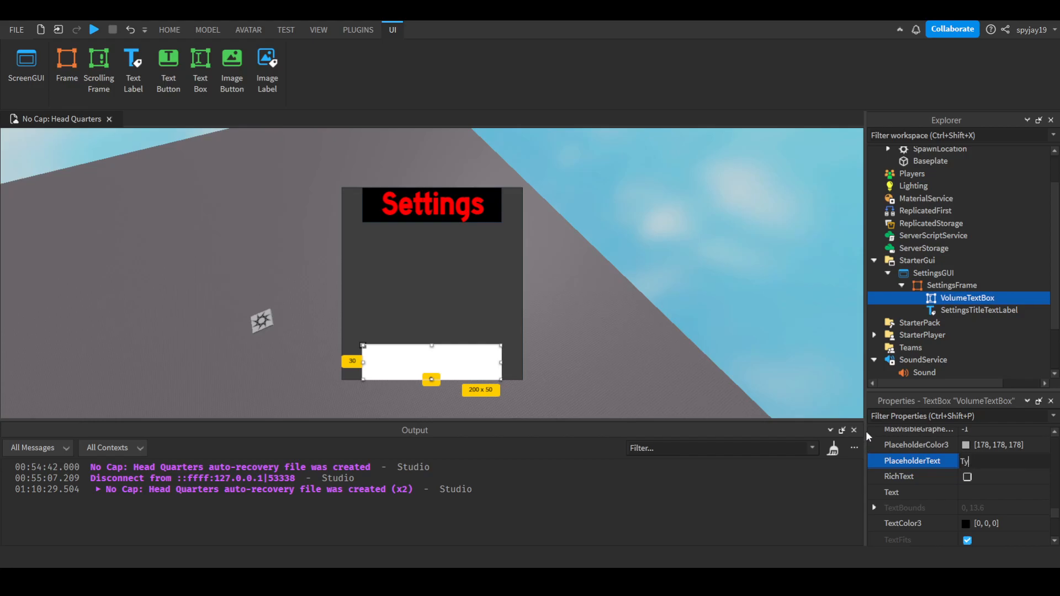
{"action": "type", "text": "Put your de"}
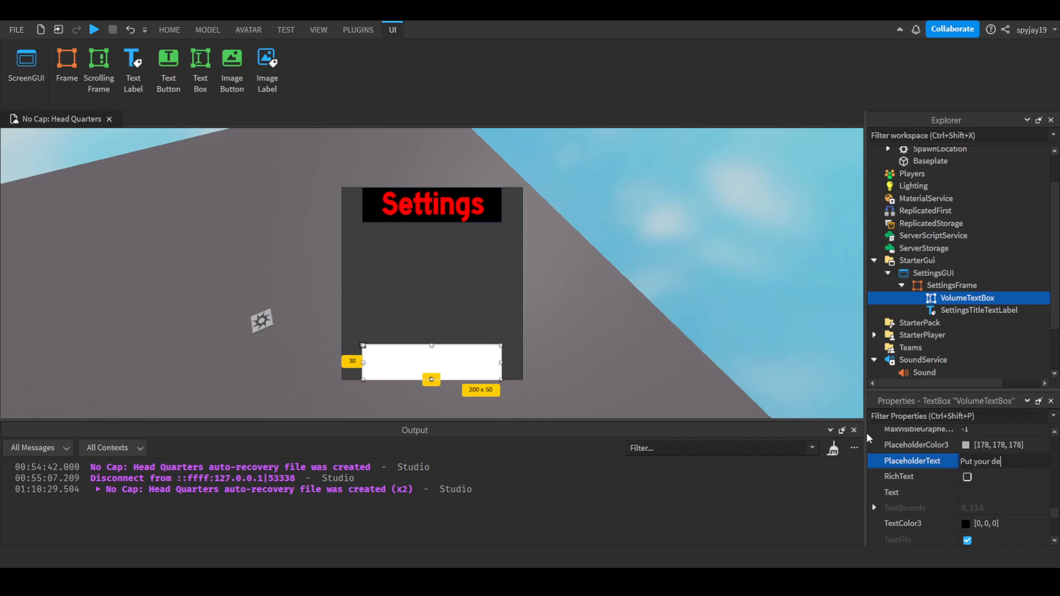
{"action": "type", "text": "sired vol"}
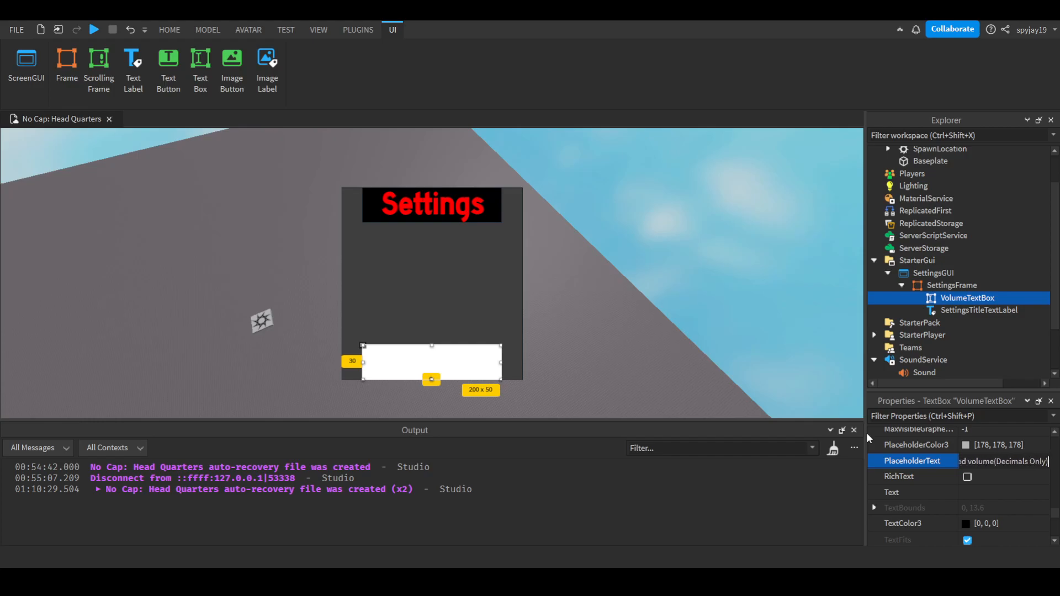
{"action": "type", "text": "Put your desired volume(Decimals Only)"}
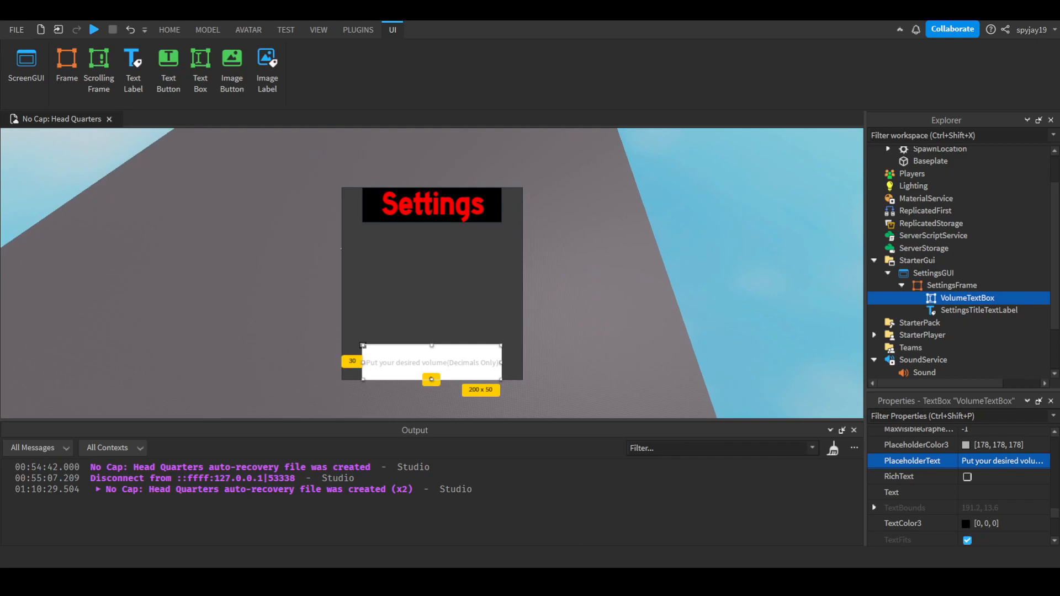
{"action": "left_click", "coordinate": [168, 30]}
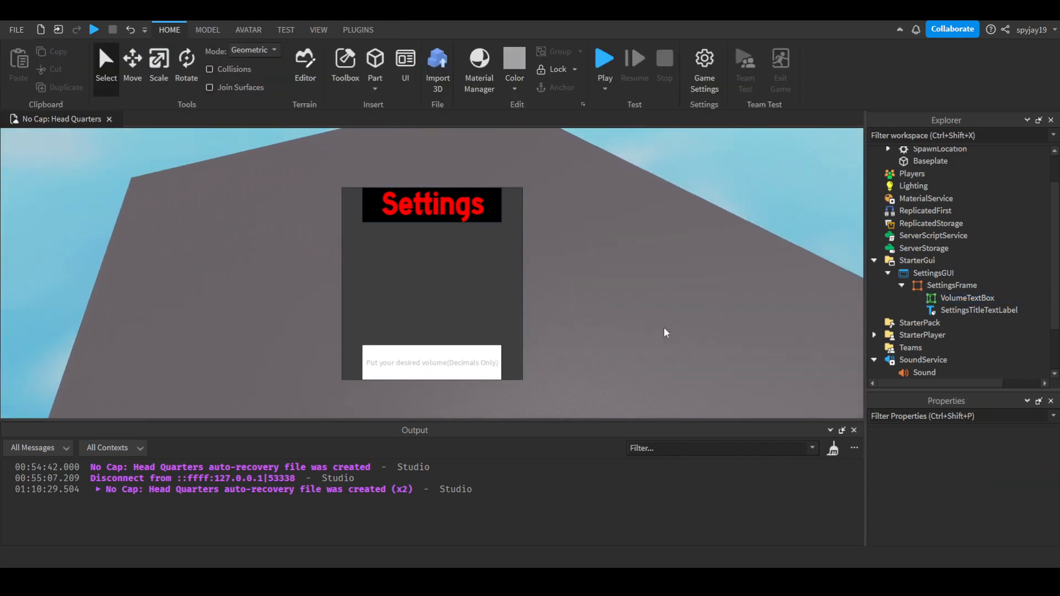
{"action": "mouse_move", "coordinate": [662, 322]}
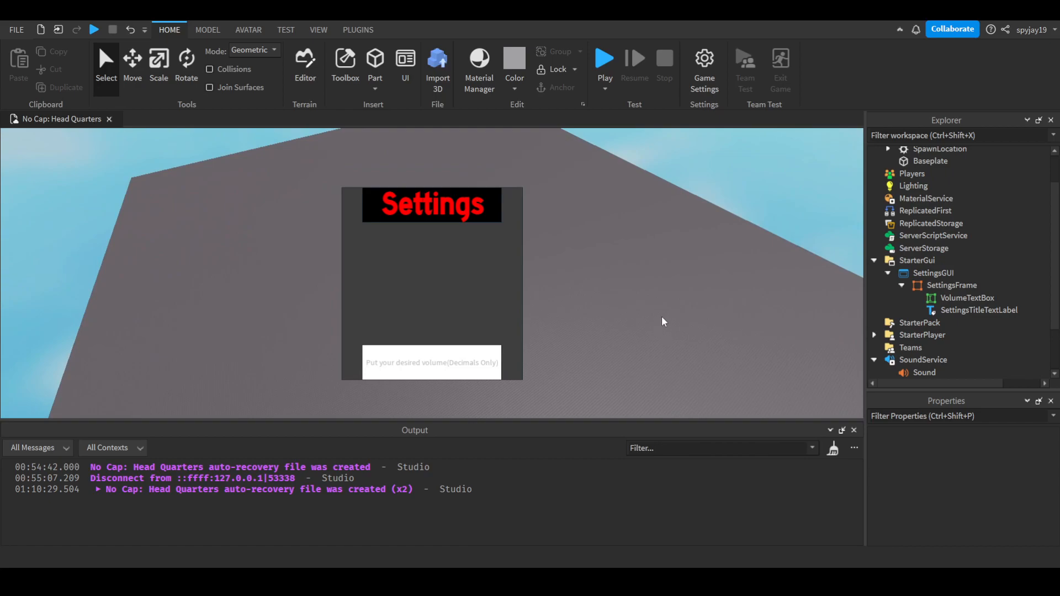
Make VolumeTextBox bold with TextScaled on and background colour 255,0,0
{"action": "left_click", "coordinate": [966, 298]}
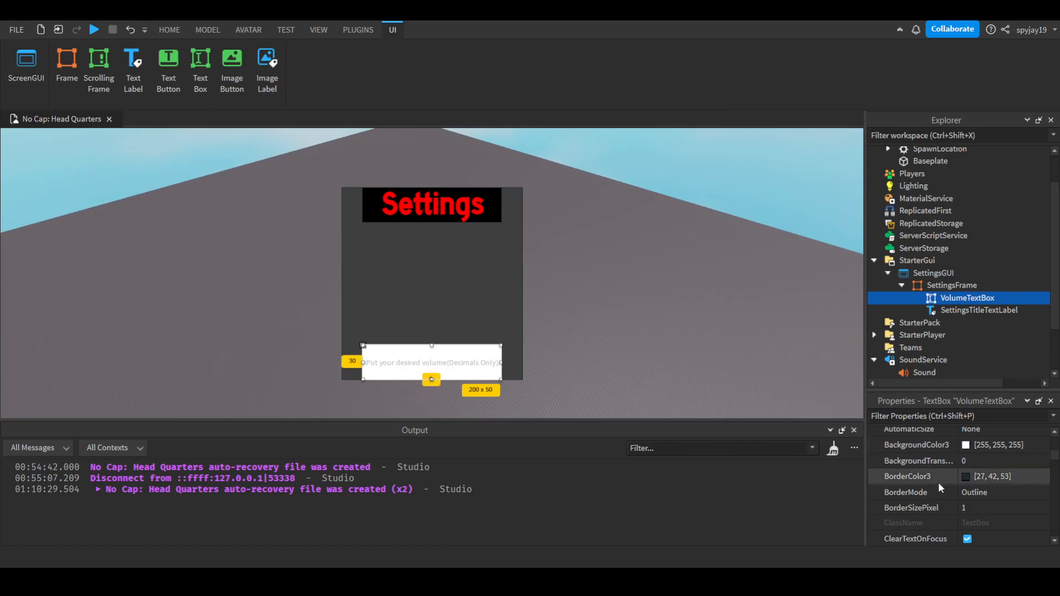
{"action": "scroll", "scroll_direction": "down", "scroll_amount": 3}
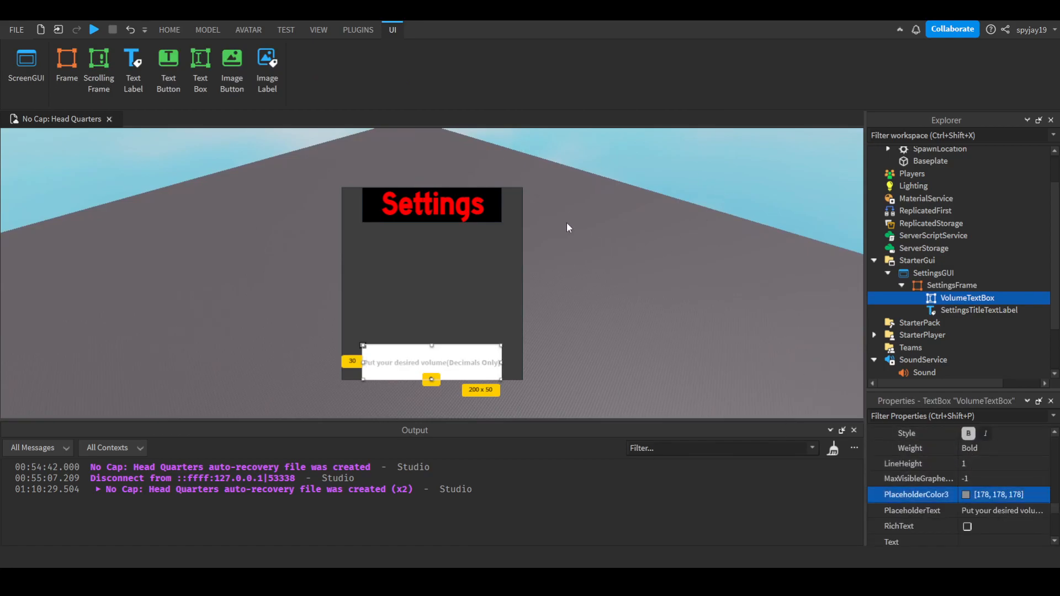
{"action": "scroll", "scroll_direction": "down", "scroll_amount": 3}
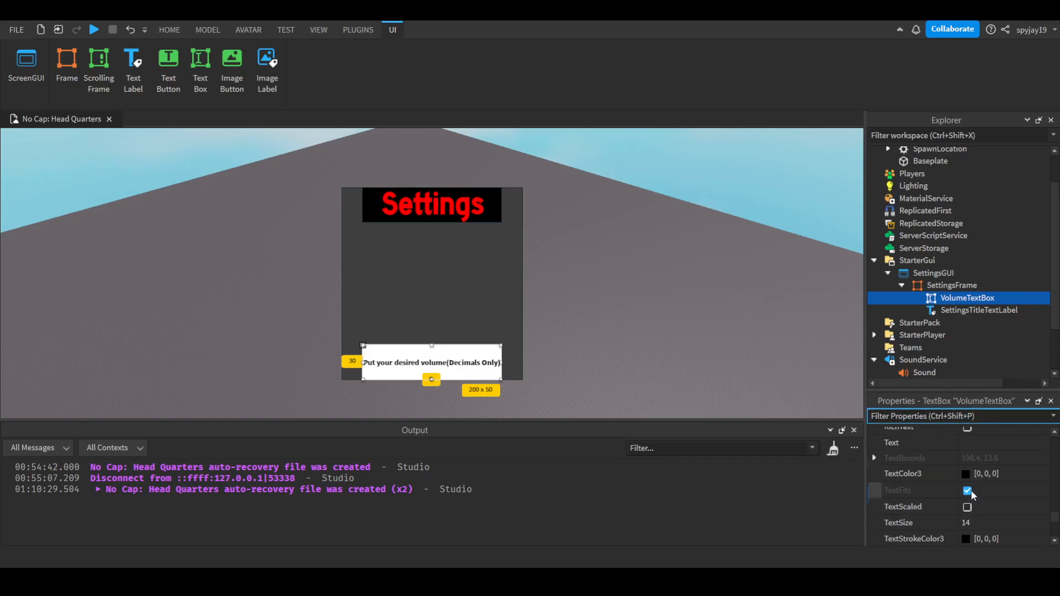
{"action": "left_click", "coordinate": [968, 507]}
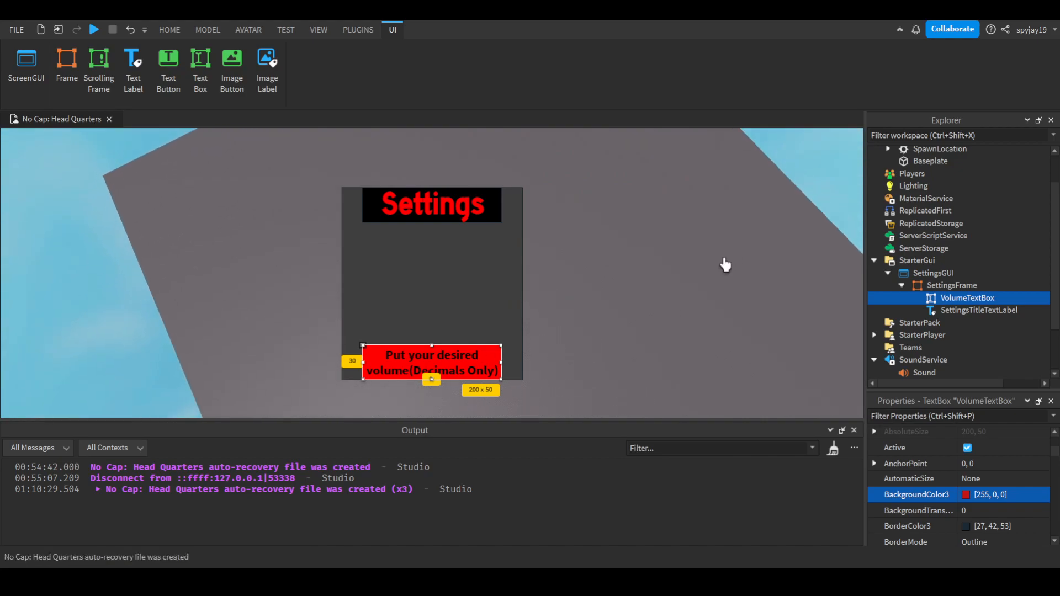
{"action": "left_click", "coordinate": [169, 30]}
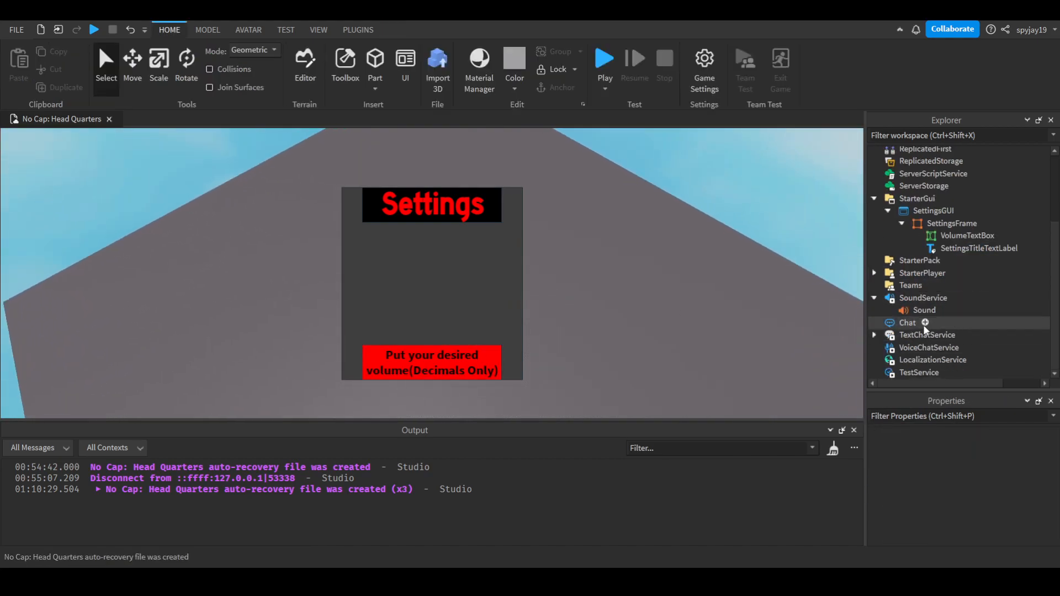
Reselect the SoundService Sound and review its properties before scripting
{"action": "left_click", "coordinate": [924, 310]}
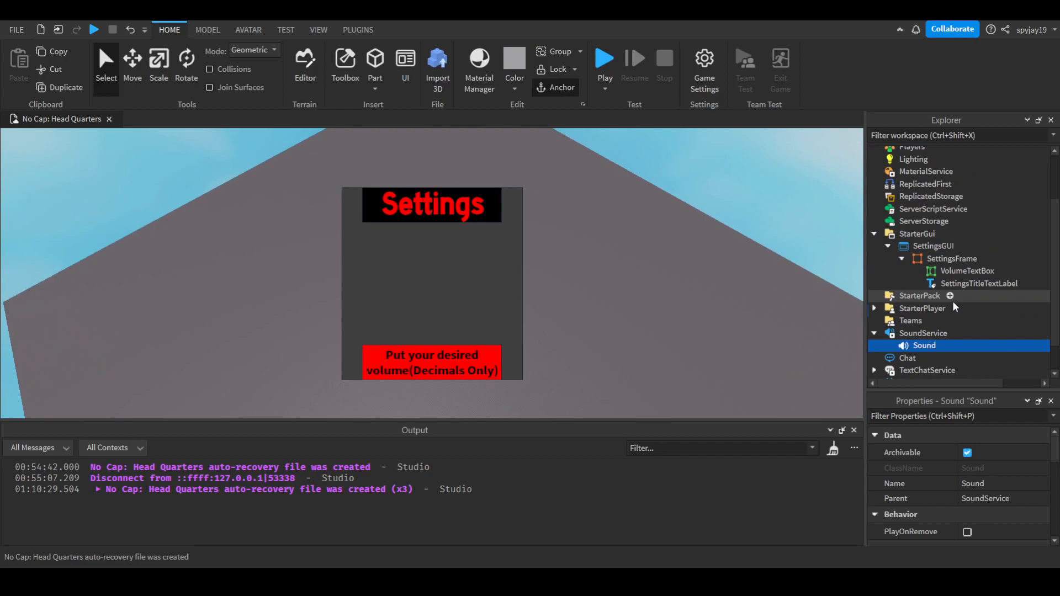
{"action": "scroll", "scroll_direction": "up", "scroll_amount": 3}
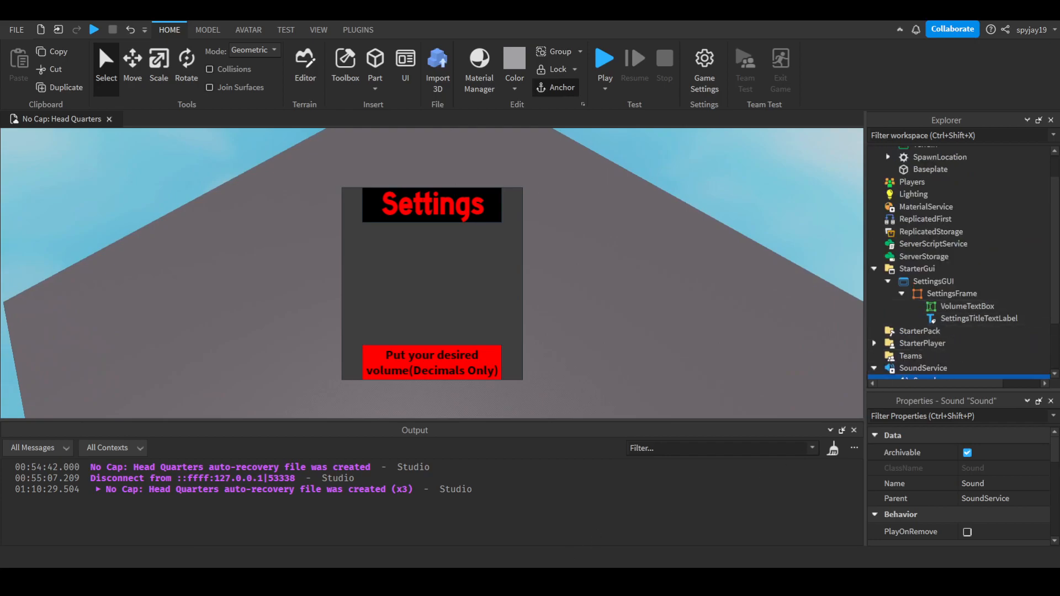
{"action": "mouse_move", "coordinate": [704, 362]}
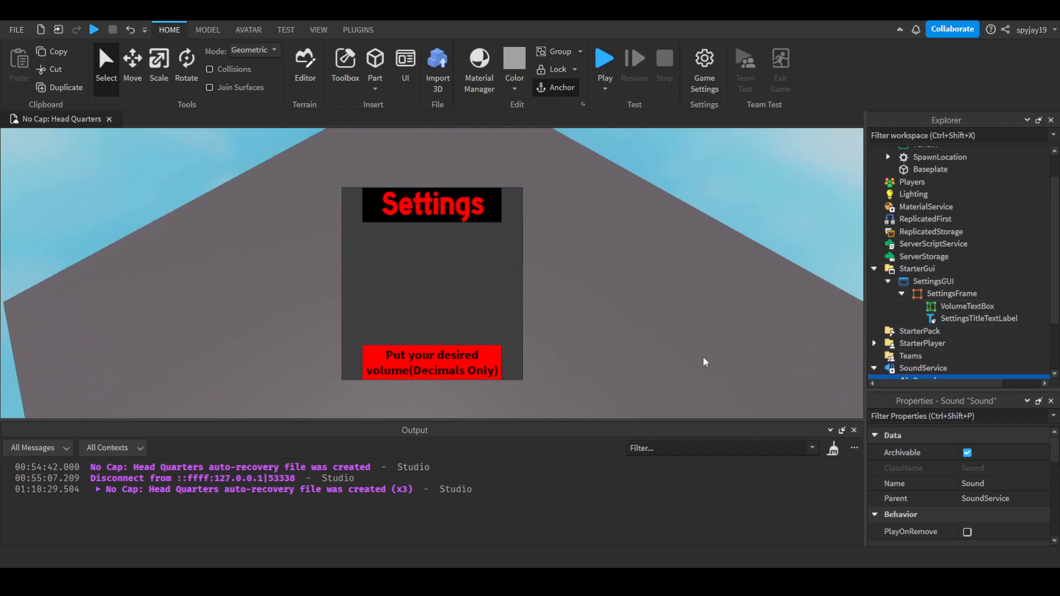
{"action": "mouse_move", "coordinate": [424, 210]}
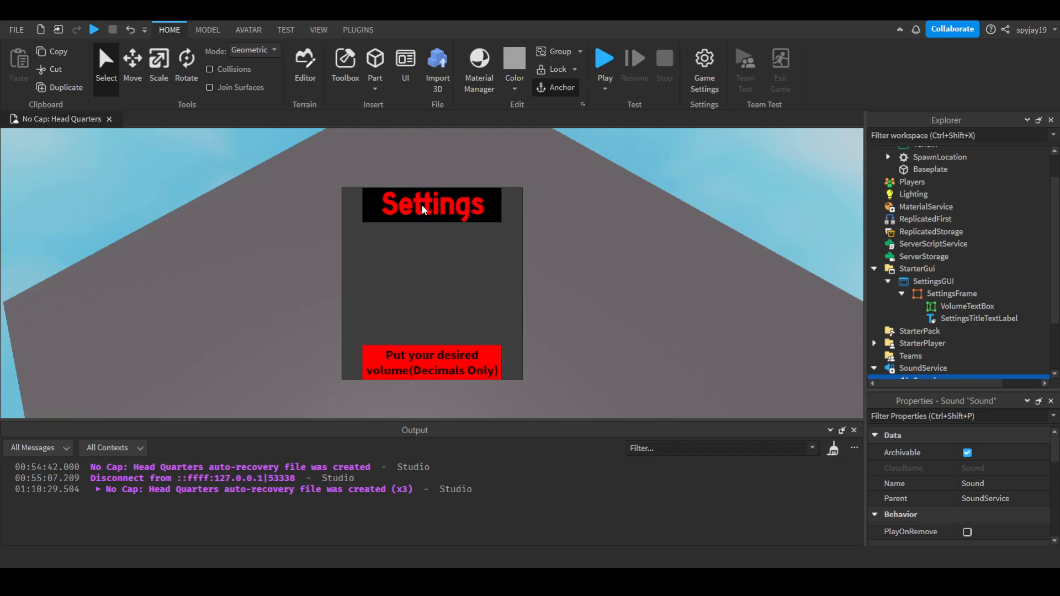
{"action": "mouse_move", "coordinate": [933, 266]}
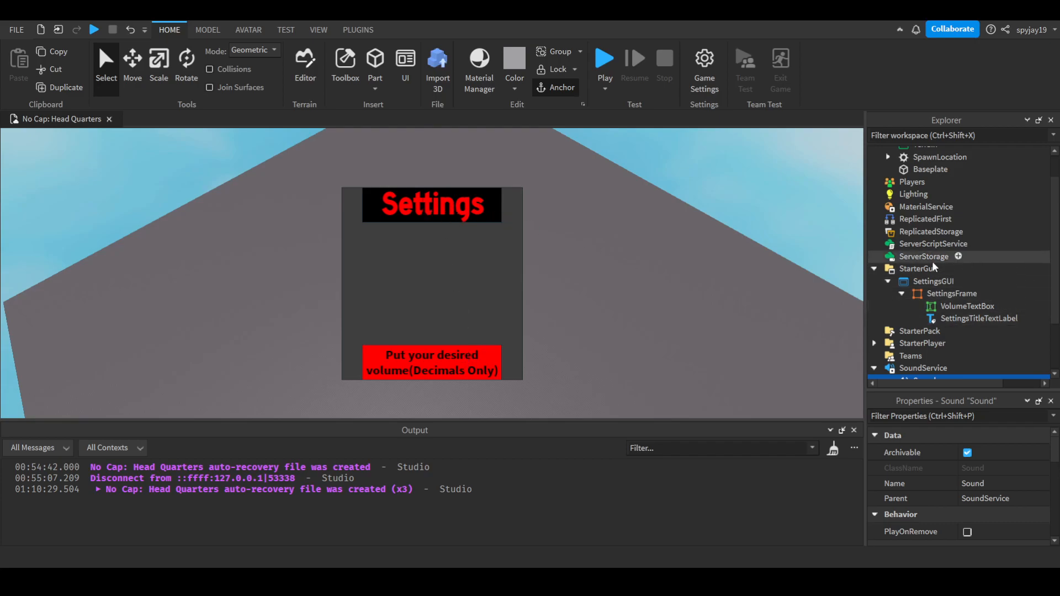
{"action": "mouse_move", "coordinate": [1007, 305]}
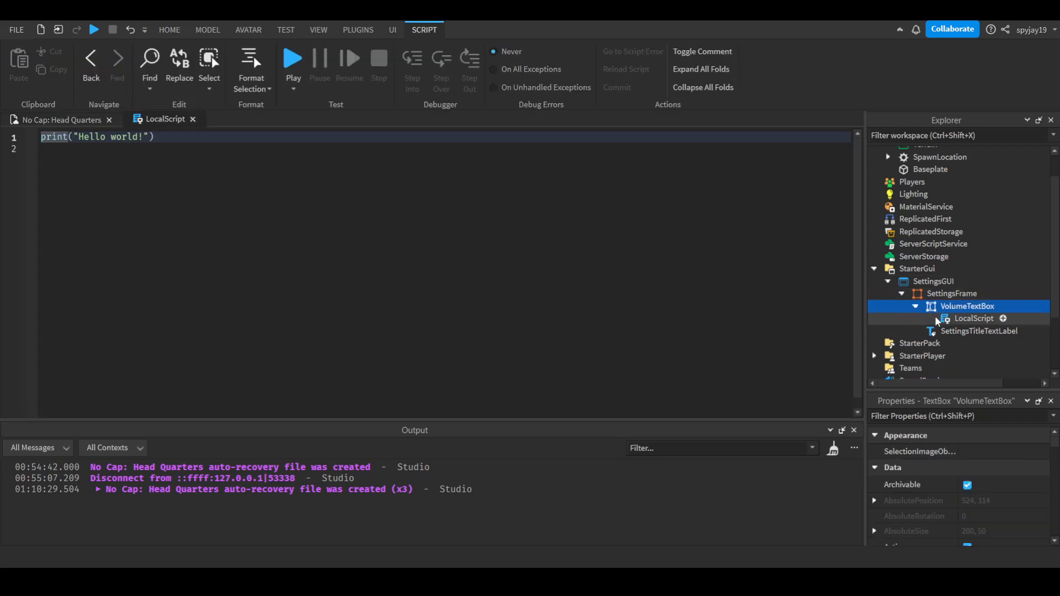
In VolumeChangeScript, reference game.SoundService.Sound and hook the volume box's FocusLost event
{"action": "left_click", "coordinate": [974, 318]}
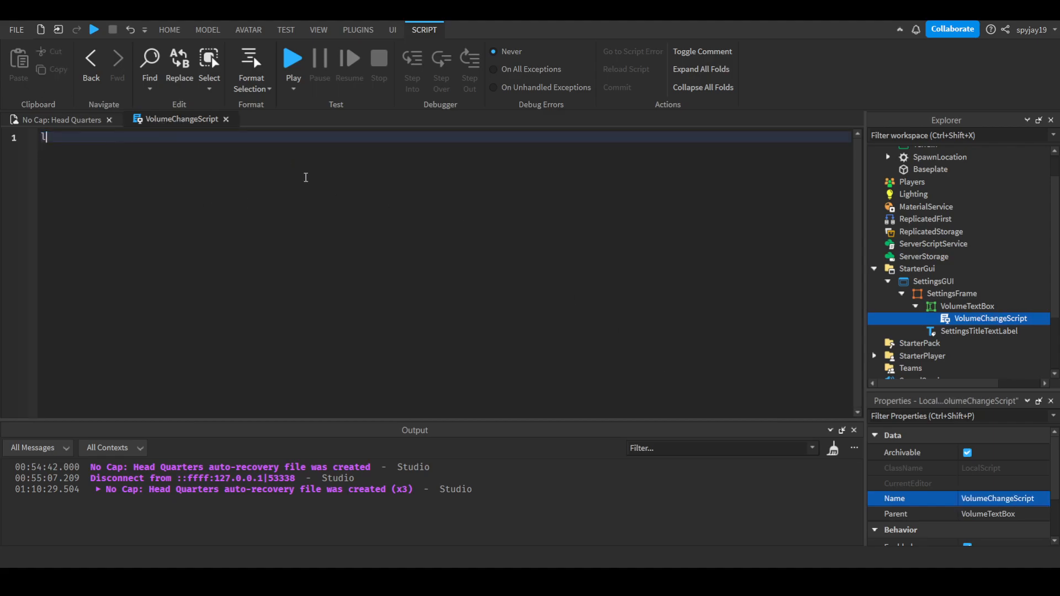
{"action": "type", "text": "ocal Sound = gma"}
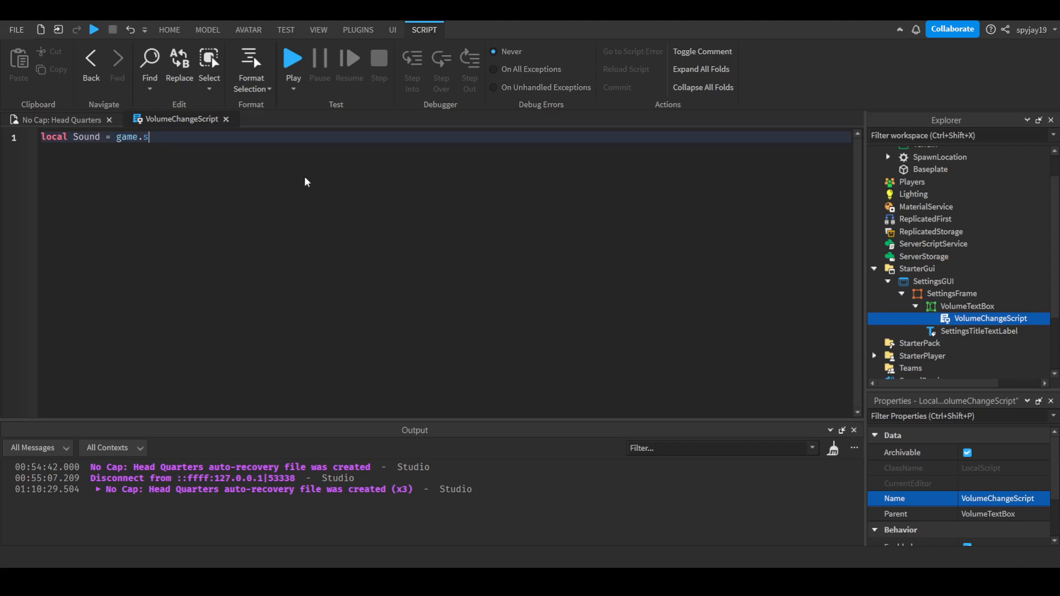
{"action": "type", "text": "oundService.Sound"}
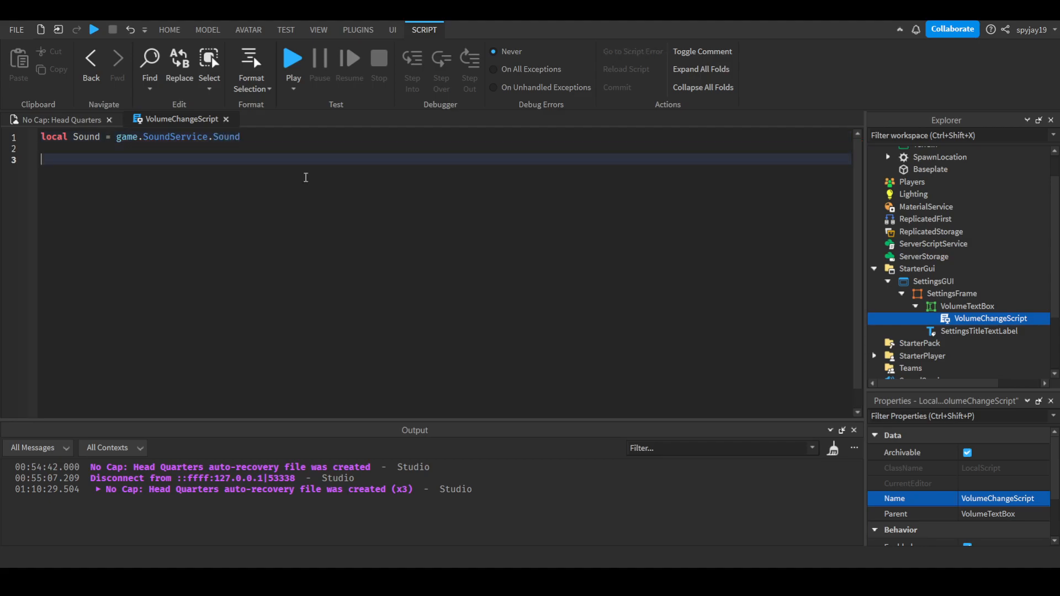
{"action": "type", "text": "script.Parent.FocusLost:Connect(function("}
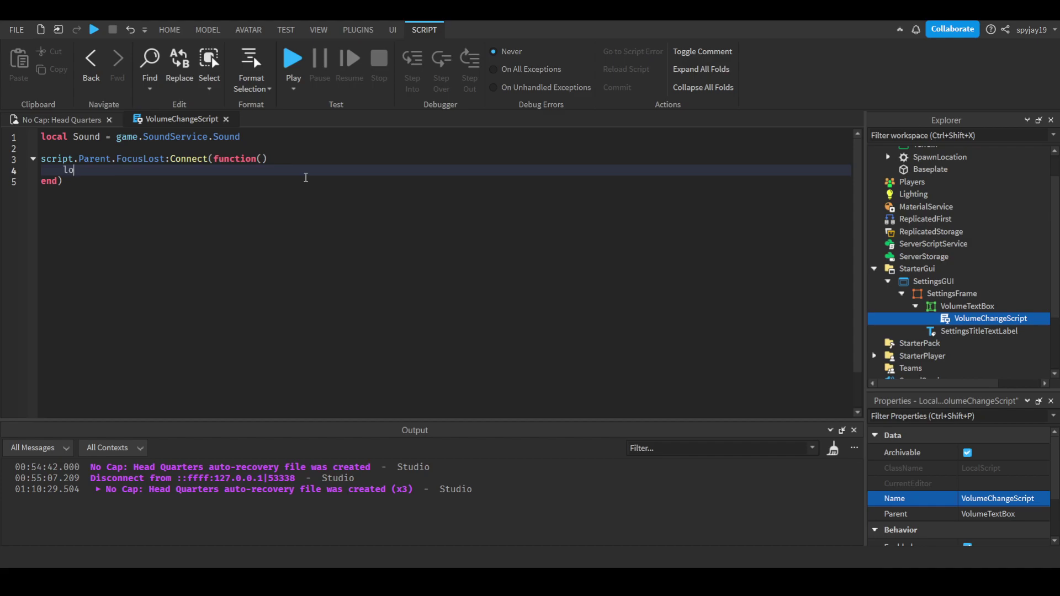
Store the volume box's text as local NewVolumeLevel = script.Parent.Text
{"action": "type", "text": "cal Volume"}
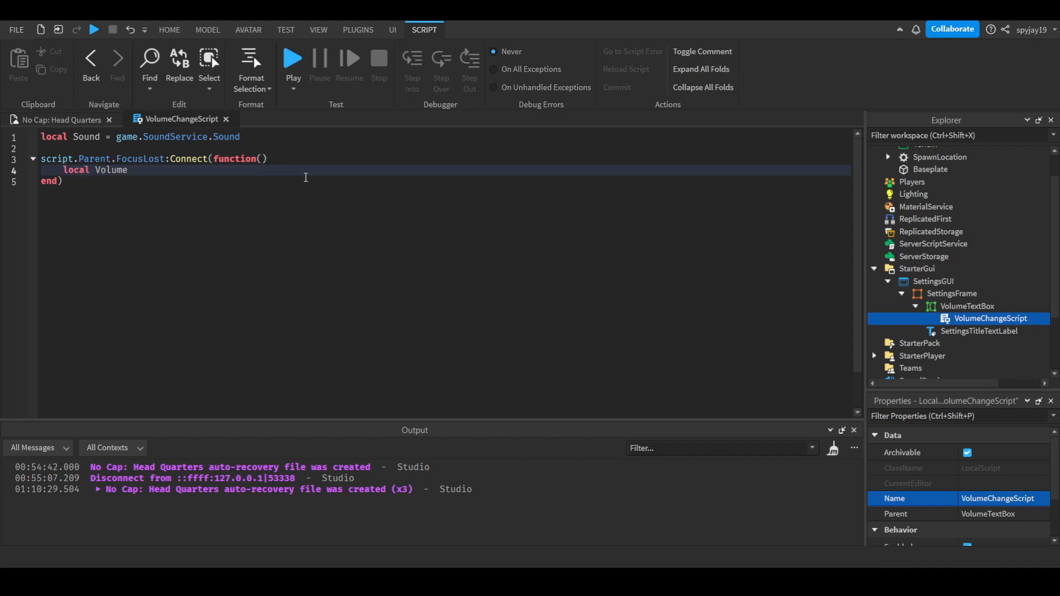
{"action": "key", "text": "Backspace"}
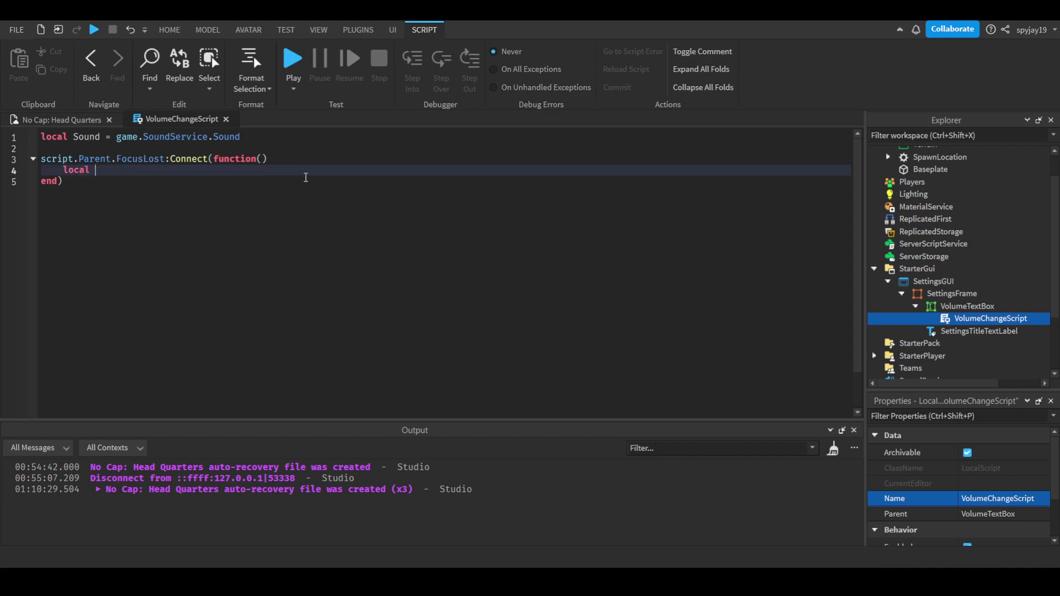
{"action": "type", "text": "NewVolume"}
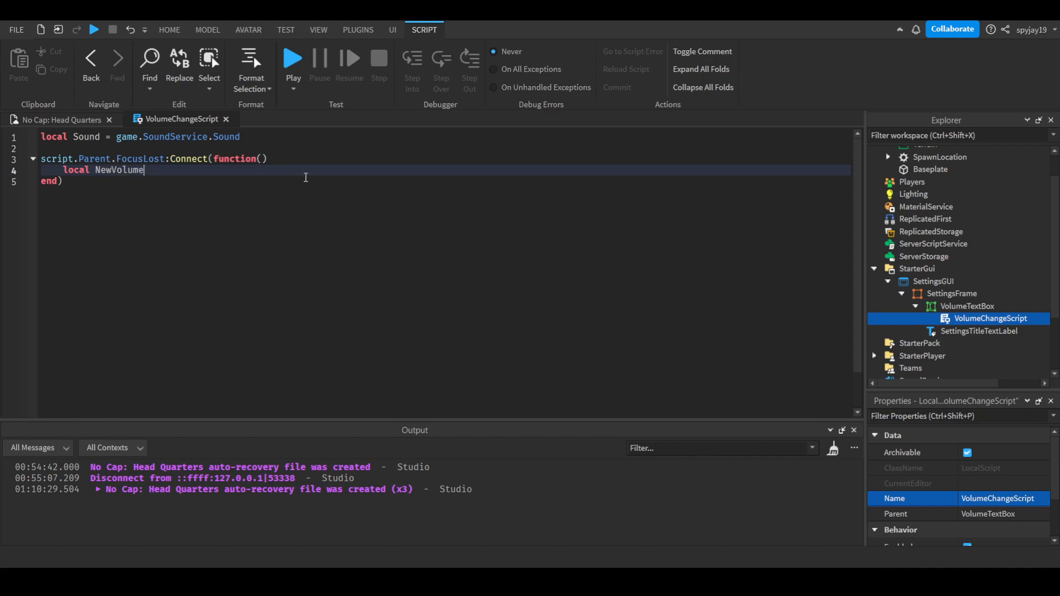
{"action": "type", "text": "Level = script"}
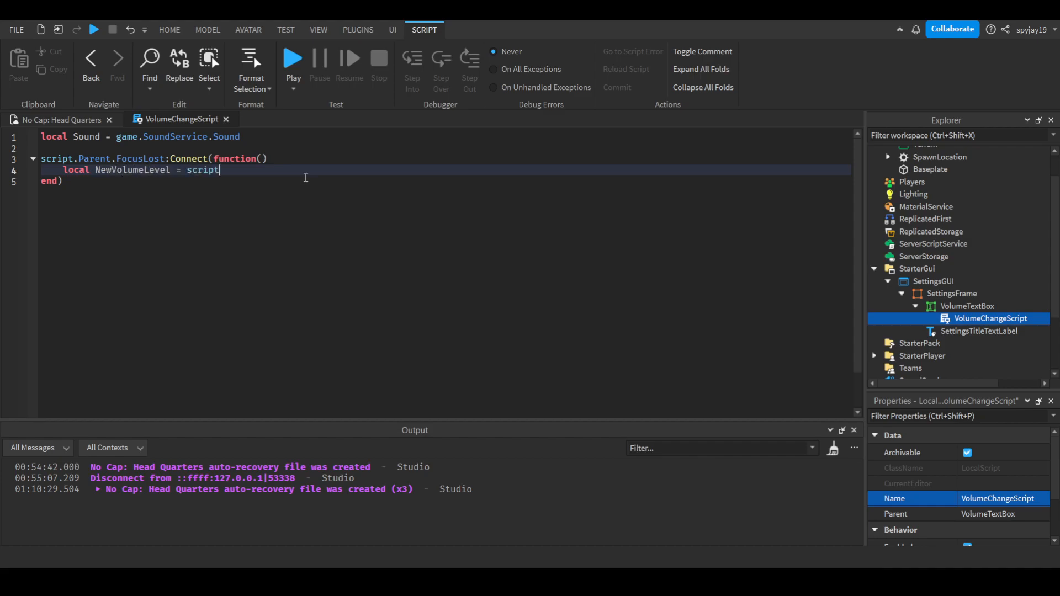
{"action": "type", "text": ".Parent.Text"}
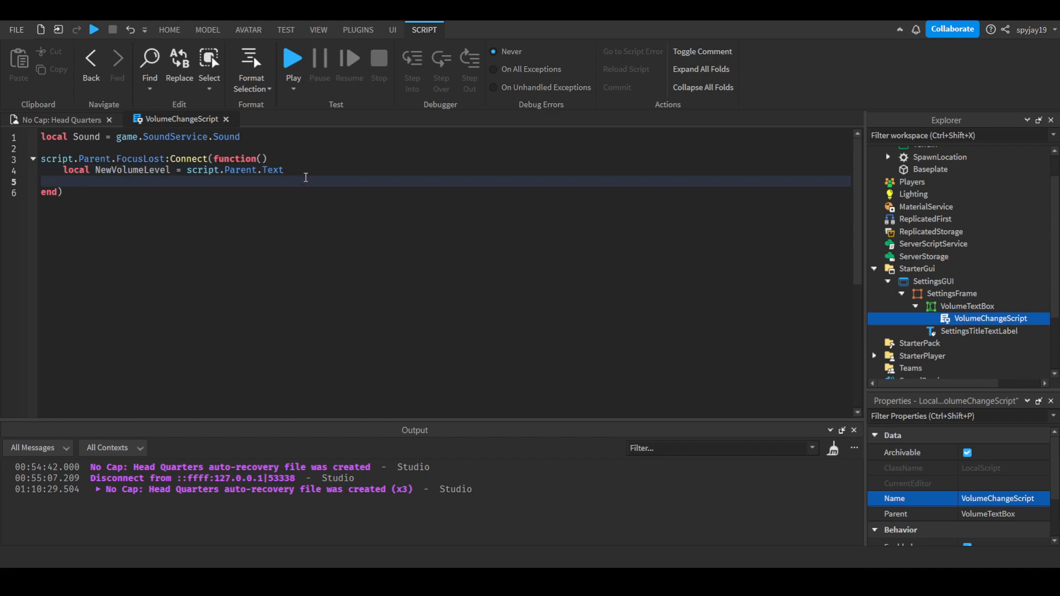
{"action": "key", "text": "Return"}
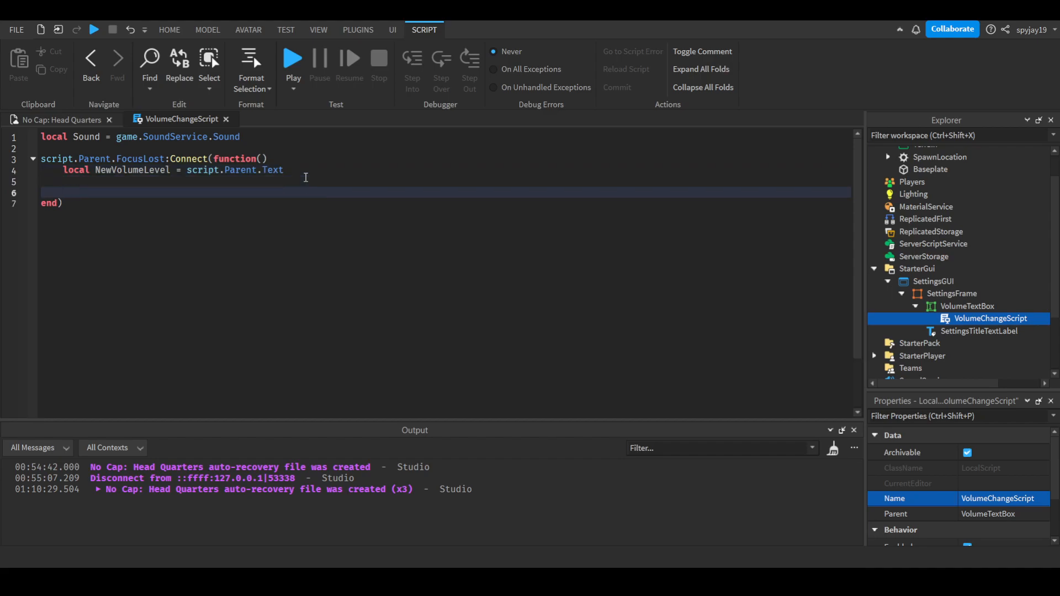
Apply it with Sound.Volume = NewVolumeLevel
{"action": "type", "text": "s"}
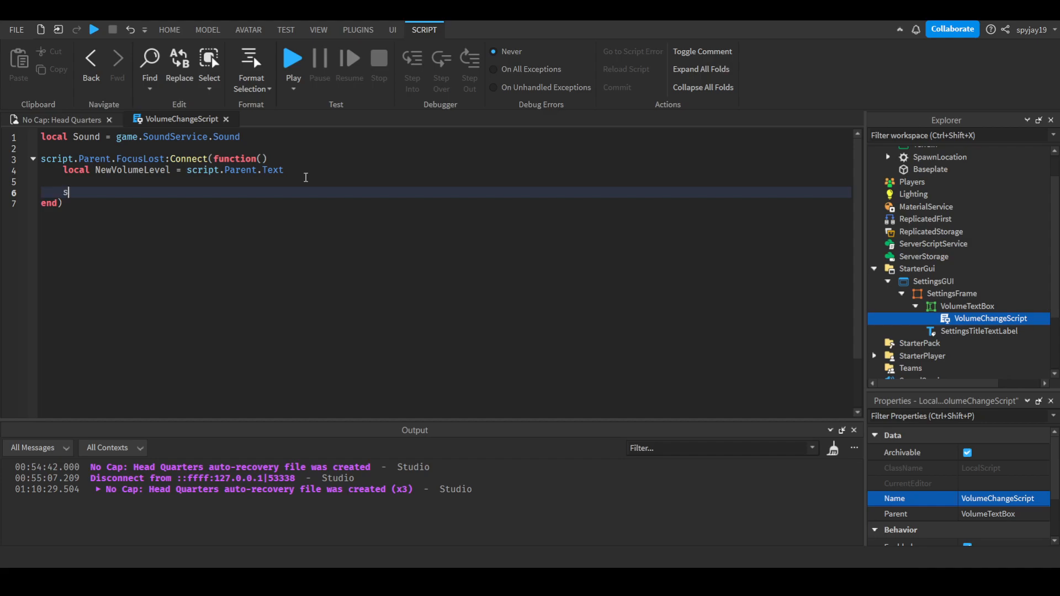
{"action": "type", "text": "ound.Volume"}
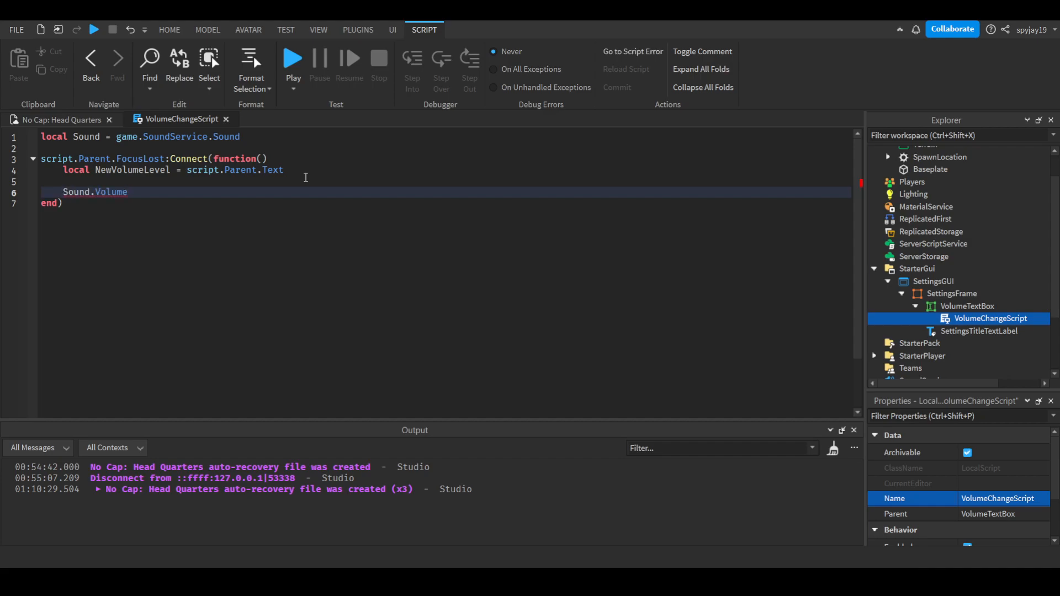
{"action": "type", "text": "= newVolumeLevel"}
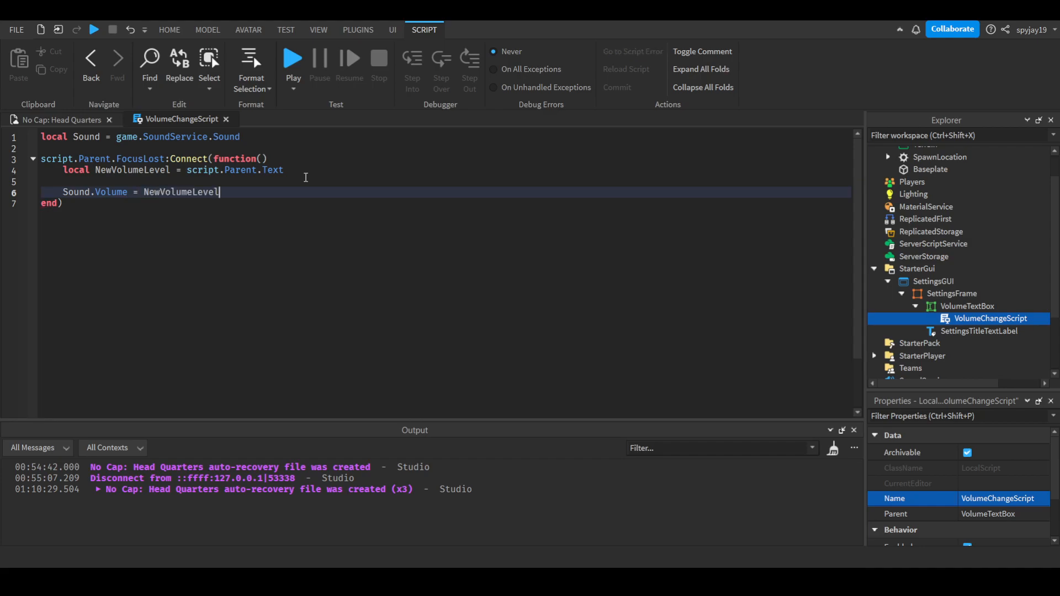
{"action": "mouse_move", "coordinate": [464, 192]}
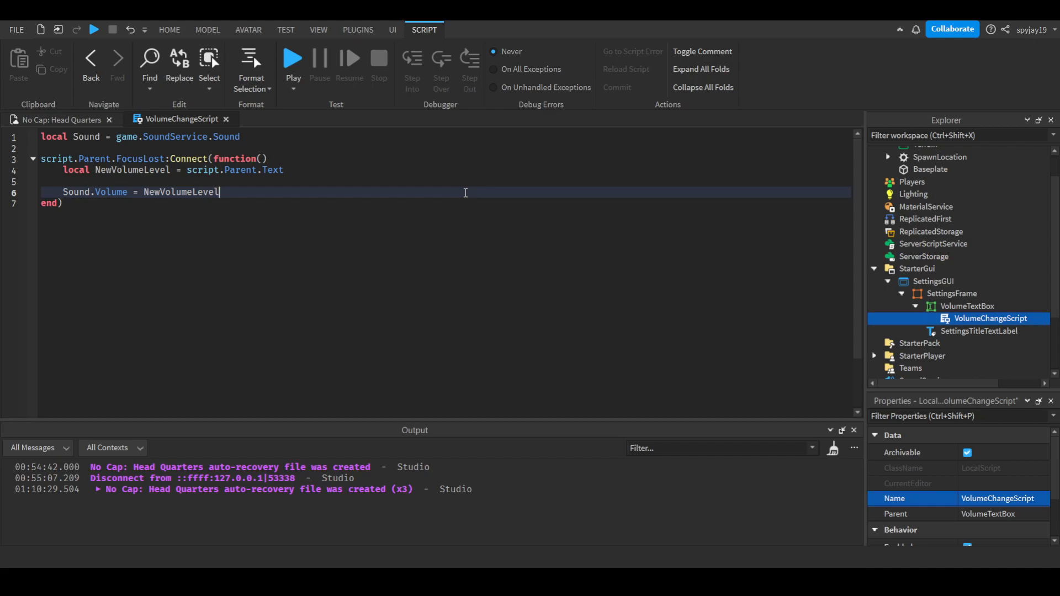
{"action": "mouse_move", "coordinate": [297, 165]}
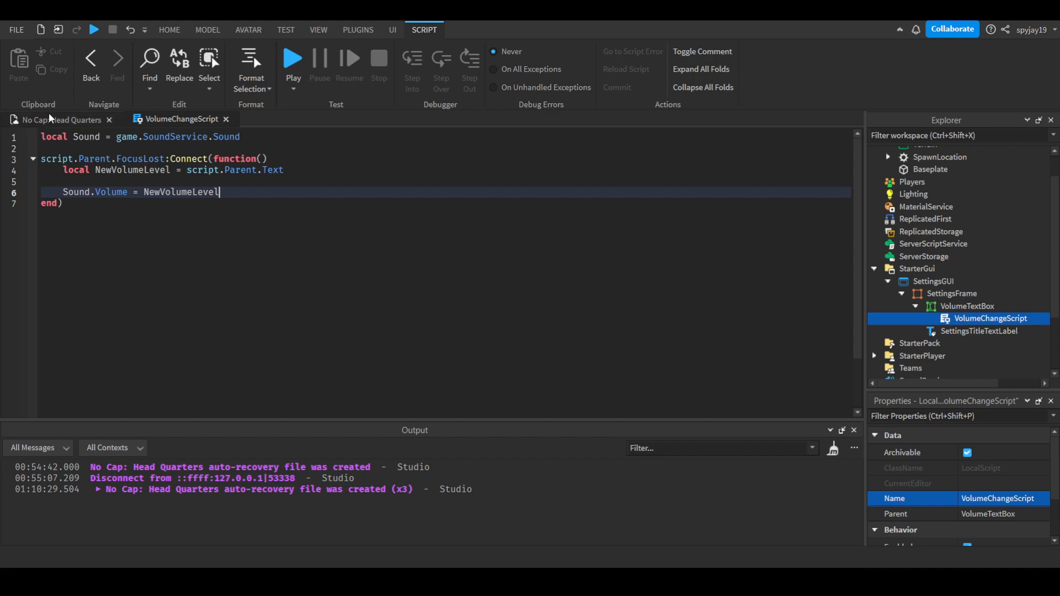
Set the SoundService Sound's Volume in Properties and return to the Head Quarters place view
{"action": "left_click", "coordinate": [169, 29]}
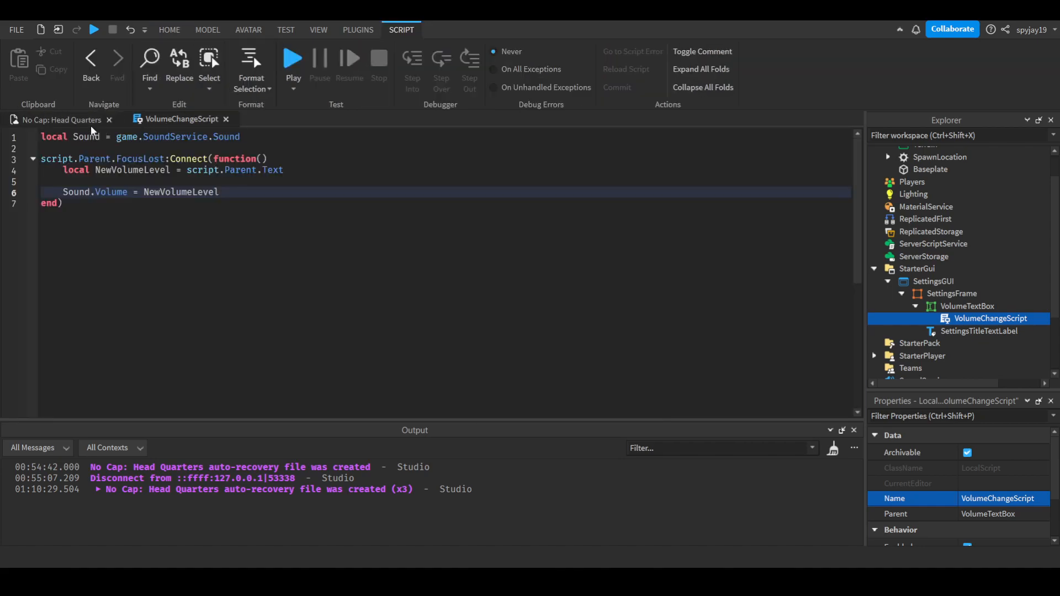
{"action": "scroll", "scroll_direction": "down", "scroll_amount": 3}
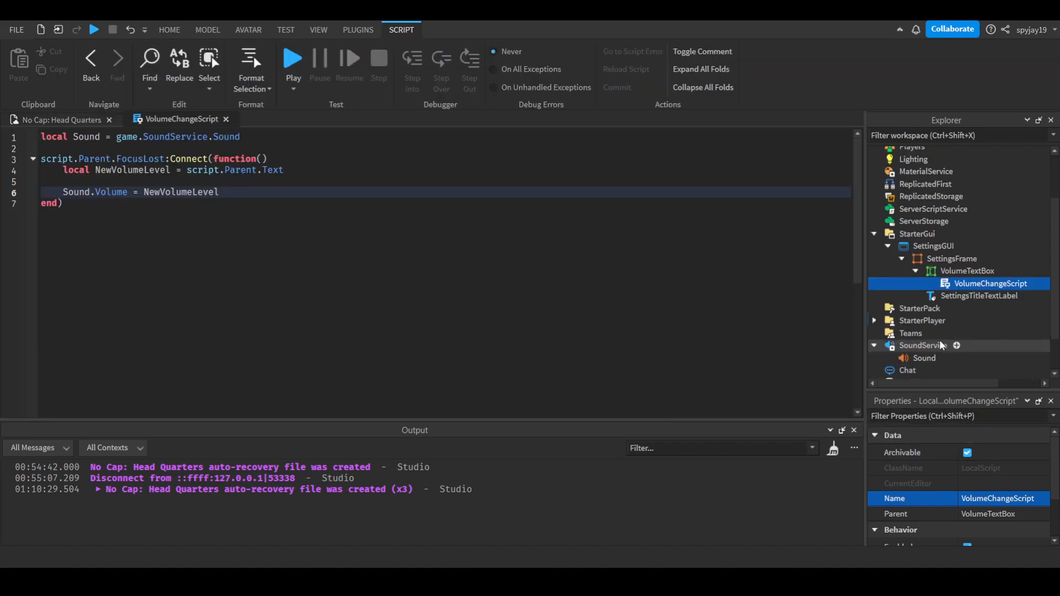
{"action": "left_click", "coordinate": [924, 358]}
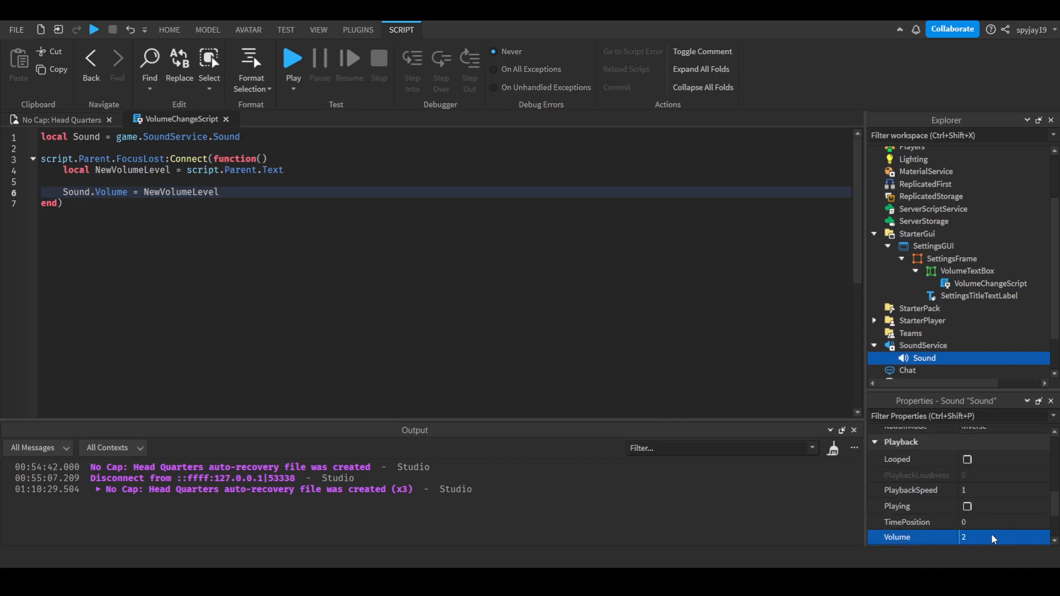
{"action": "type", "text": "5"}
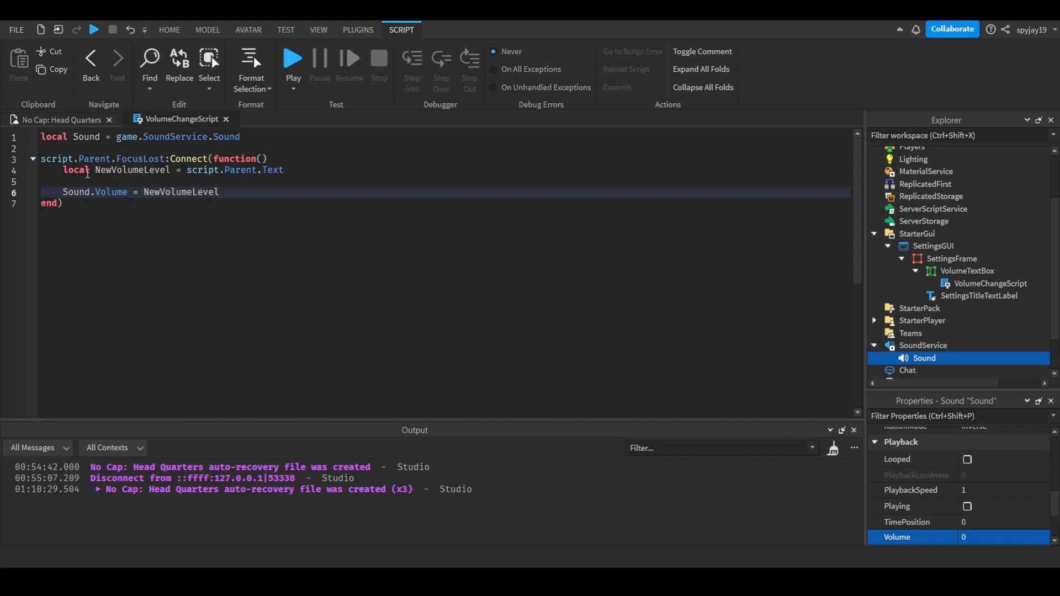
{"action": "left_click", "coordinate": [169, 29]}
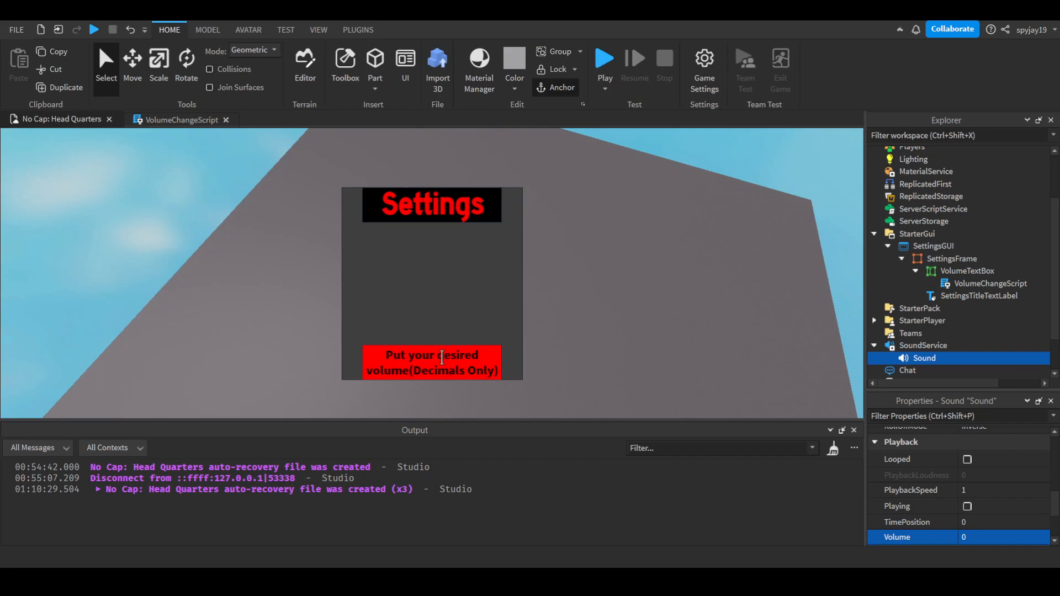
Change VolumeTextBox's PlaceholderText to '(Numbers Only)' and close the VolumeChangeScript editor
{"action": "left_click", "coordinate": [991, 284]}
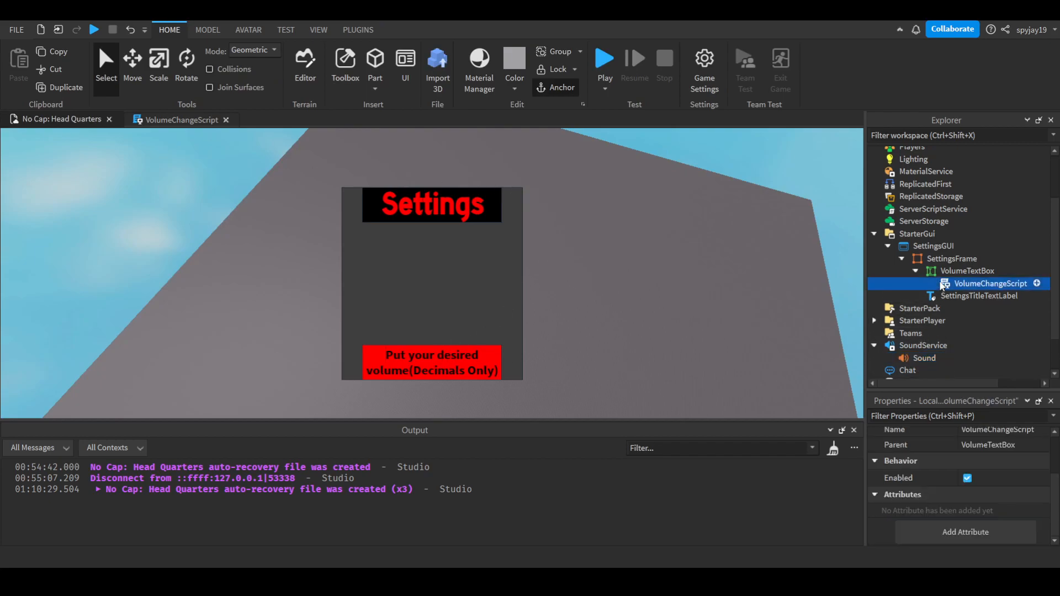
{"action": "left_click", "coordinate": [967, 270]}
{"action": "type", "text": "Put your desired volume(Numbers Only)"}
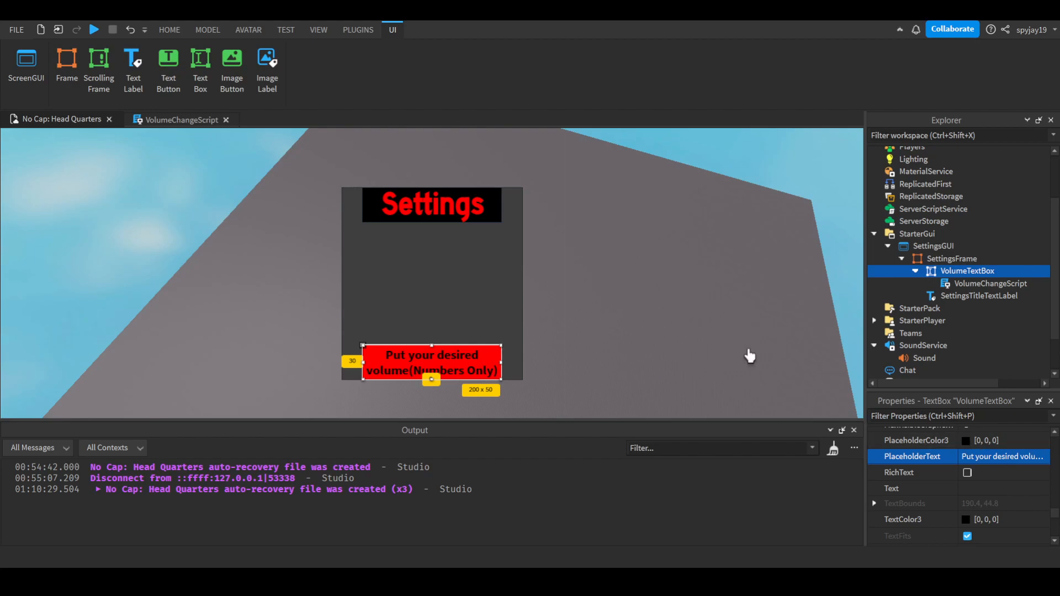
{"action": "double_click", "coordinate": [990, 284]}
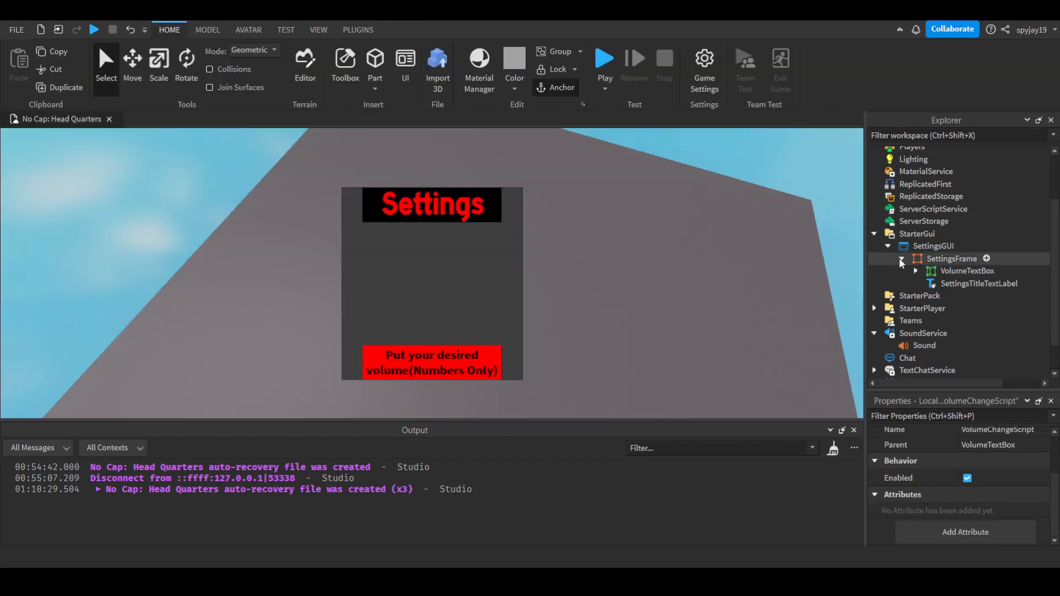
Collapse the SettingsGUI branch under StarterGui in the Explorer
{"action": "left_click", "coordinate": [889, 248]}
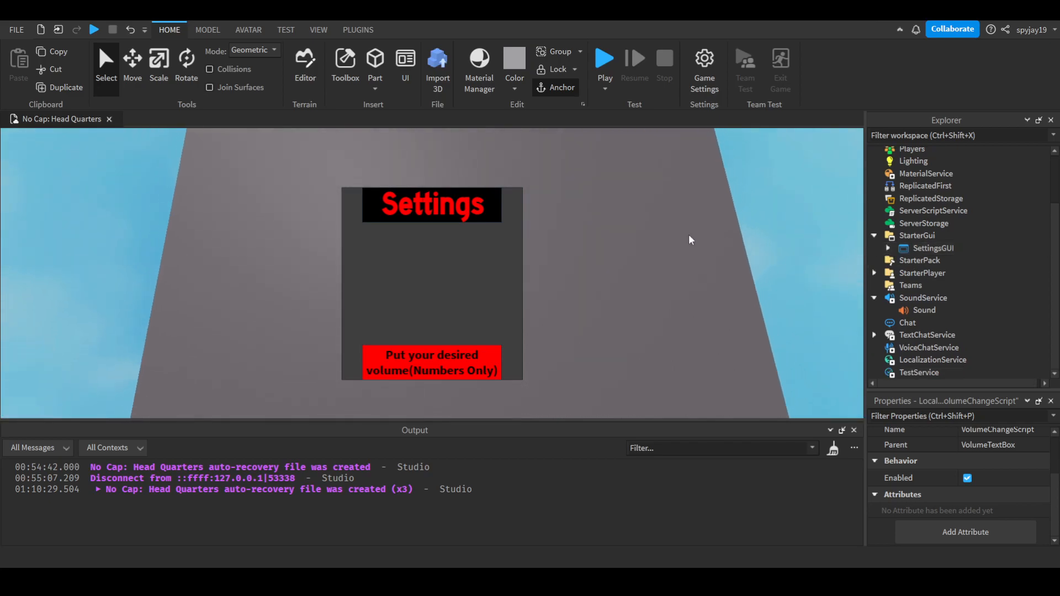
{"action": "mouse_move", "coordinate": [723, 261]}
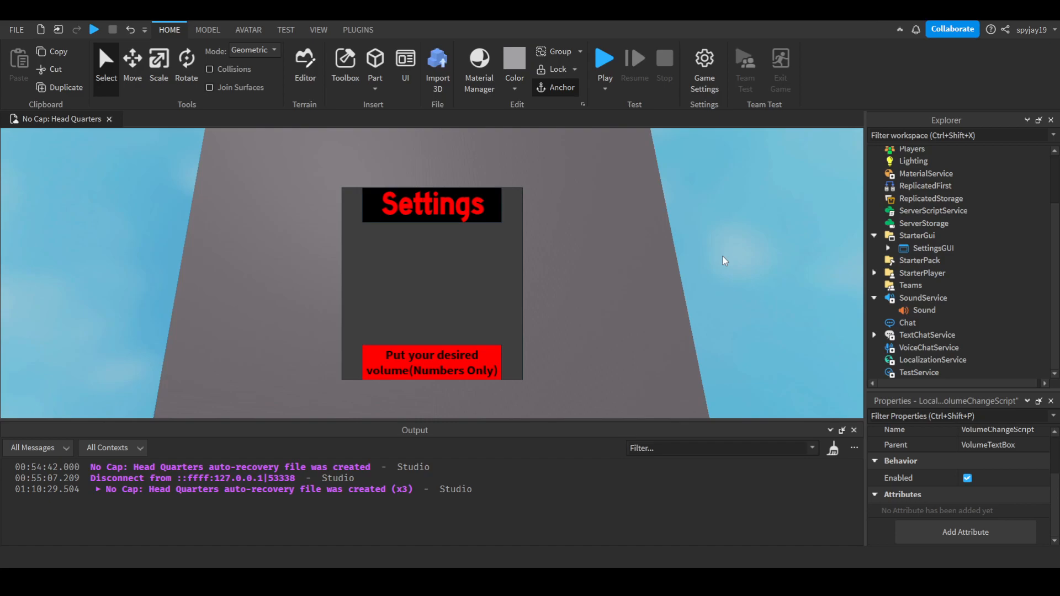
{"action": "mouse_move", "coordinate": [784, 351]}
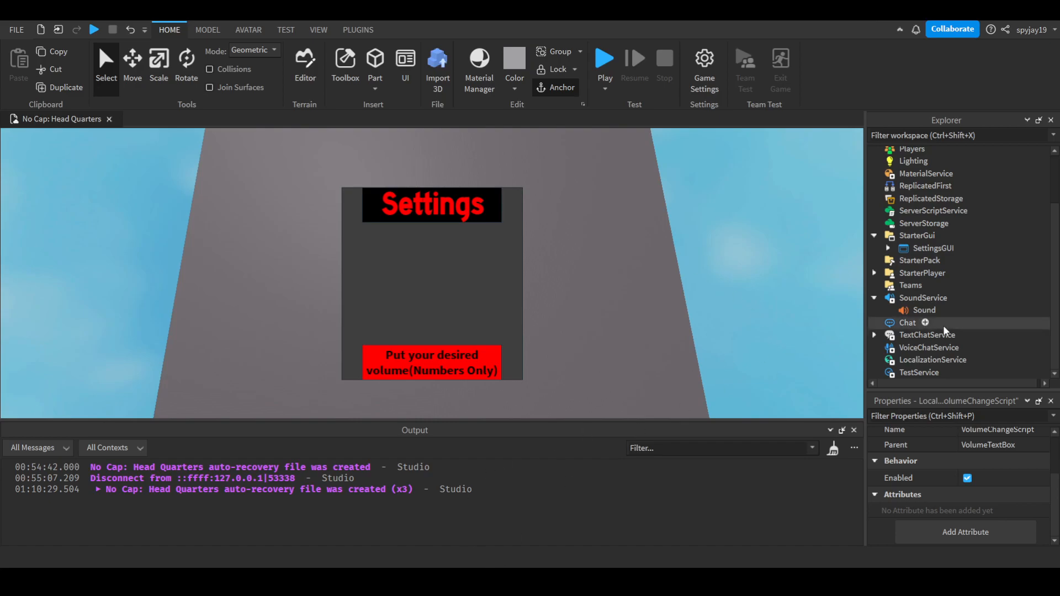
Insert a LocalScript under SettingsGUI and rename it SettingsOpenerScript
{"action": "left_click", "coordinate": [888, 248]}
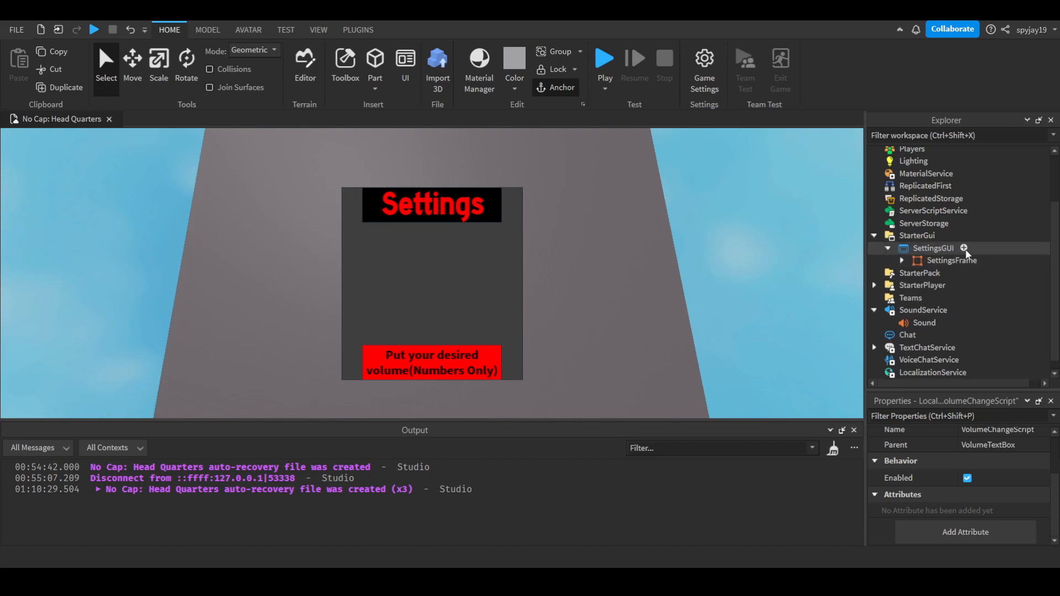
{"action": "left_click", "coordinate": [933, 248]}
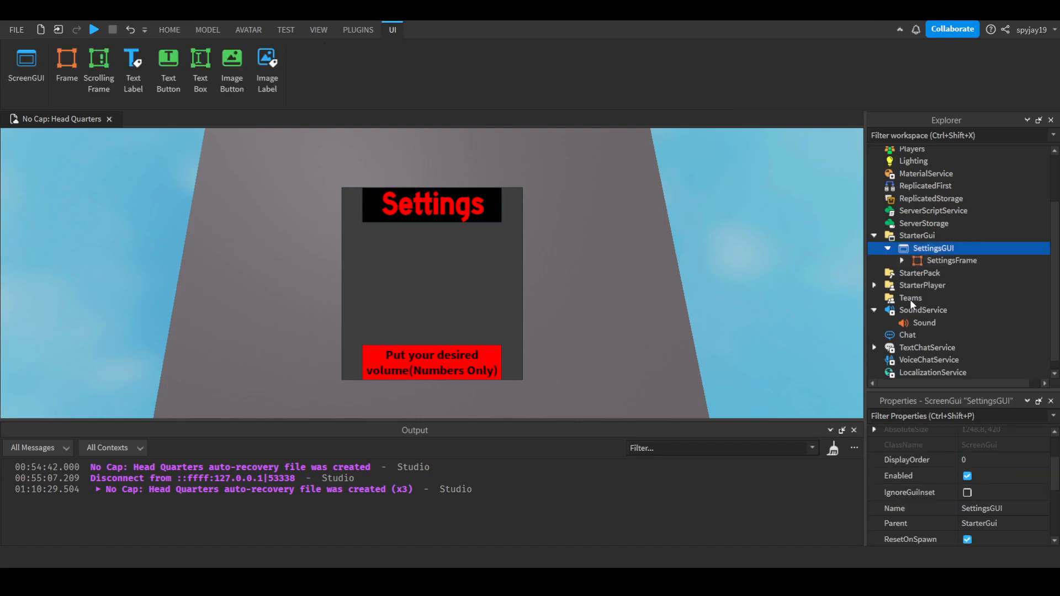
{"action": "double_click", "coordinate": [946, 260]}
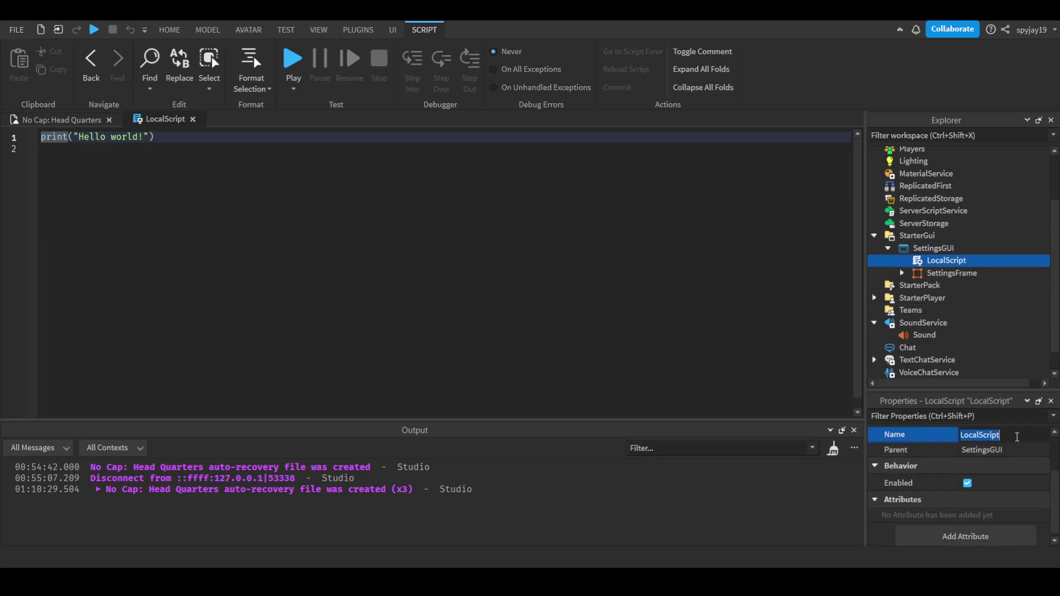
{"action": "type", "text": "SettingsOpener"}
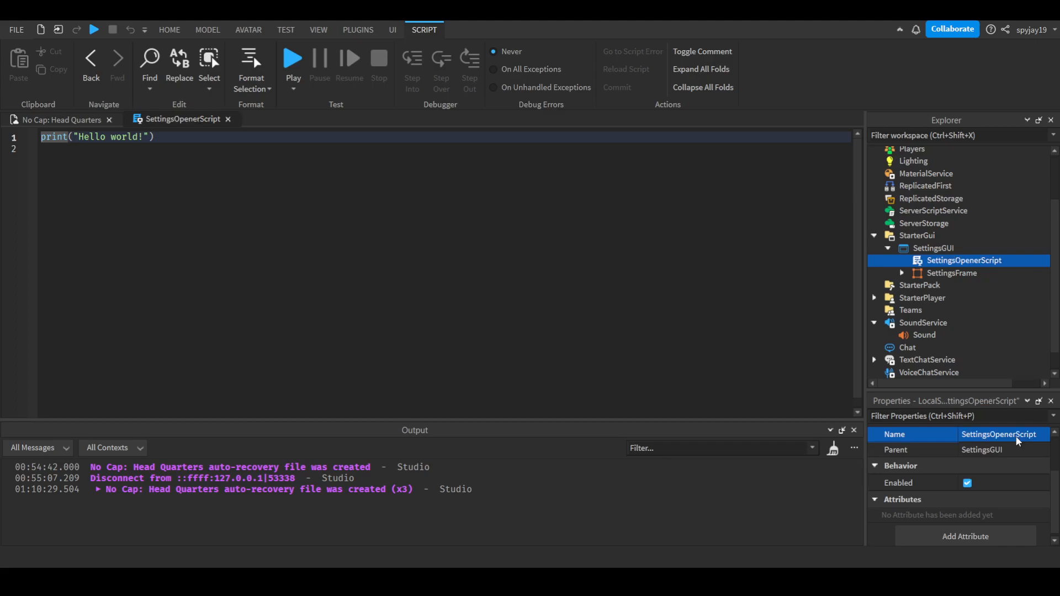
{"action": "left_click", "coordinate": [952, 272]}
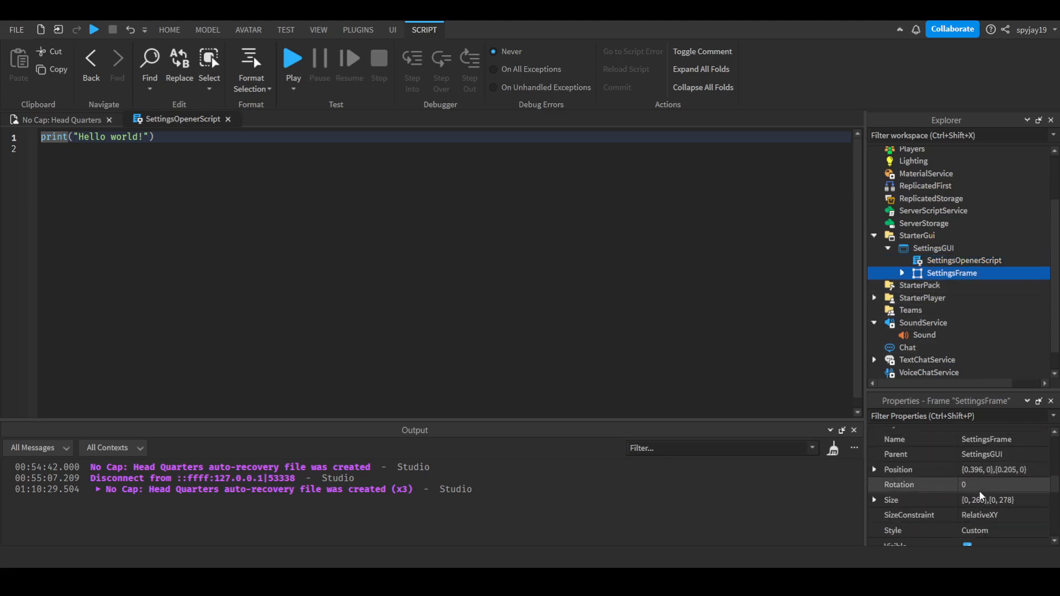
Declare local UIS = game:GetService("UserInputService") in SettingsOpenerScript
{"action": "left_click", "coordinate": [934, 248]}
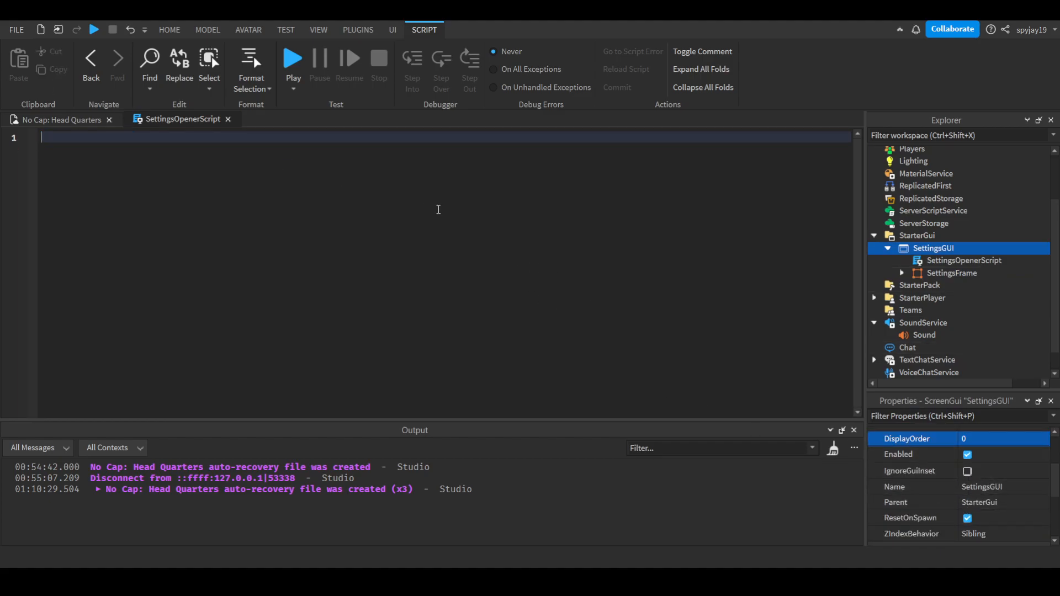
{"action": "type", "text": "local UIS ="}
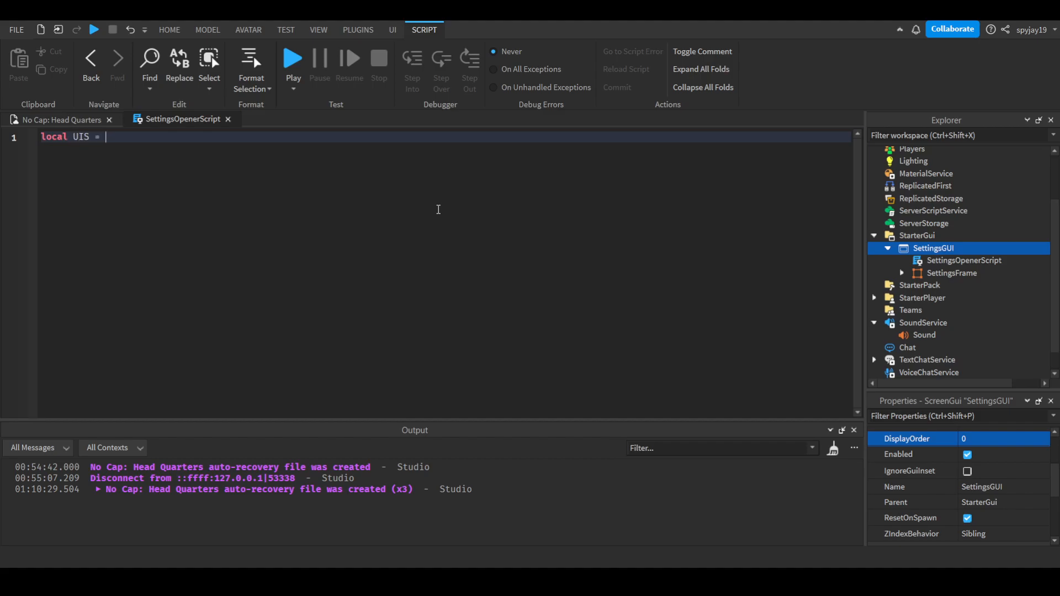
{"action": "type", "text": "game"}
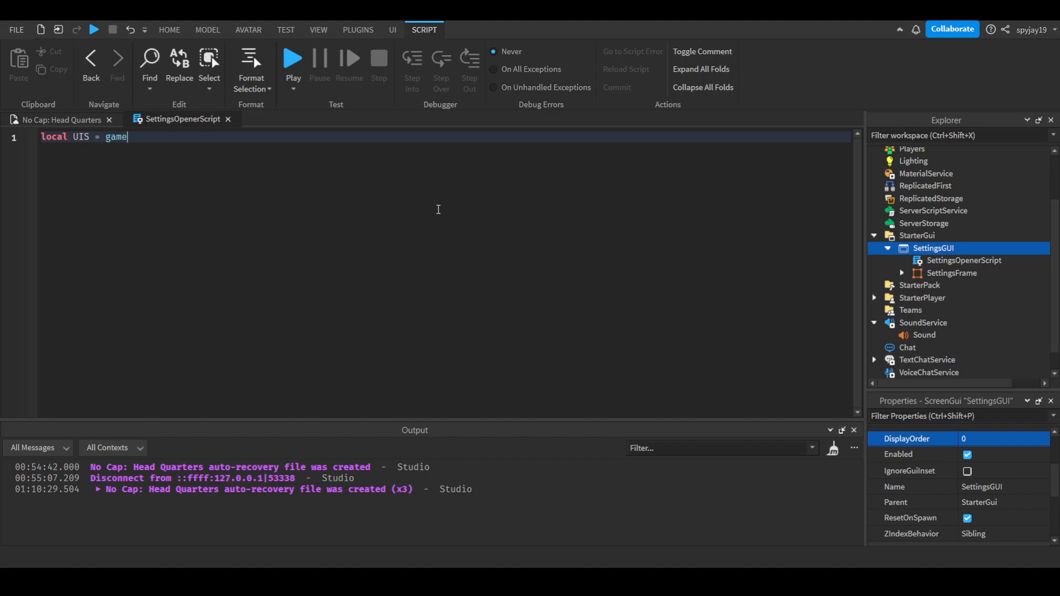
{"action": "type", "text": ":GetService(\"U\""}
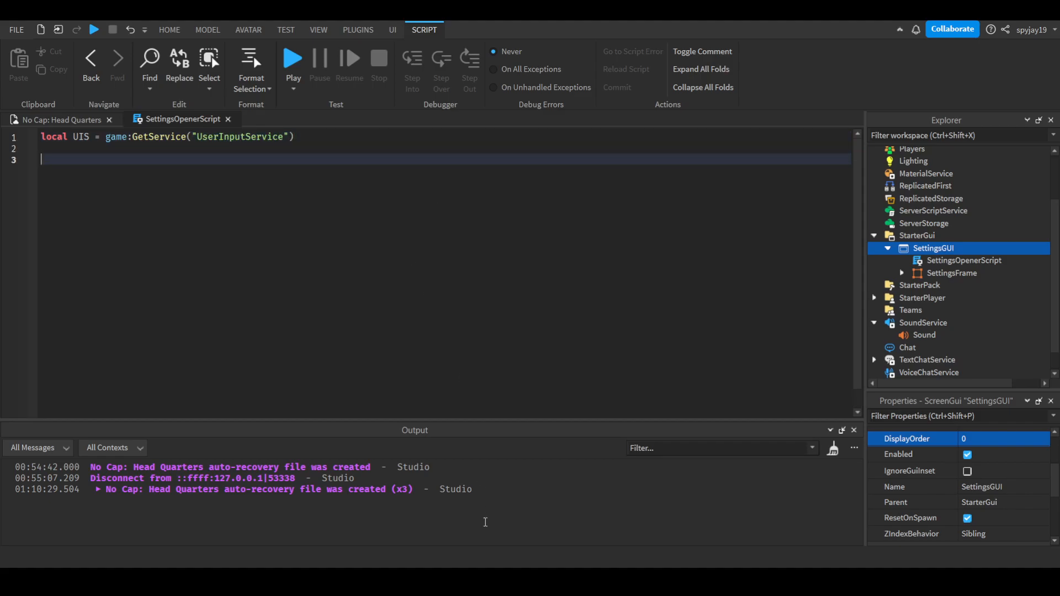
{"action": "mouse_move", "coordinate": [355, 379]}
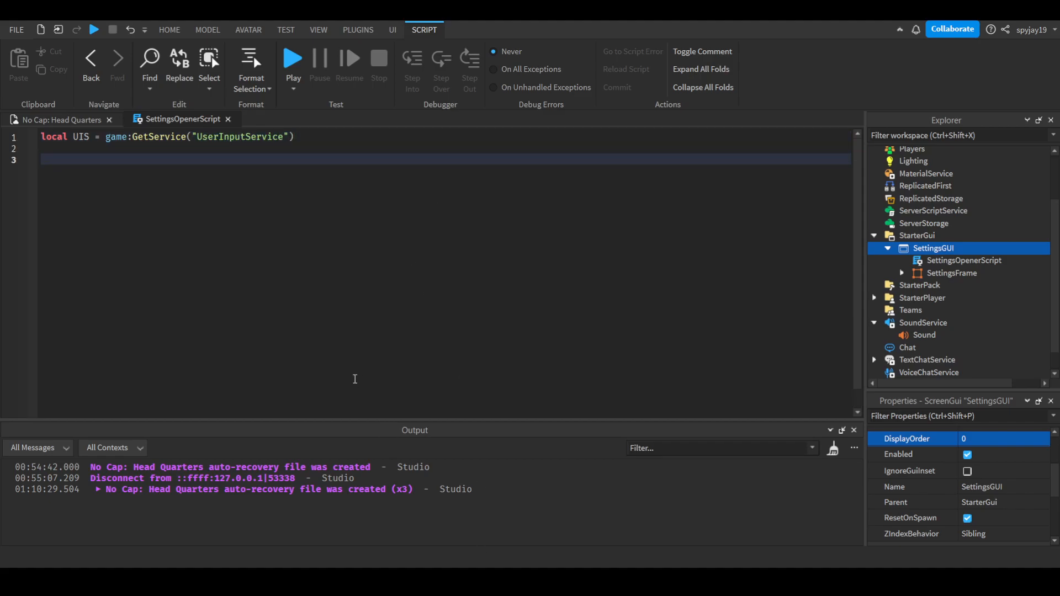
Connect UIS.InputBegan with nested checks for Keyboard UserInputType and Enum.KeyCode.S
{"action": "type", "text": "UIS.in"}
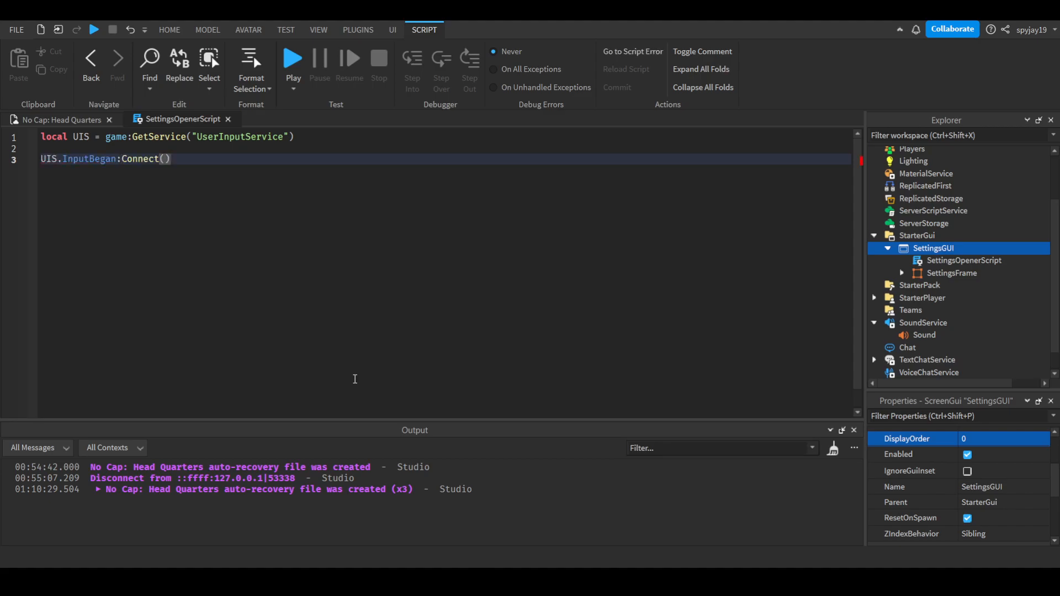
{"action": "type", "text": "function"}
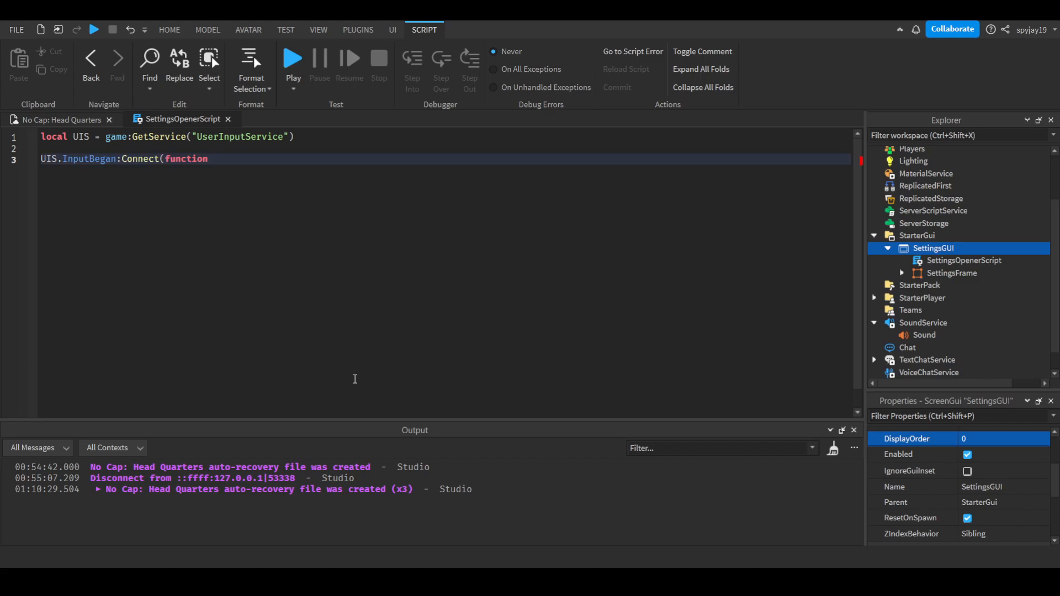
{"action": "type", "text": "(input)"}
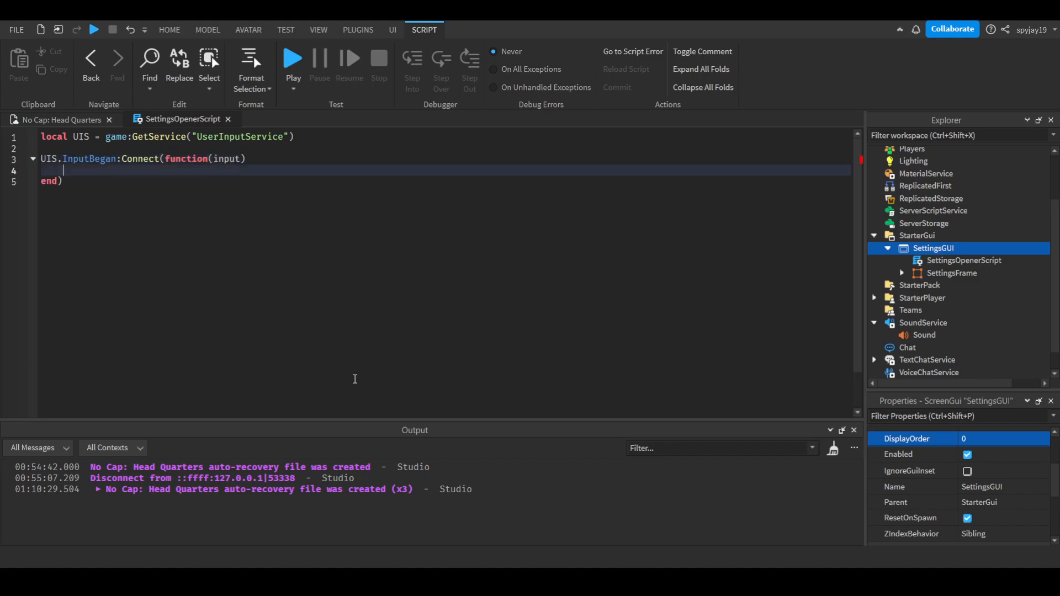
{"action": "type", "text": "if input.us"}
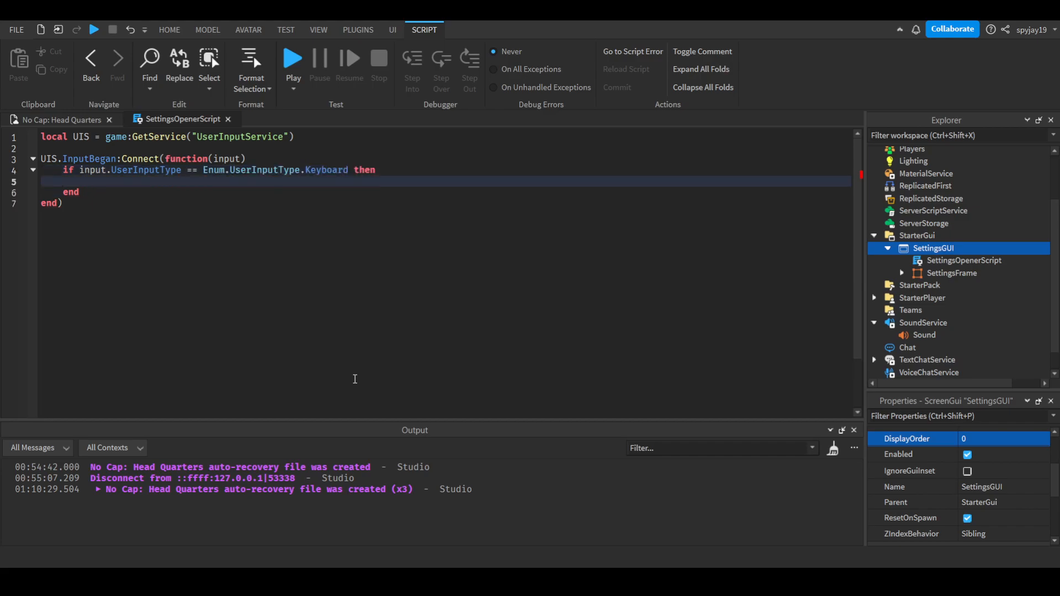
{"action": "type", "text": "if i"}
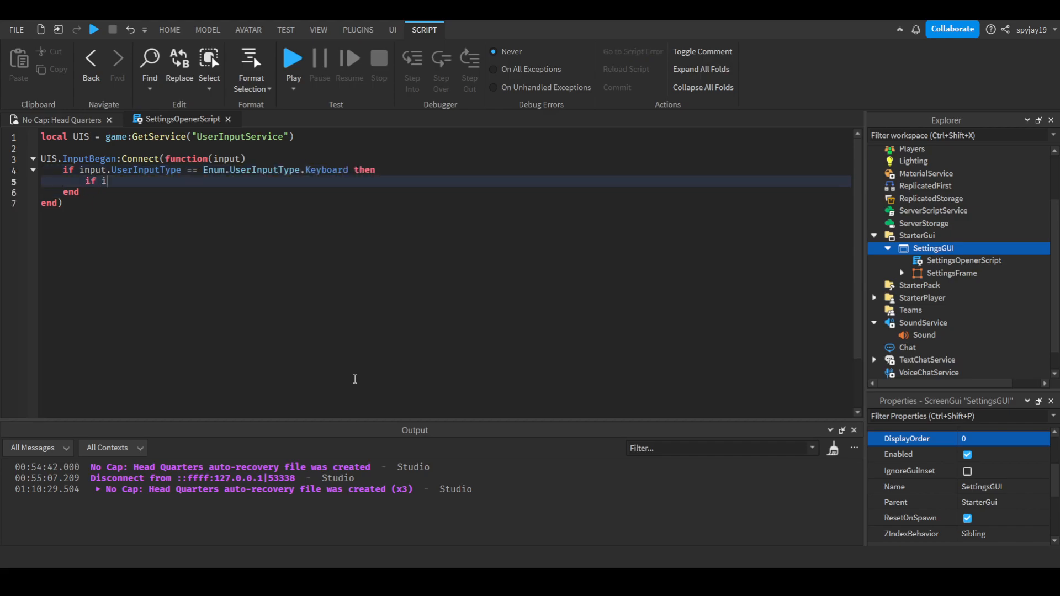
{"action": "type", "text": "nput.KeyCode"}
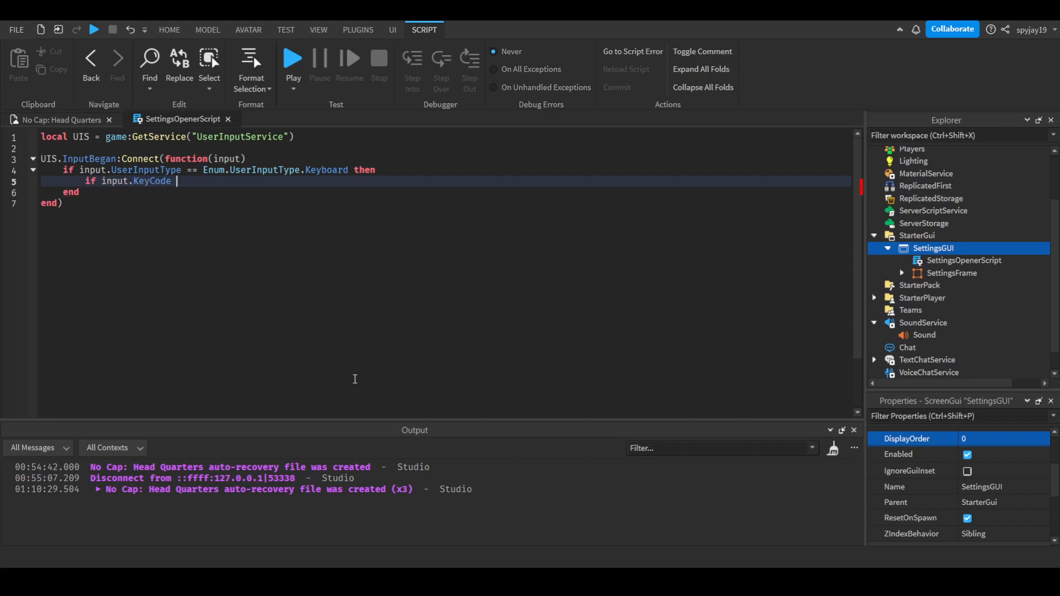
{"action": "type", "text": "== Enum.KeyCode.S then"}
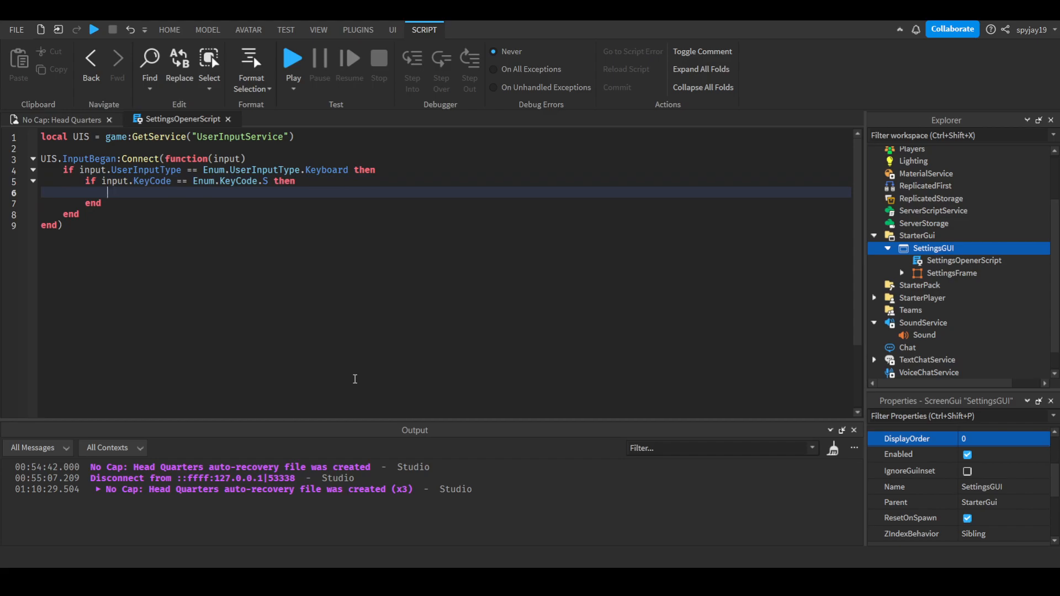
Add local Player = game.Players.LocalPlayer below the UserInputService line
{"action": "left_click", "coordinate": [42, 148]}
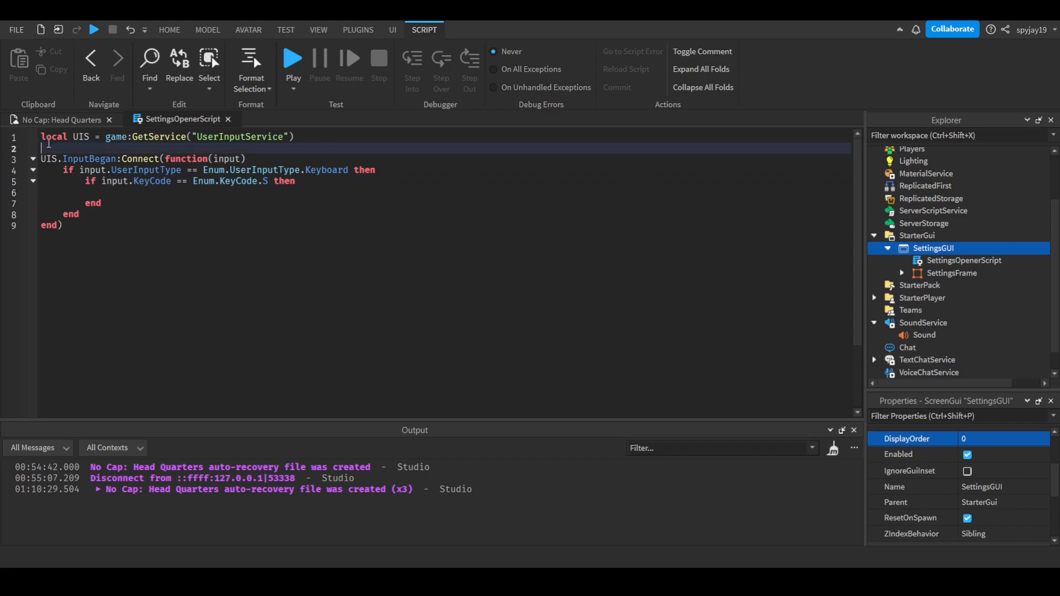
{"action": "type", "text": "lo"}
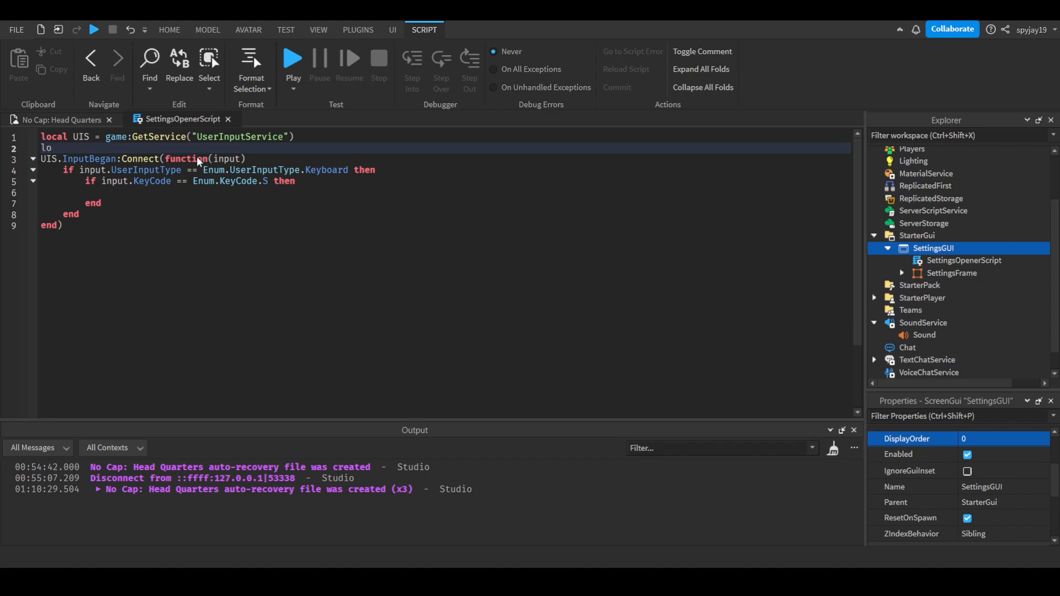
{"action": "type", "text": "local Player"}
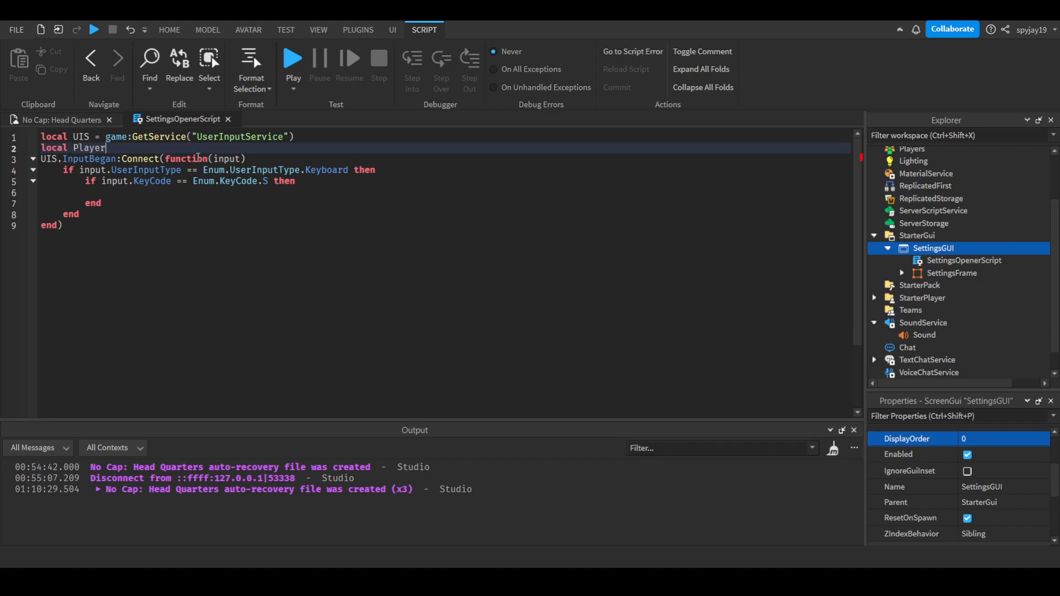
{"action": "type", "text": "= gam"}
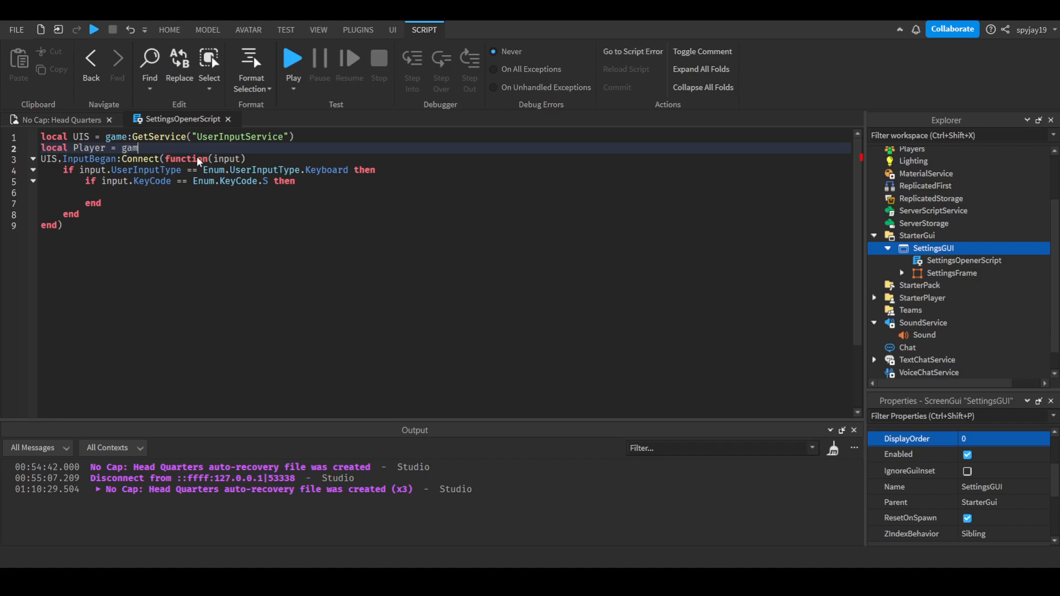
{"action": "type", "text": "e.Players.LocalPlayer"}
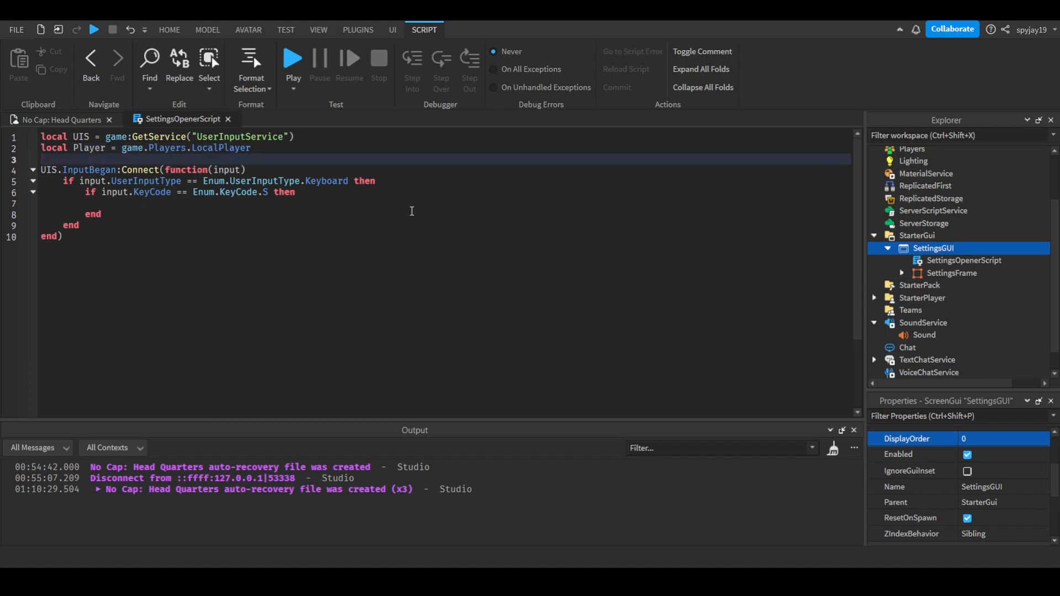
{"action": "mouse_move", "coordinate": [121, 201]}
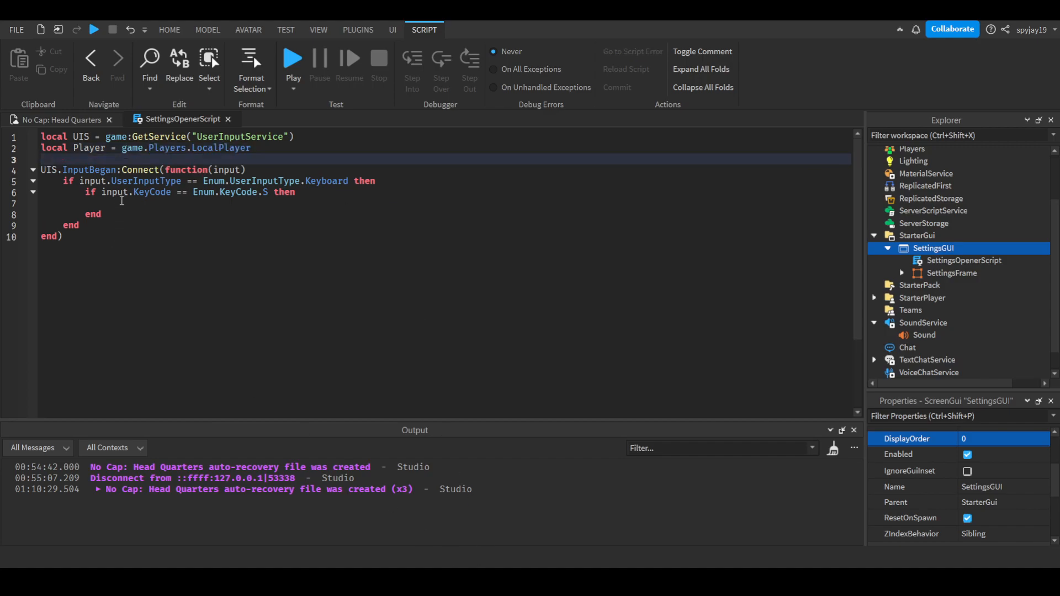
Inside the S check, set Player.PlayerGui.SettingsGUI.SettingsFrame.Visible = true
{"action": "type", "text": "Player.Pl"}
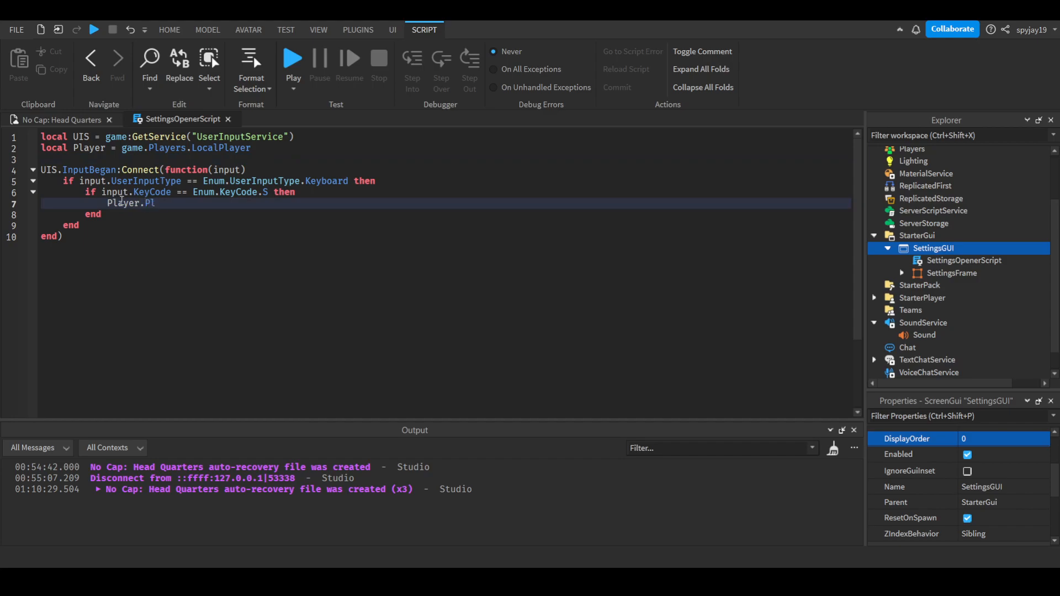
{"action": "type", "text": "ayerGui.SettingsGUI"}
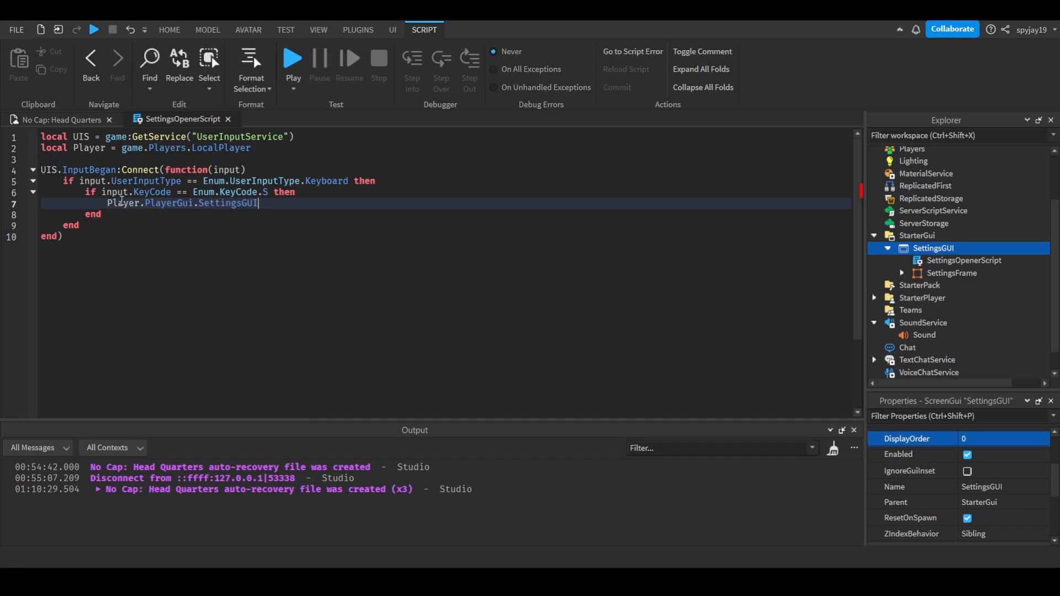
{"action": "type", "text": ".SelectionGro"}
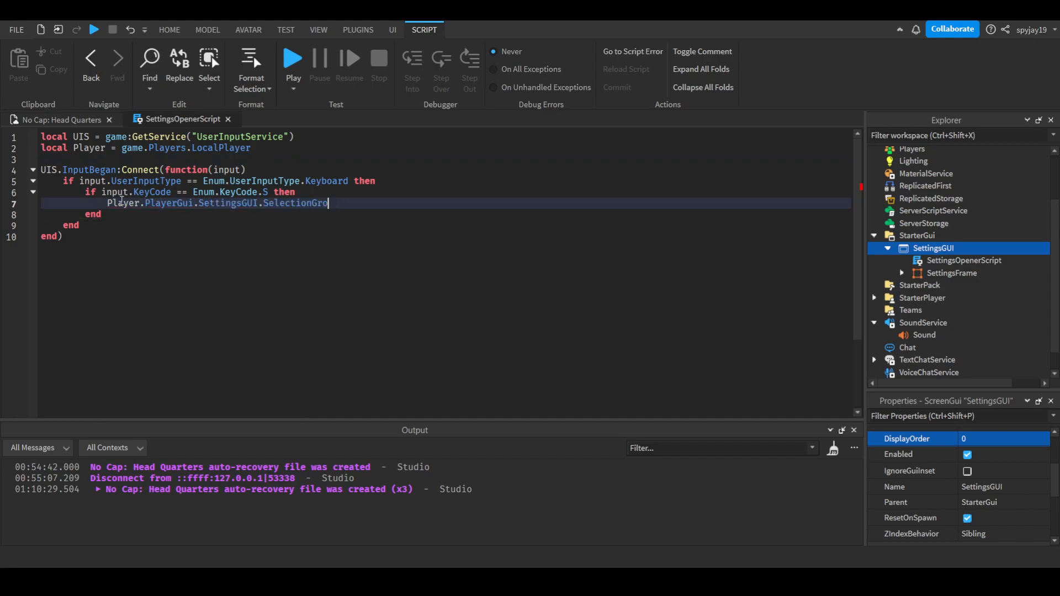
{"action": "key", "text": "Backspace"}
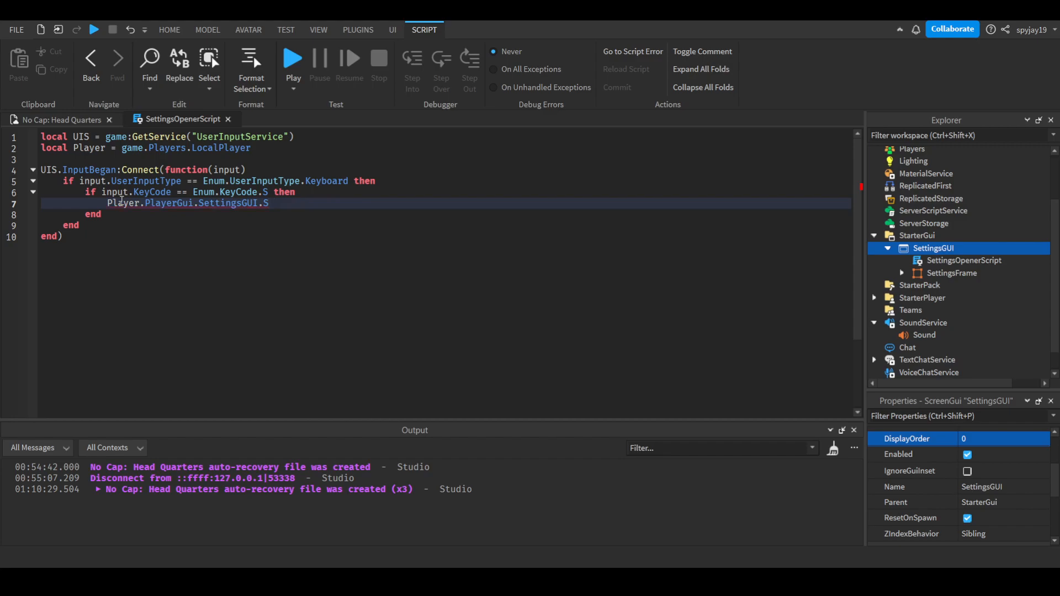
{"action": "type", "text": "ettingsFrame.Visible ="}
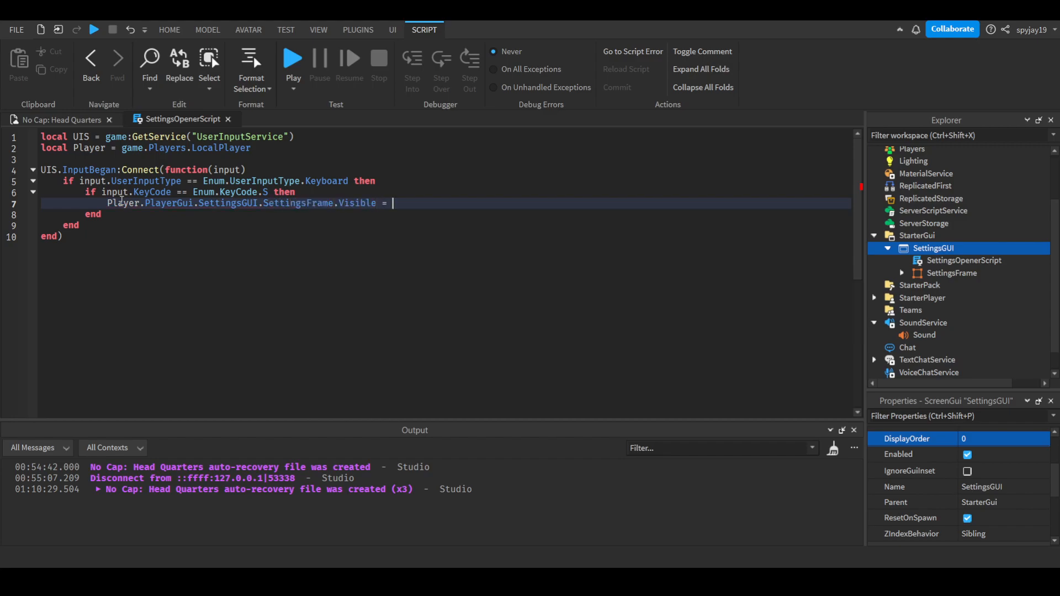
{"action": "type", "text": "true"}
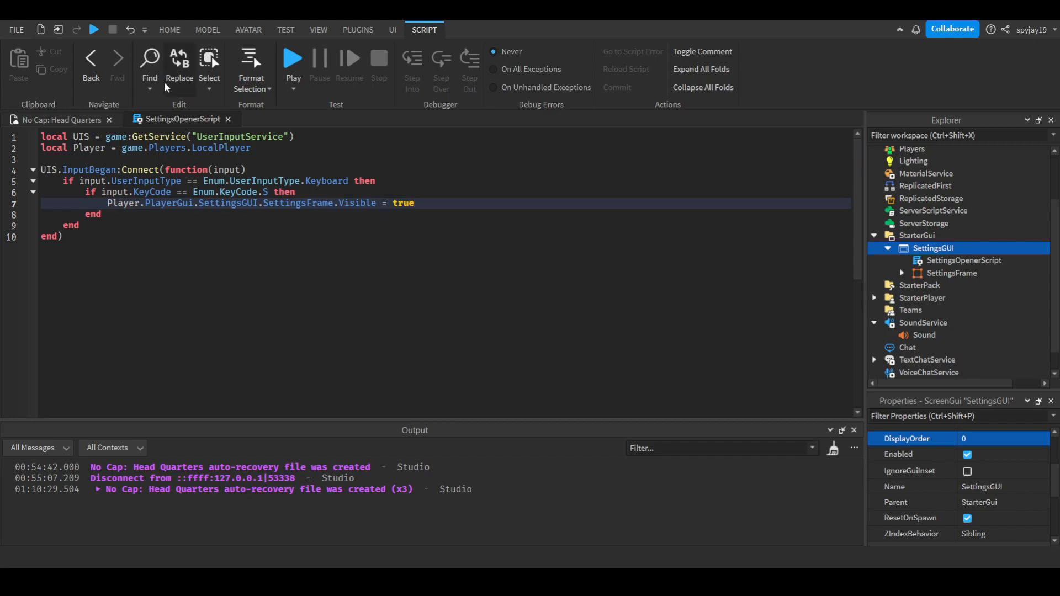
Wrap the line in if Visible == true then Visible = false elseif ... to toggle SettingsFrame
{"action": "left_click", "coordinate": [295, 192]}
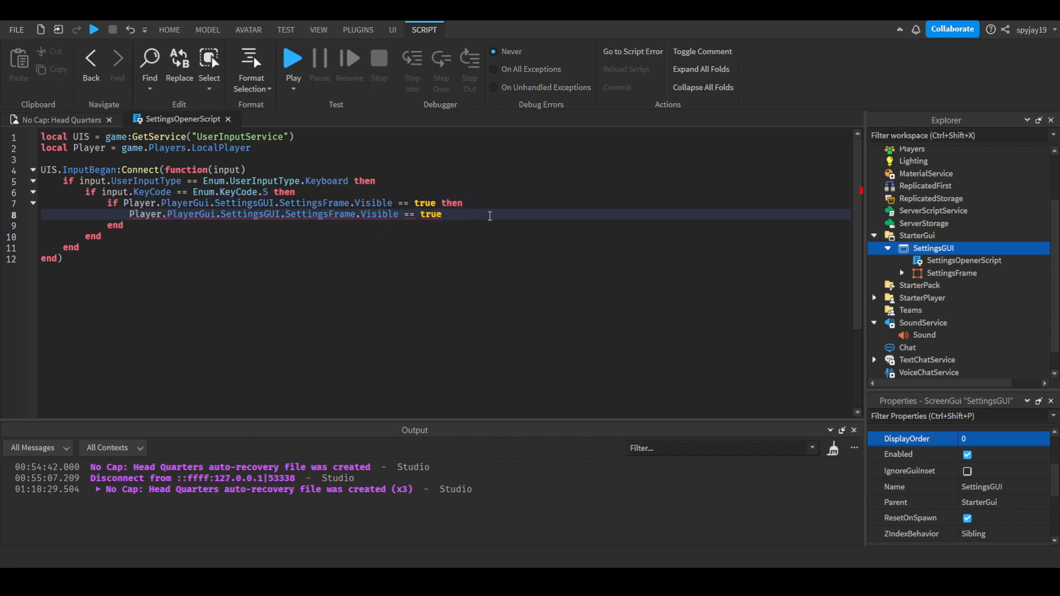
{"action": "type", "text": "= false"}
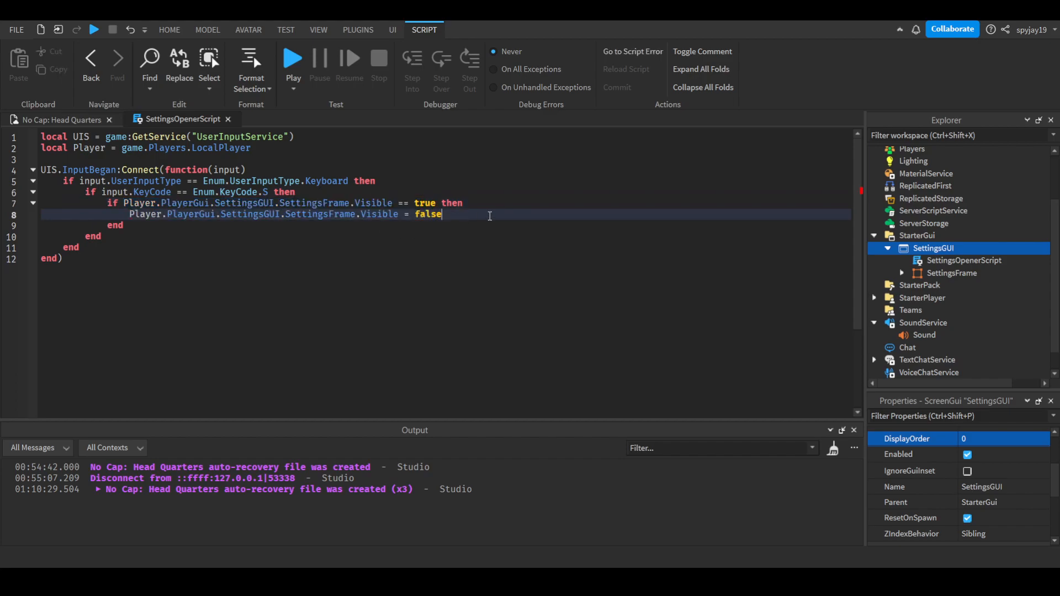
{"action": "type", "text": "elseif Player.PlayerGui.SettingsGUI.SettingsFrame.Visible == false then"}
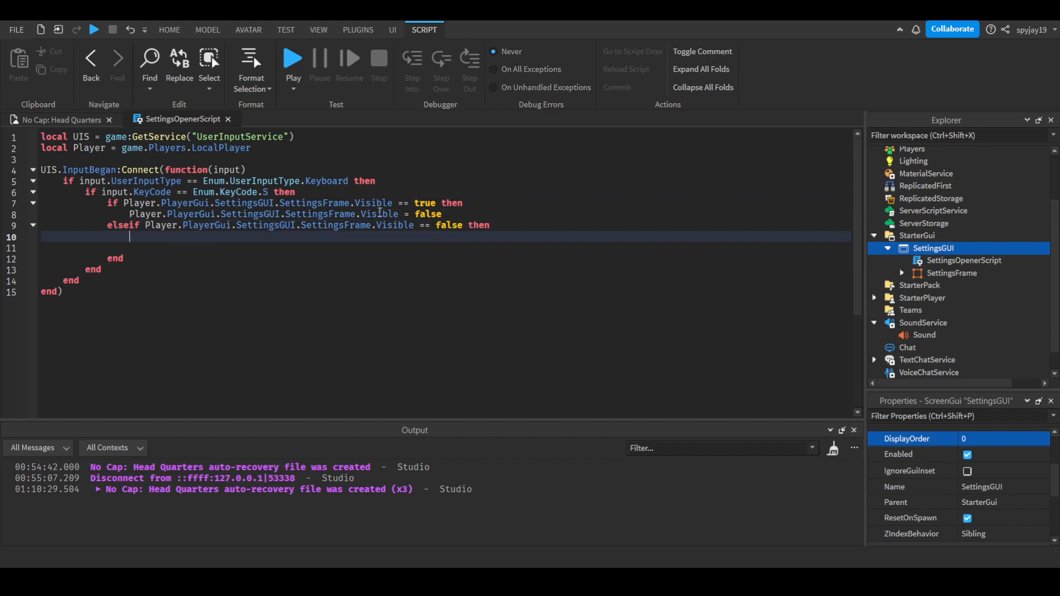
{"action": "type", "text": "Player.PlayerGui.SettingsGUI.SettingsFrame.Visible = false"}
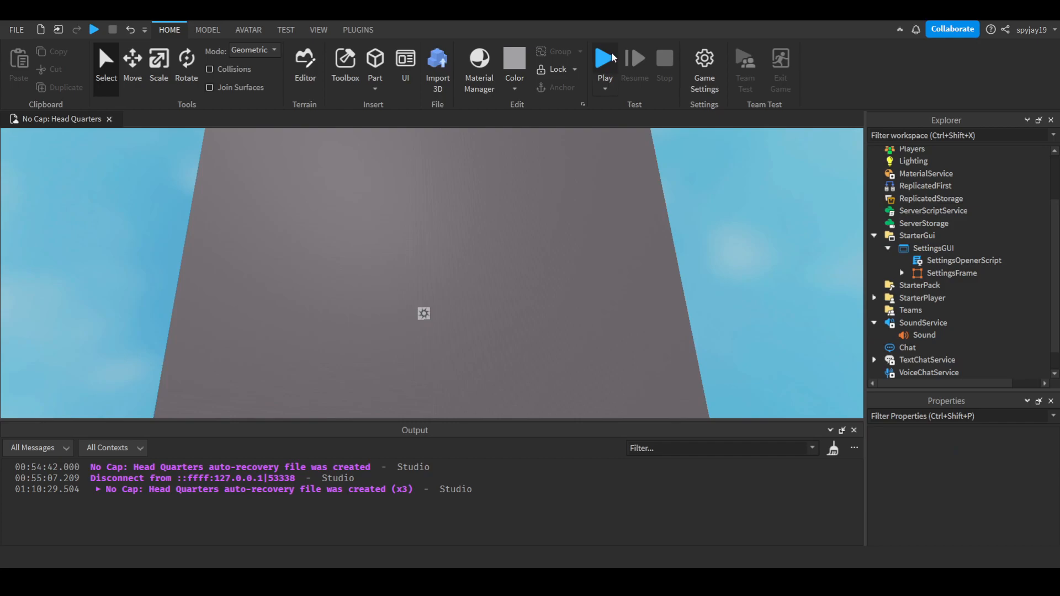
Start a play-test of Head Quarters and select SoundService > Sound to show its properties
{"action": "left_click", "coordinate": [603, 58]}
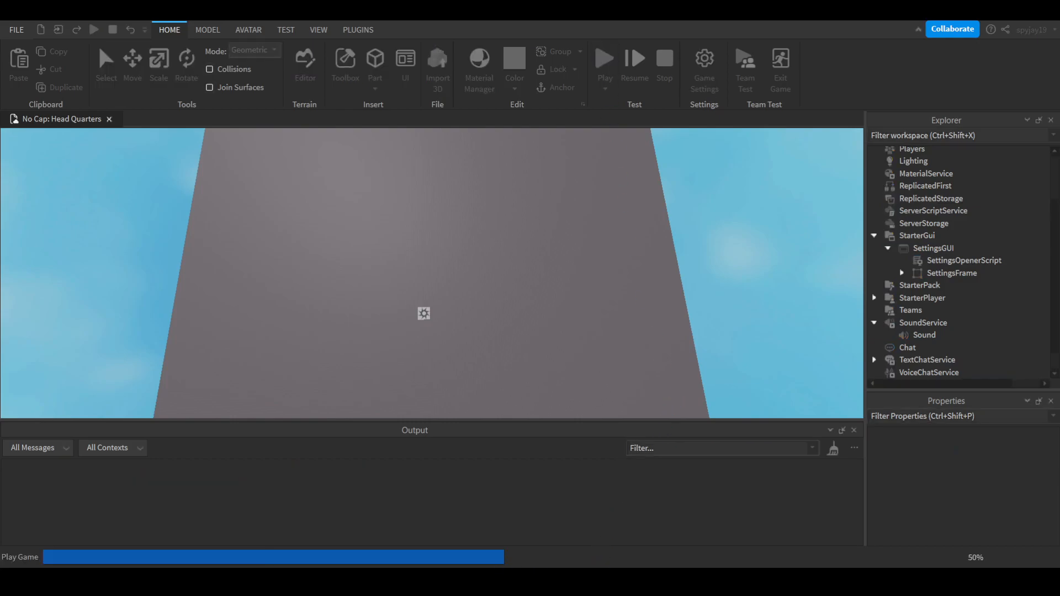
{"action": "left_click", "coordinate": [604, 64]}
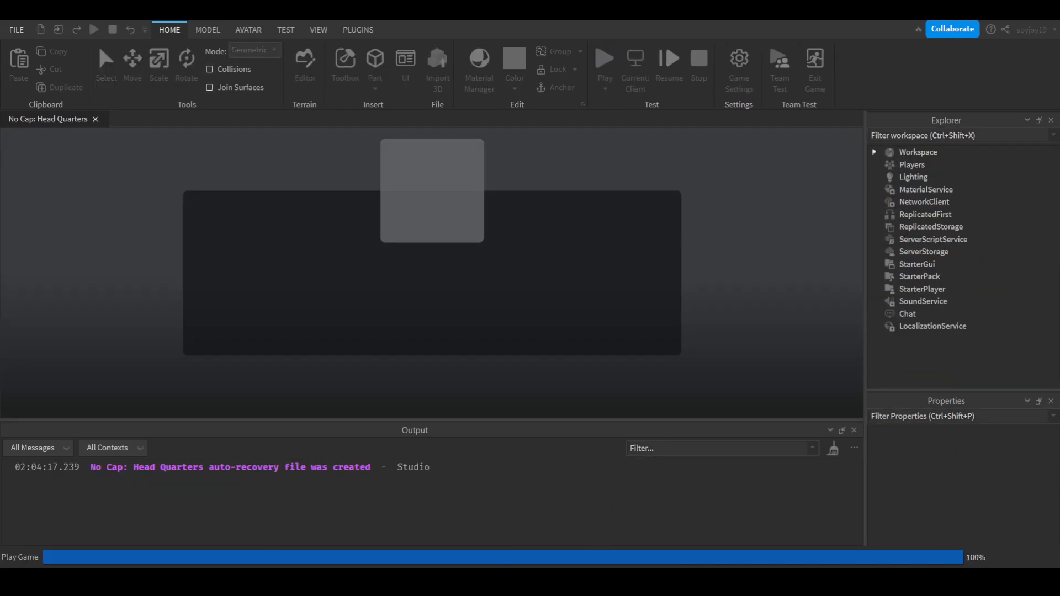
{"action": "left_click", "coordinate": [603, 61]}
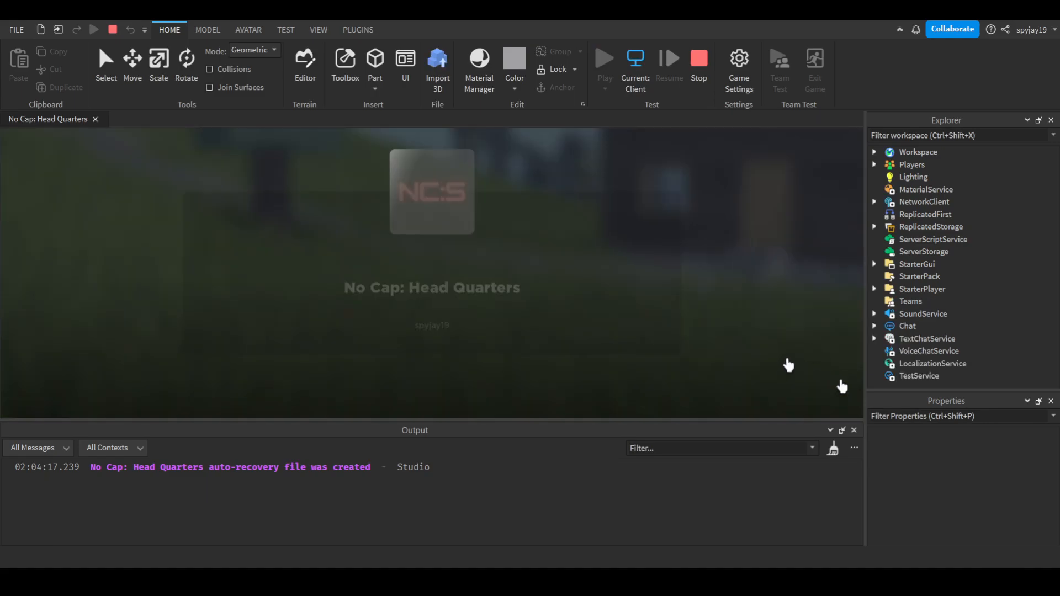
{"action": "left_click", "coordinate": [603, 58]}
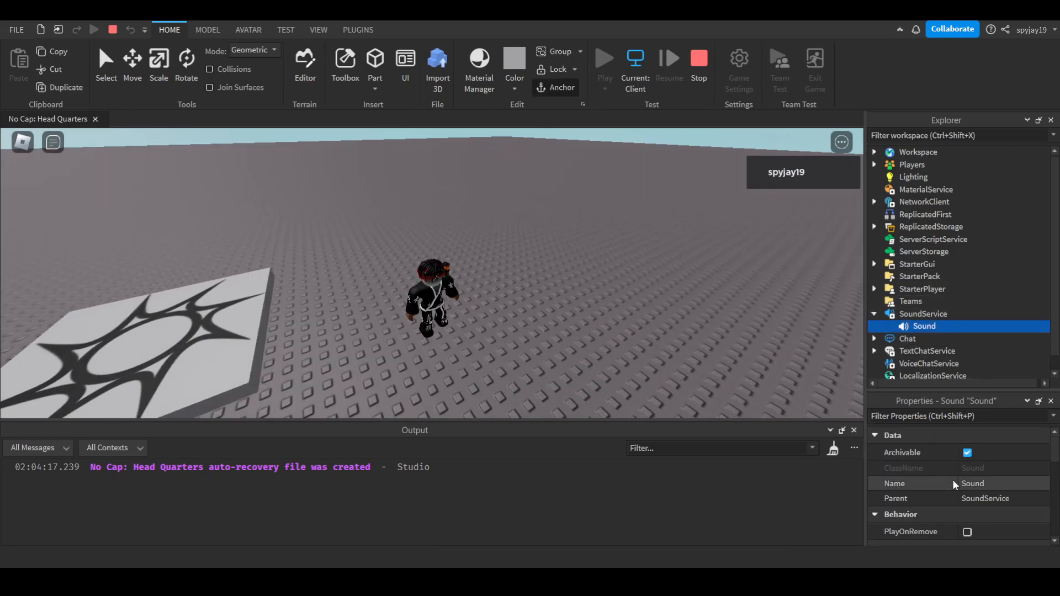
Change the volume via the in-game settings until Sound's Volume reads 3, then stop the play-test
{"action": "scroll", "scroll_direction": "down", "scroll_amount": 3}
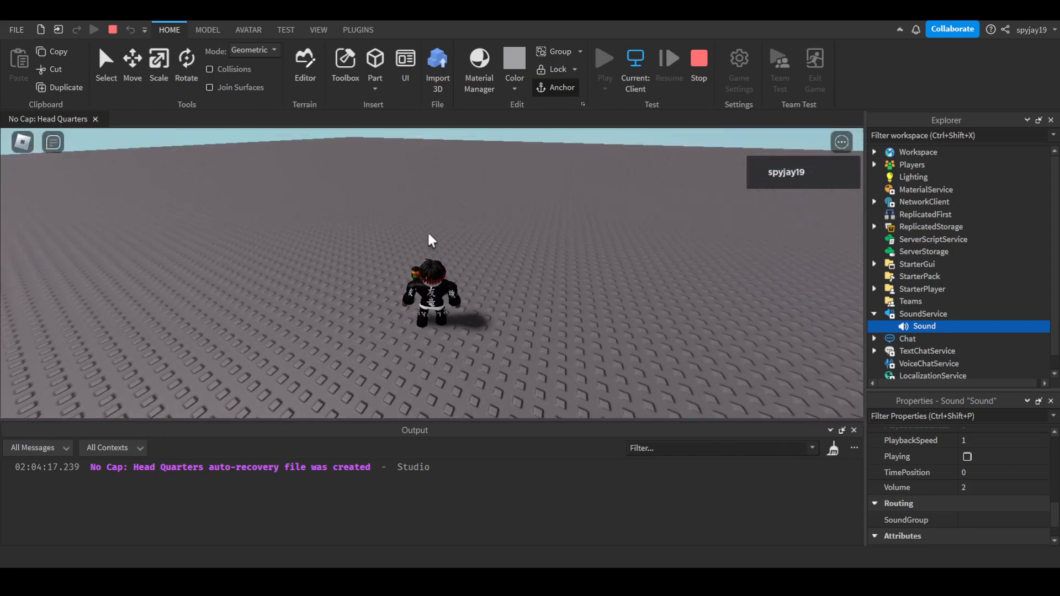
{"action": "left_click", "coordinate": [53, 142]}
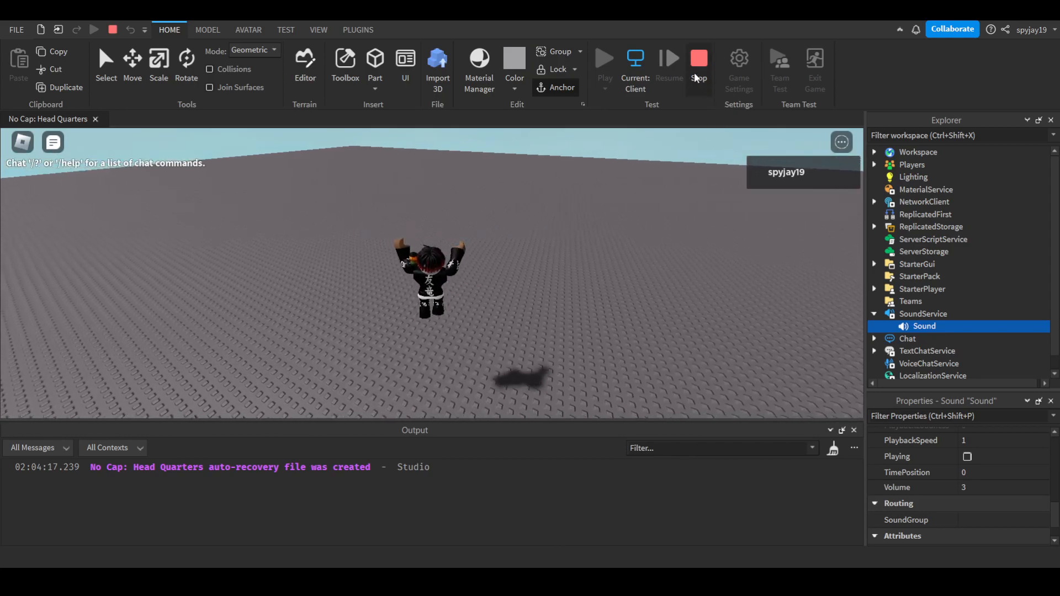
{"action": "left_click", "coordinate": [698, 58]}
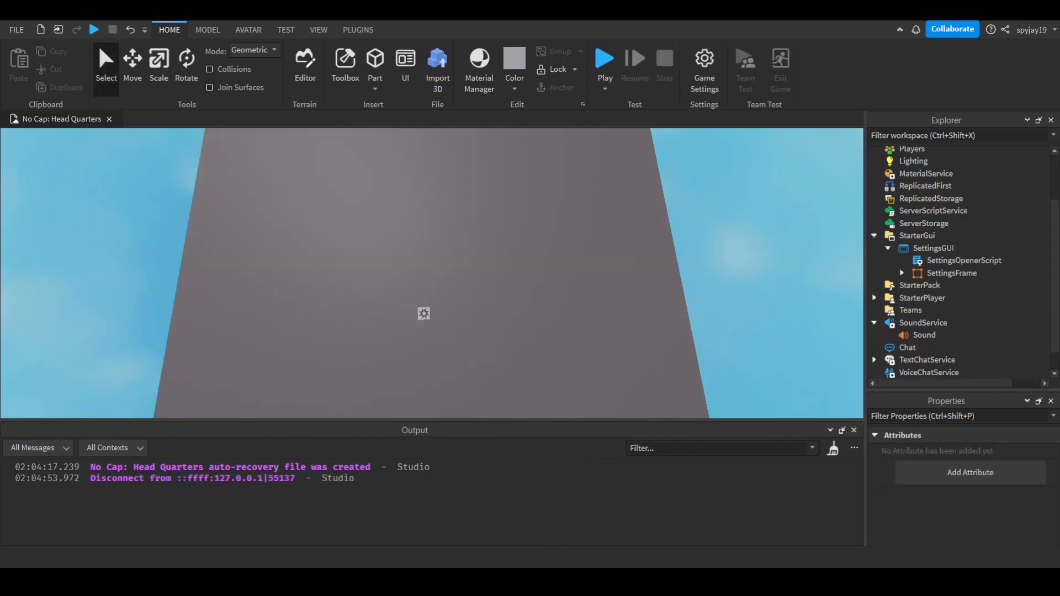